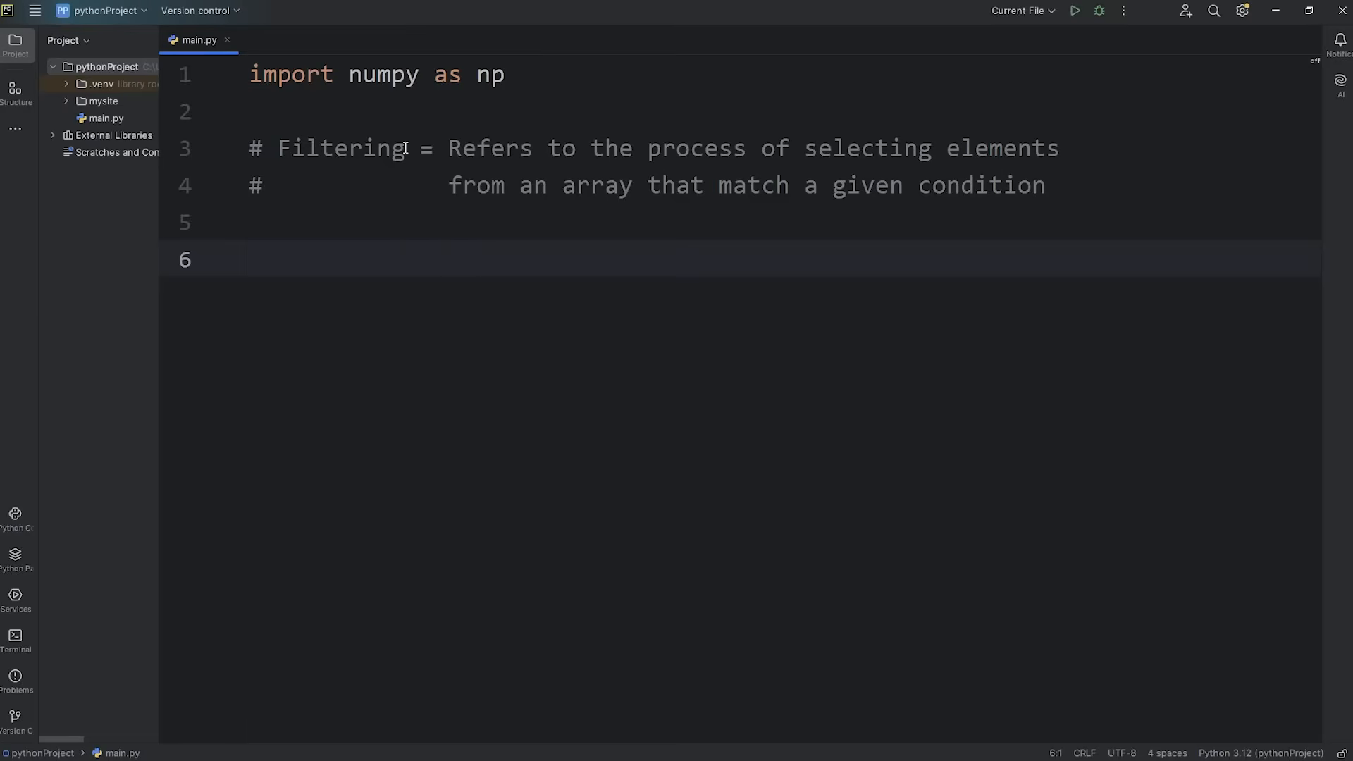
# Remove the Filtering definition comment so only the numpy import line remains
pyautogui.doubleClick(339, 148)
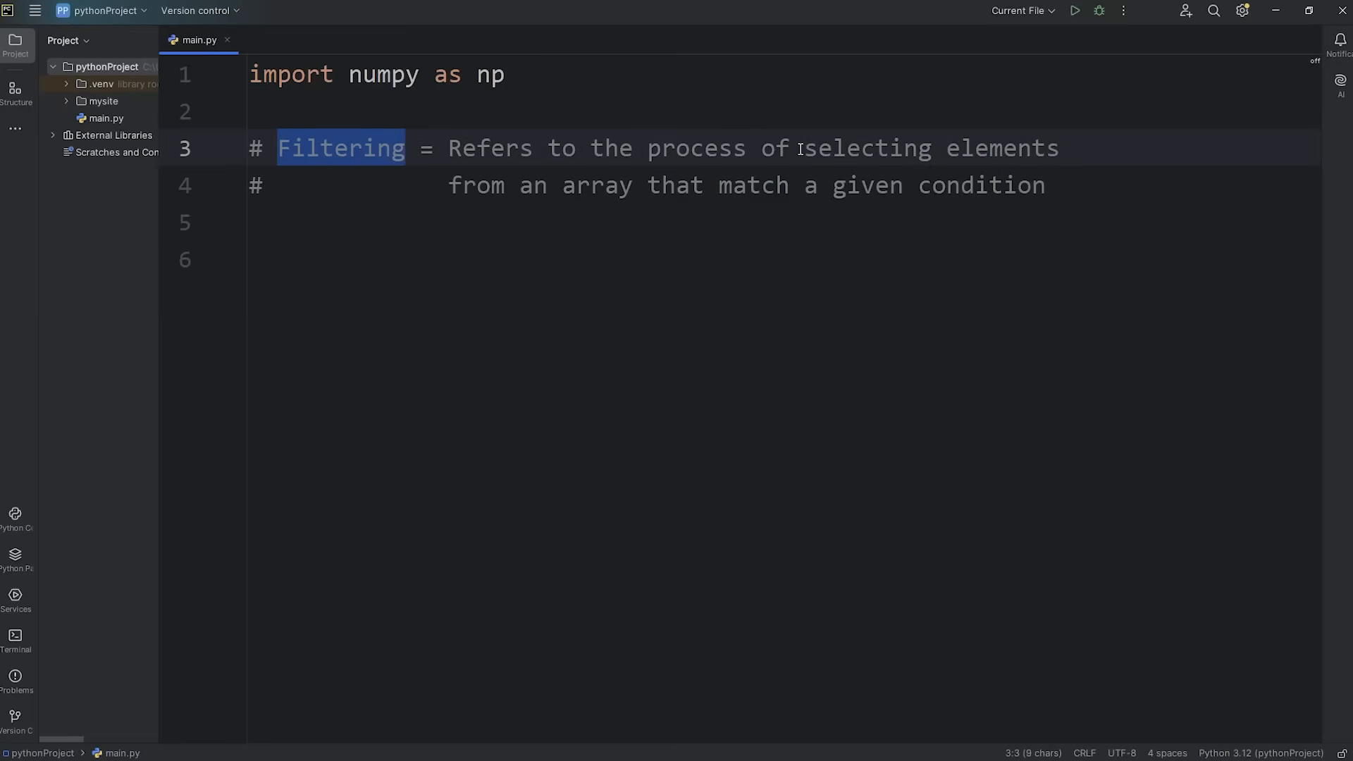
pyautogui.doubleClick(596, 184)
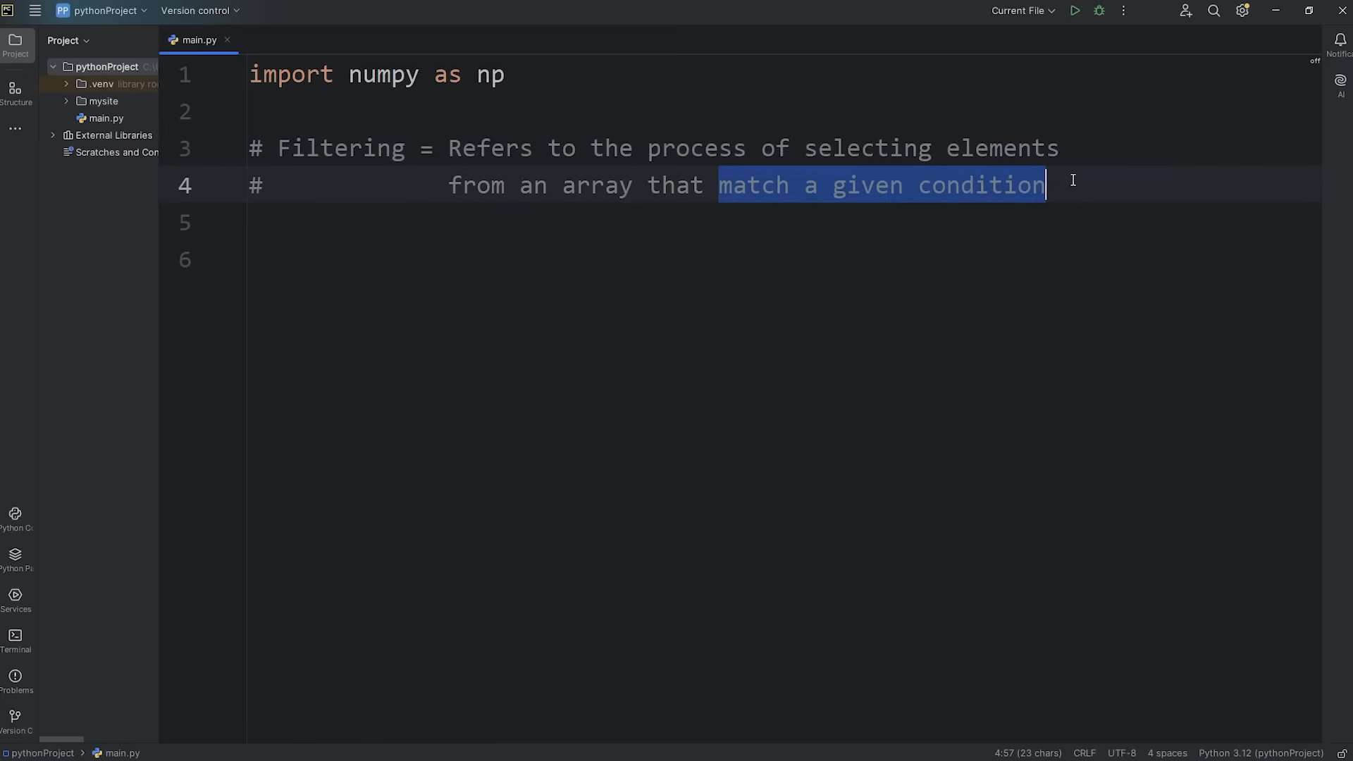
pyautogui.click(1045, 185)
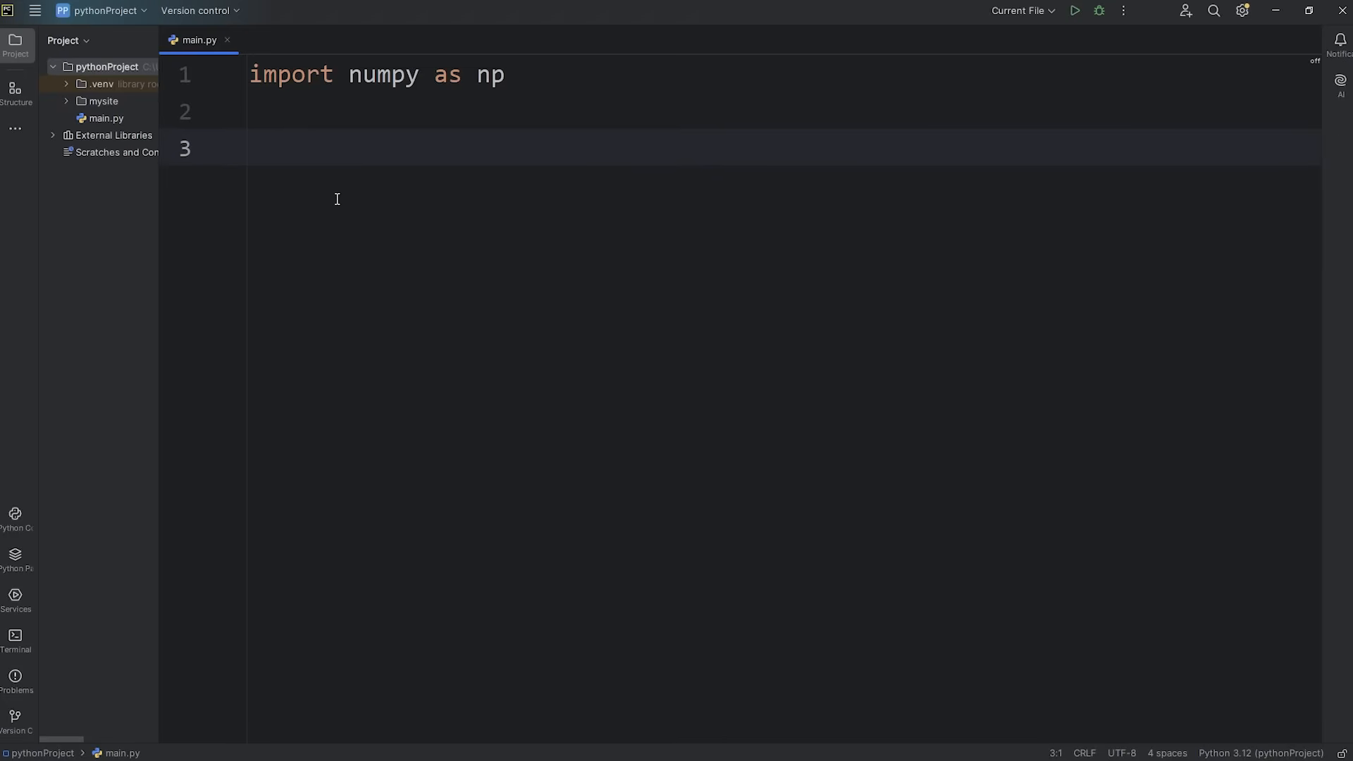
# Start ages = np.array with two bracketed rows on separate lines
pyautogui.write('age')
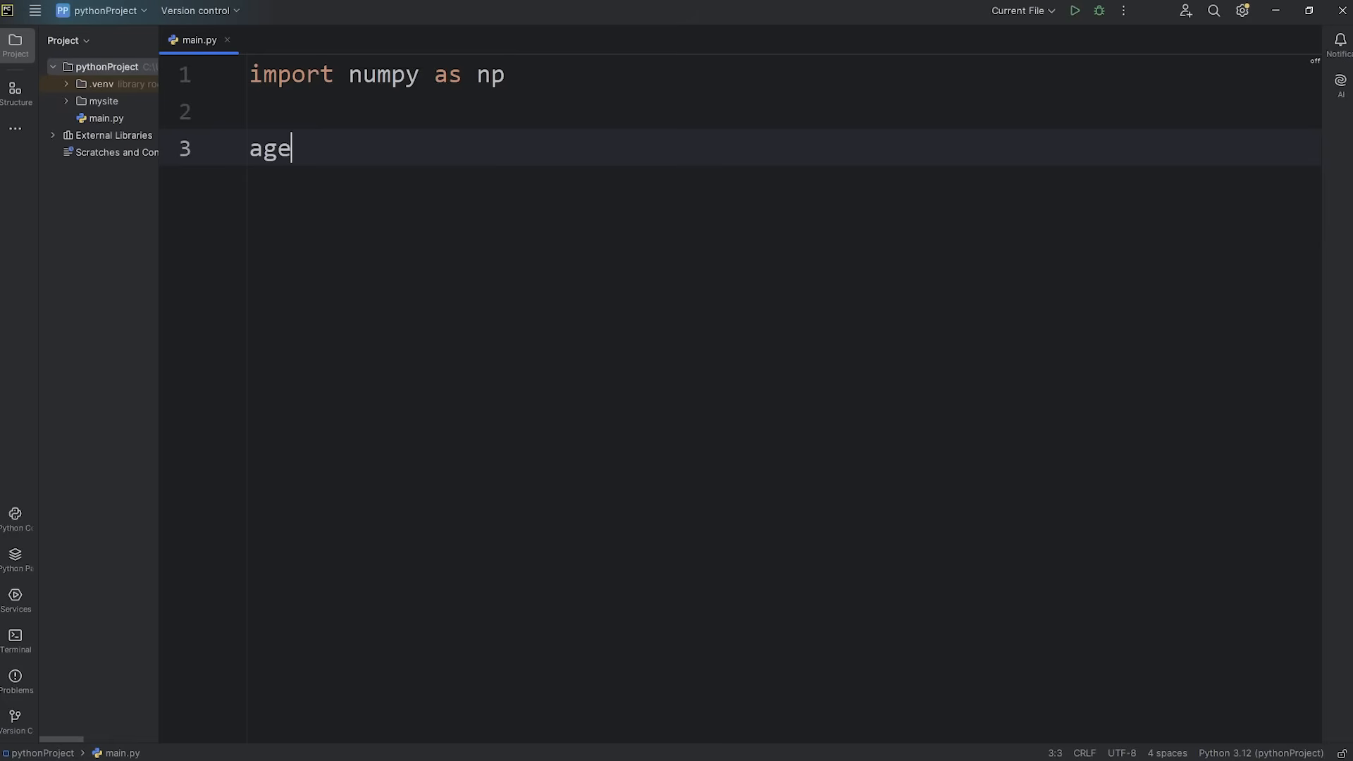
pyautogui.write('s')
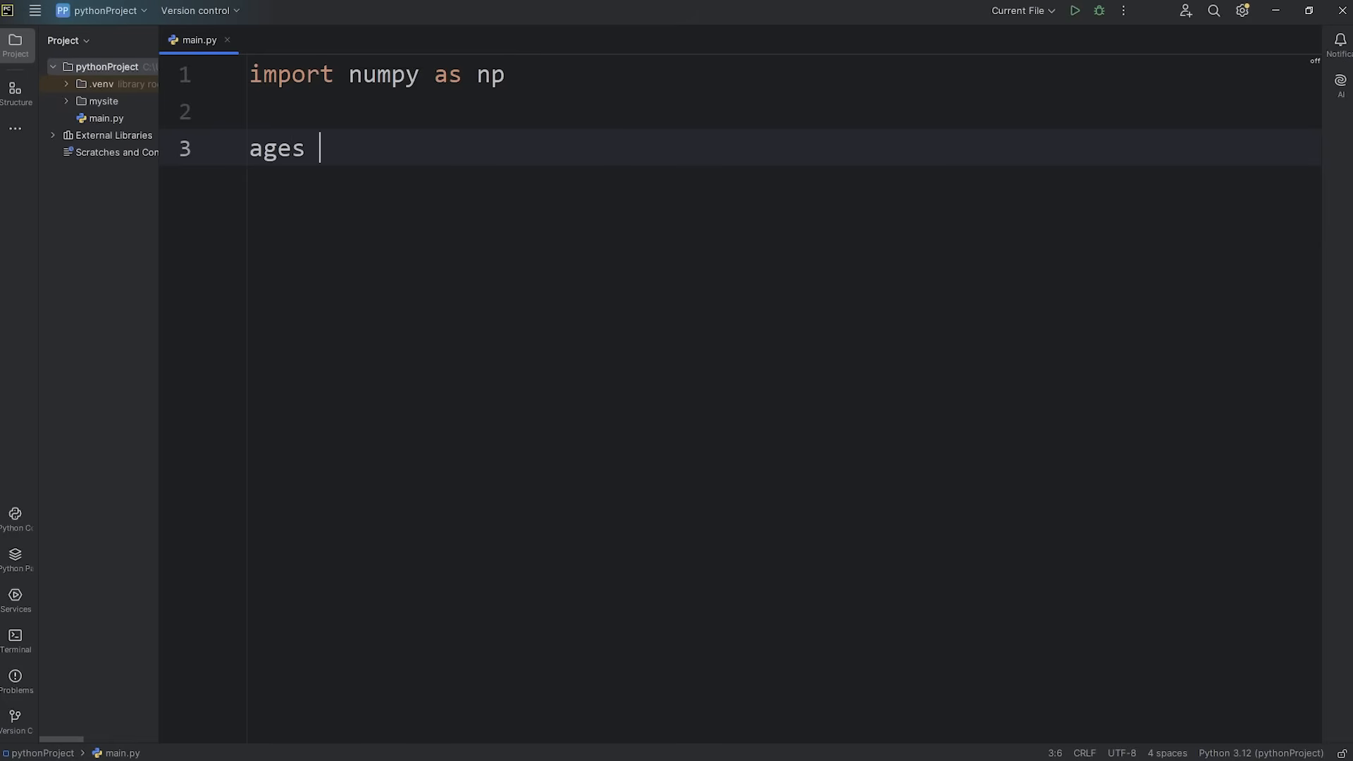
pyautogui.write('=')
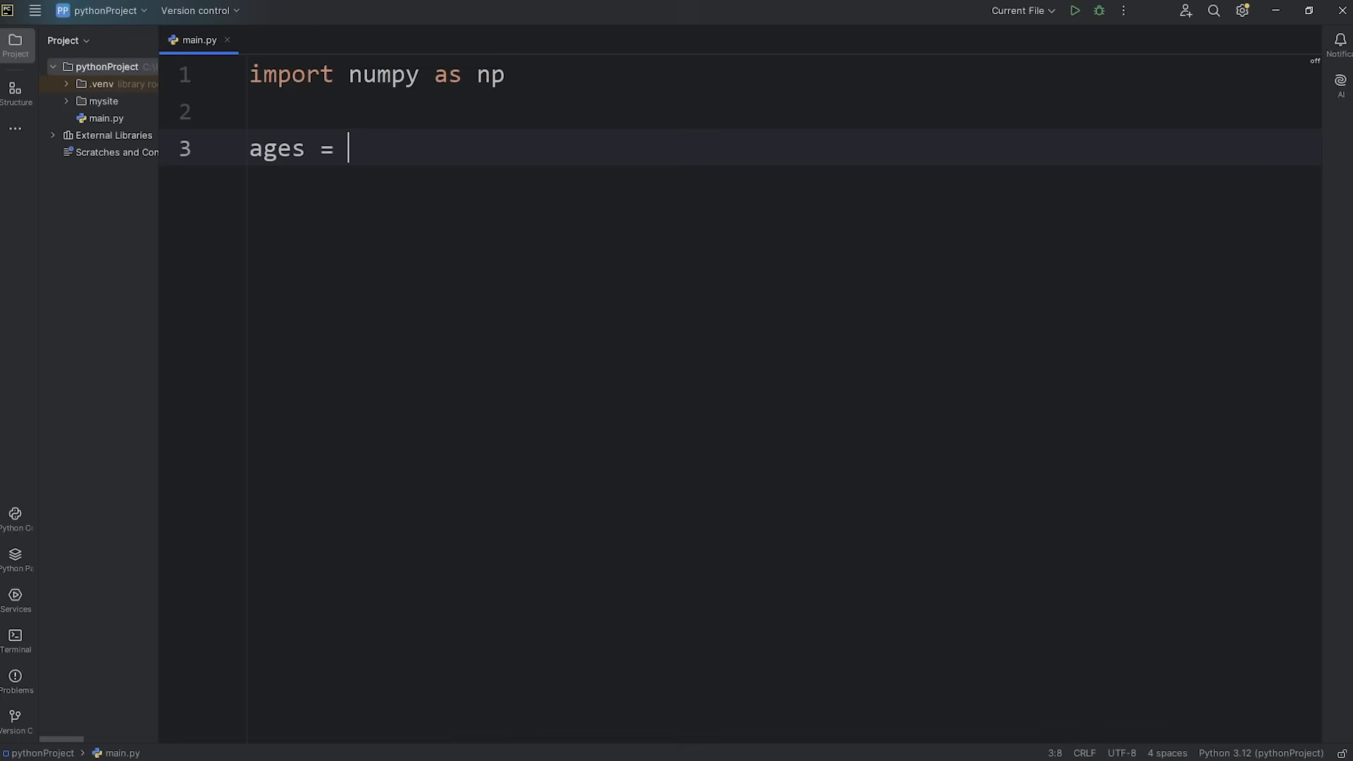
pyautogui.write('np.array([')
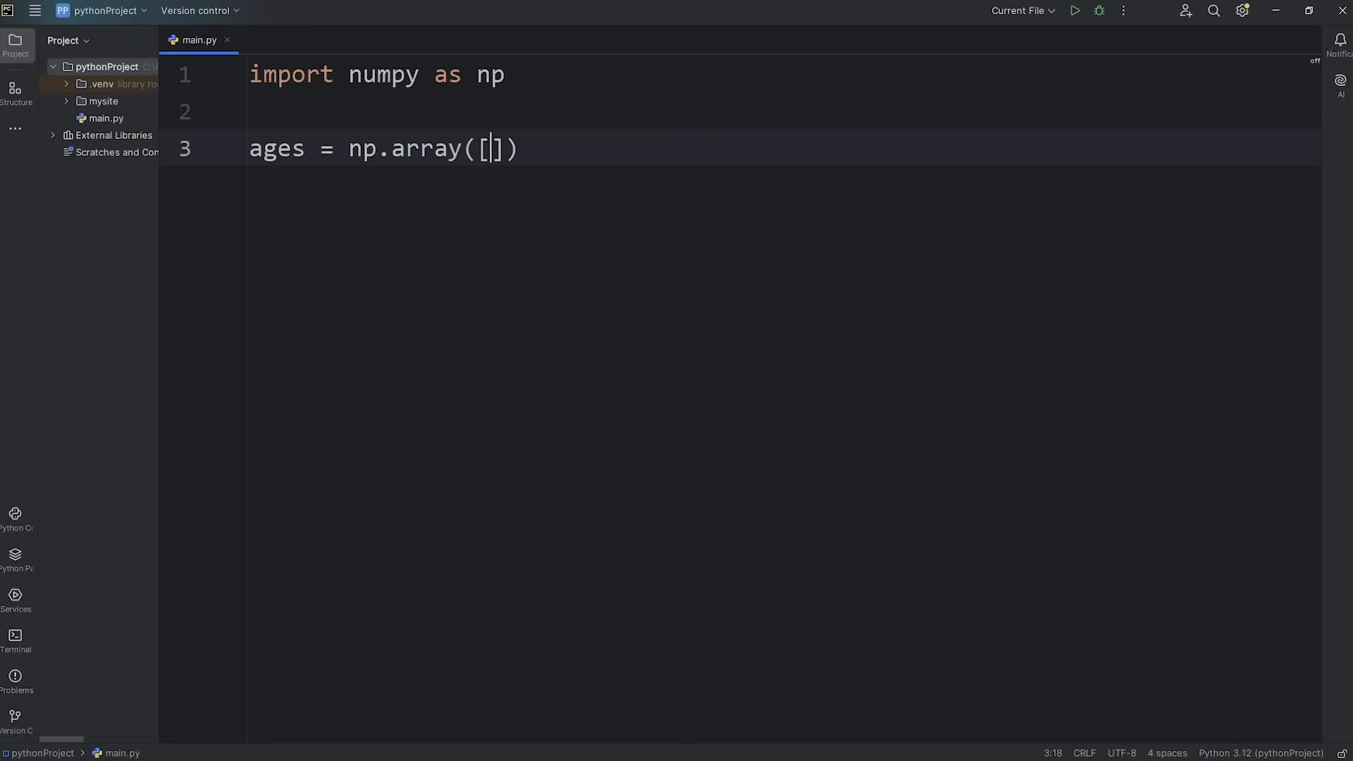
pyautogui.write(', []')
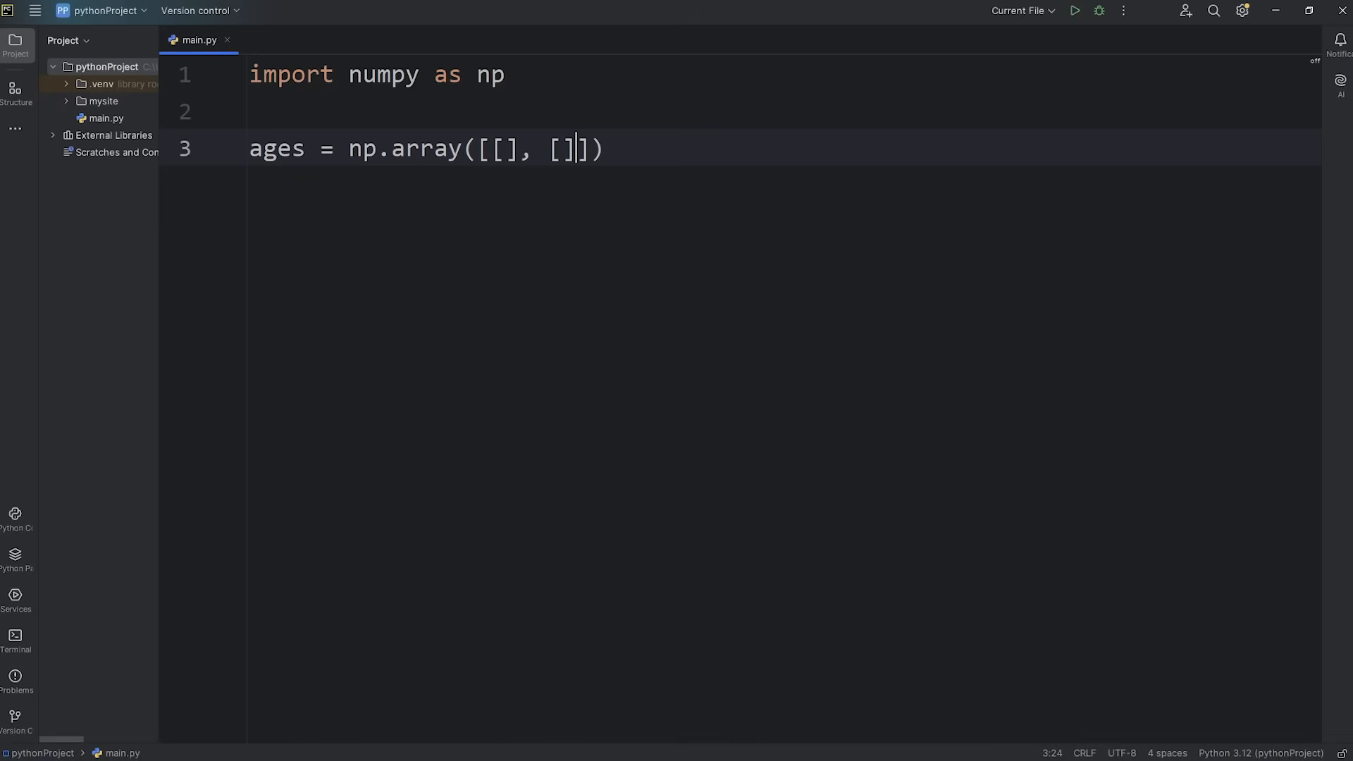
pyautogui.press('enter')
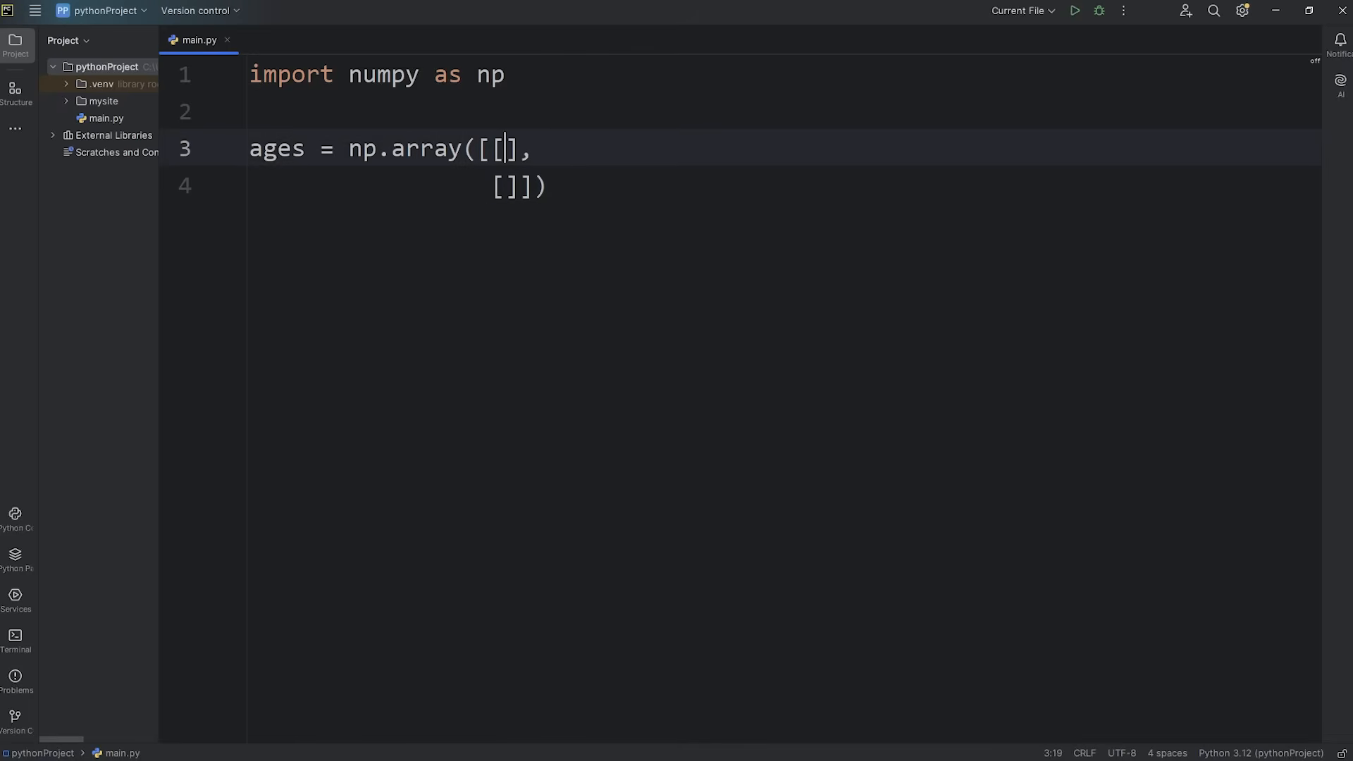
# Fill the first row with ages 21, 17, 19, 20, 16, 30, 18, 65
pyautogui.write('21,')
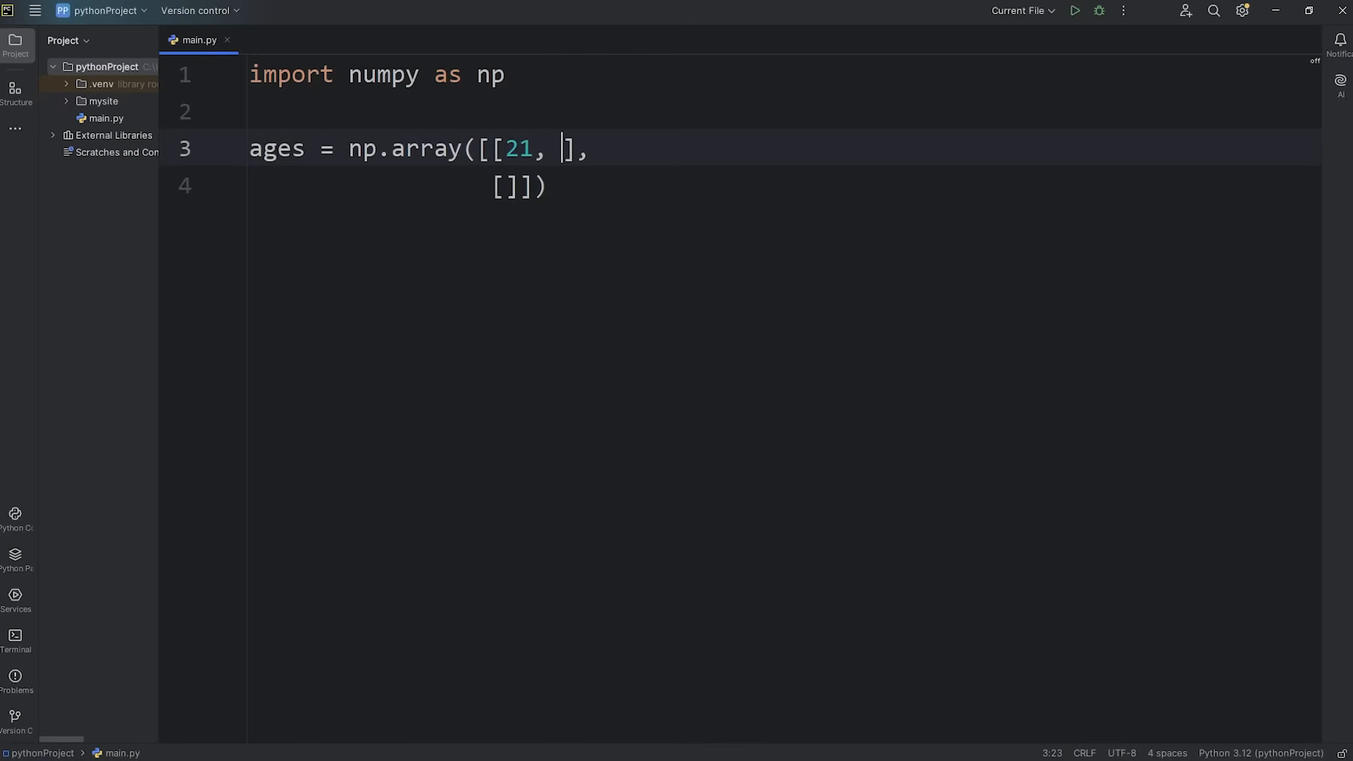
pyautogui.write('17, 19, 20')
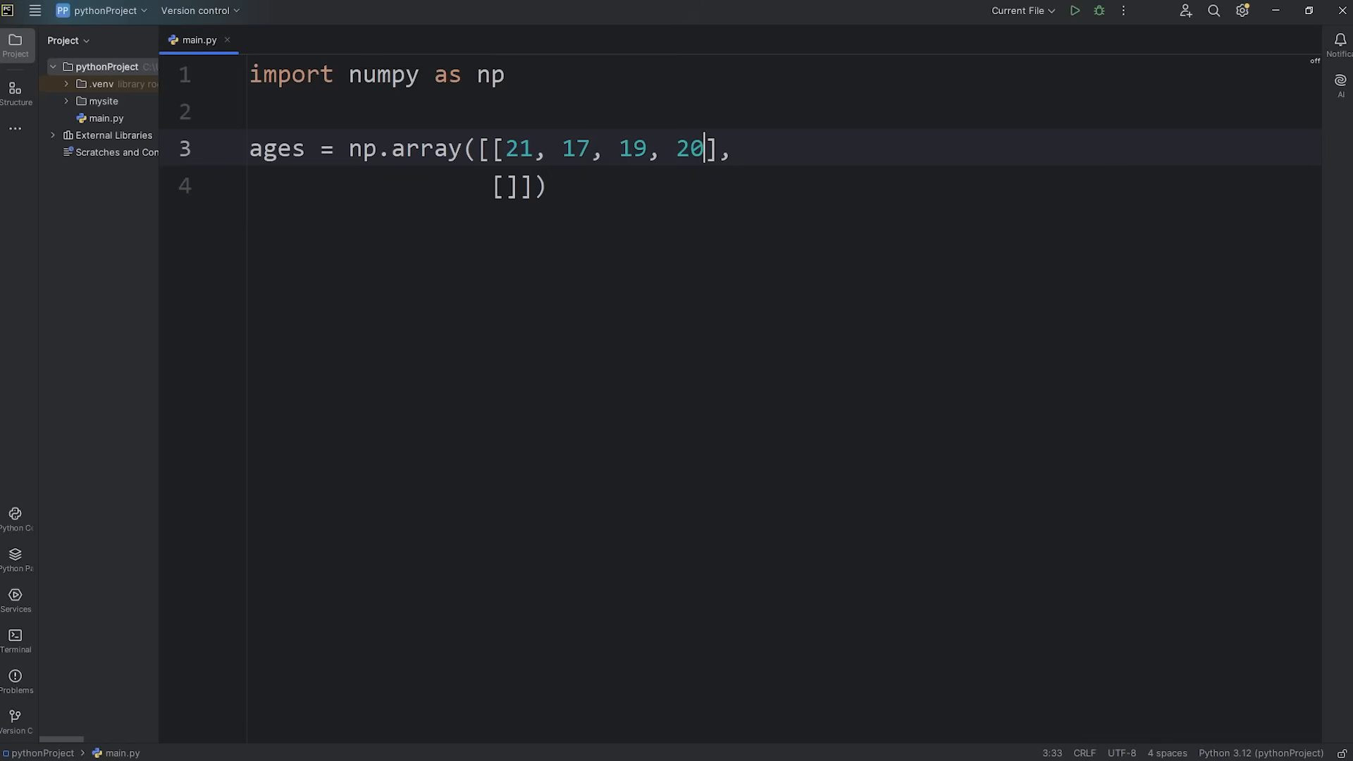
pyautogui.write(', 16,')
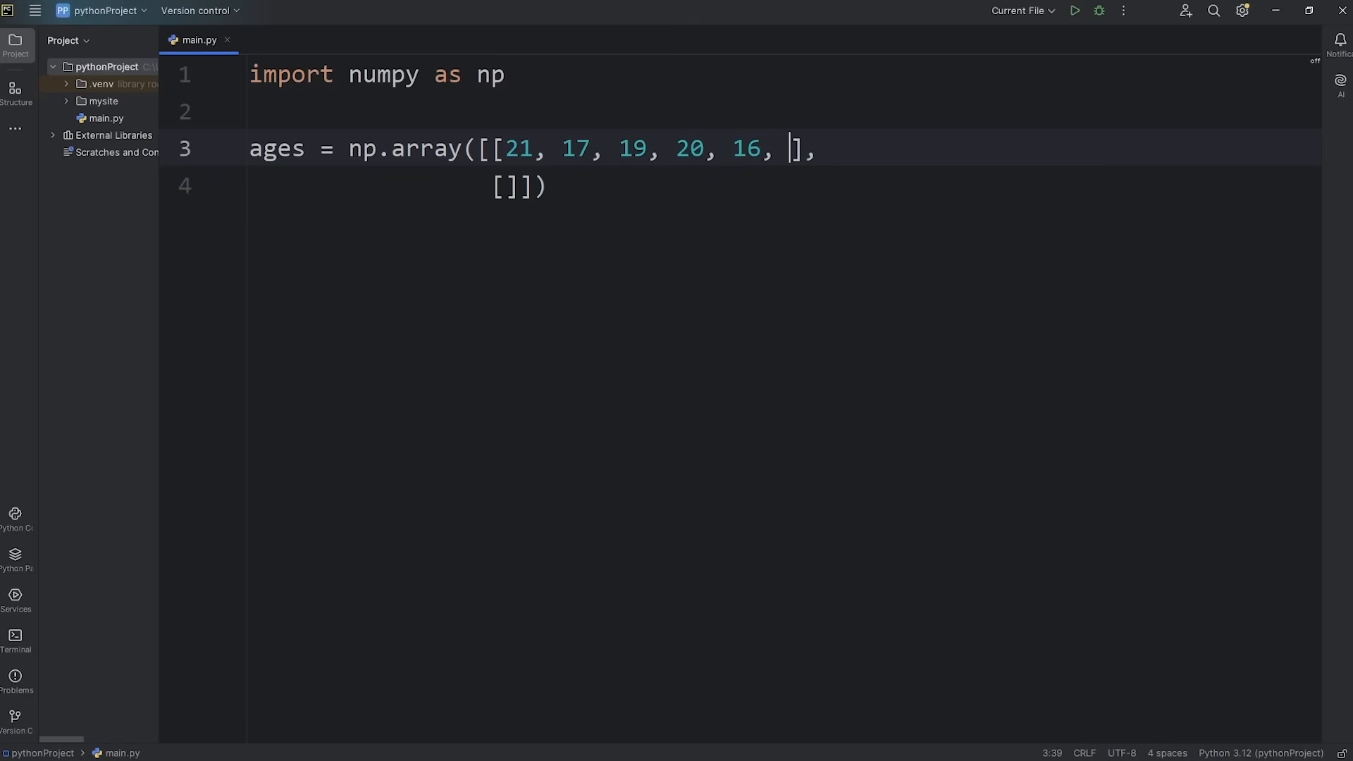
pyautogui.write('30, 18')
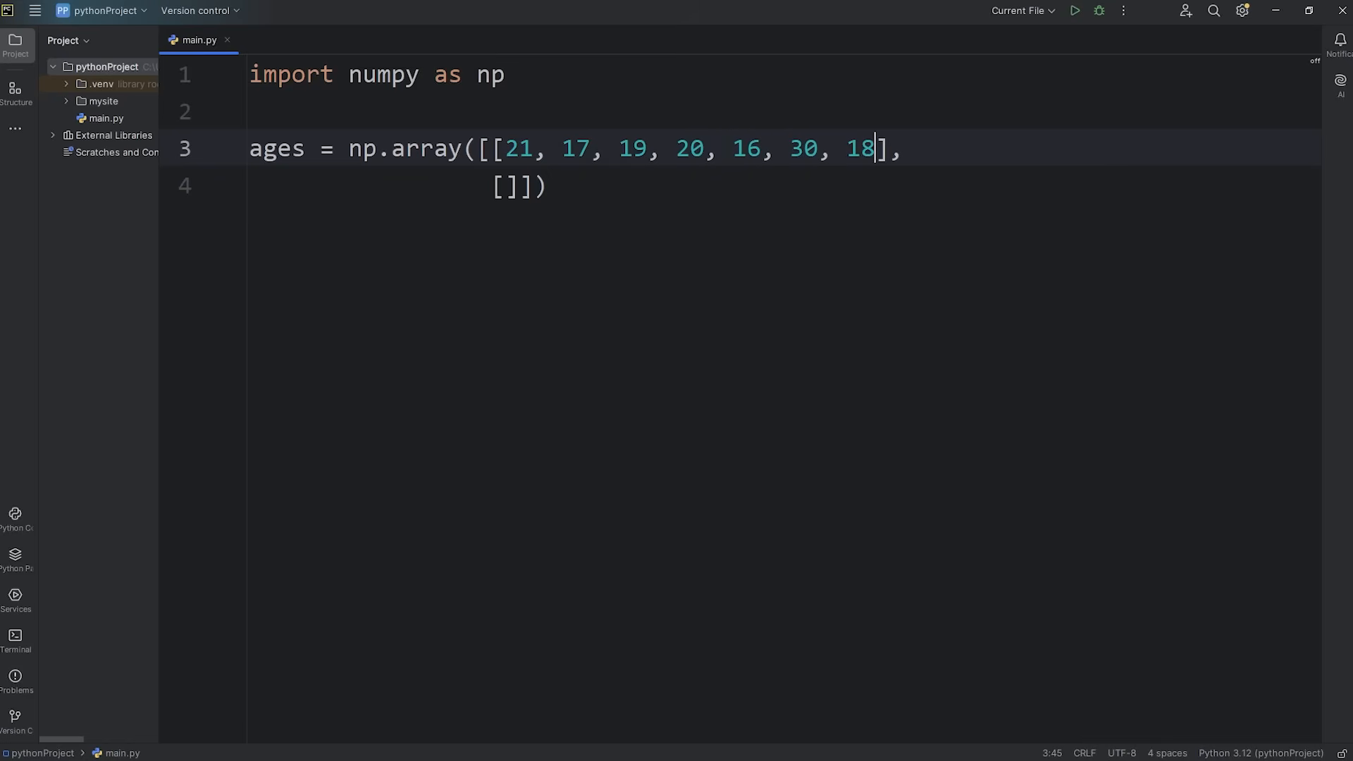
pyautogui.write(', 65')
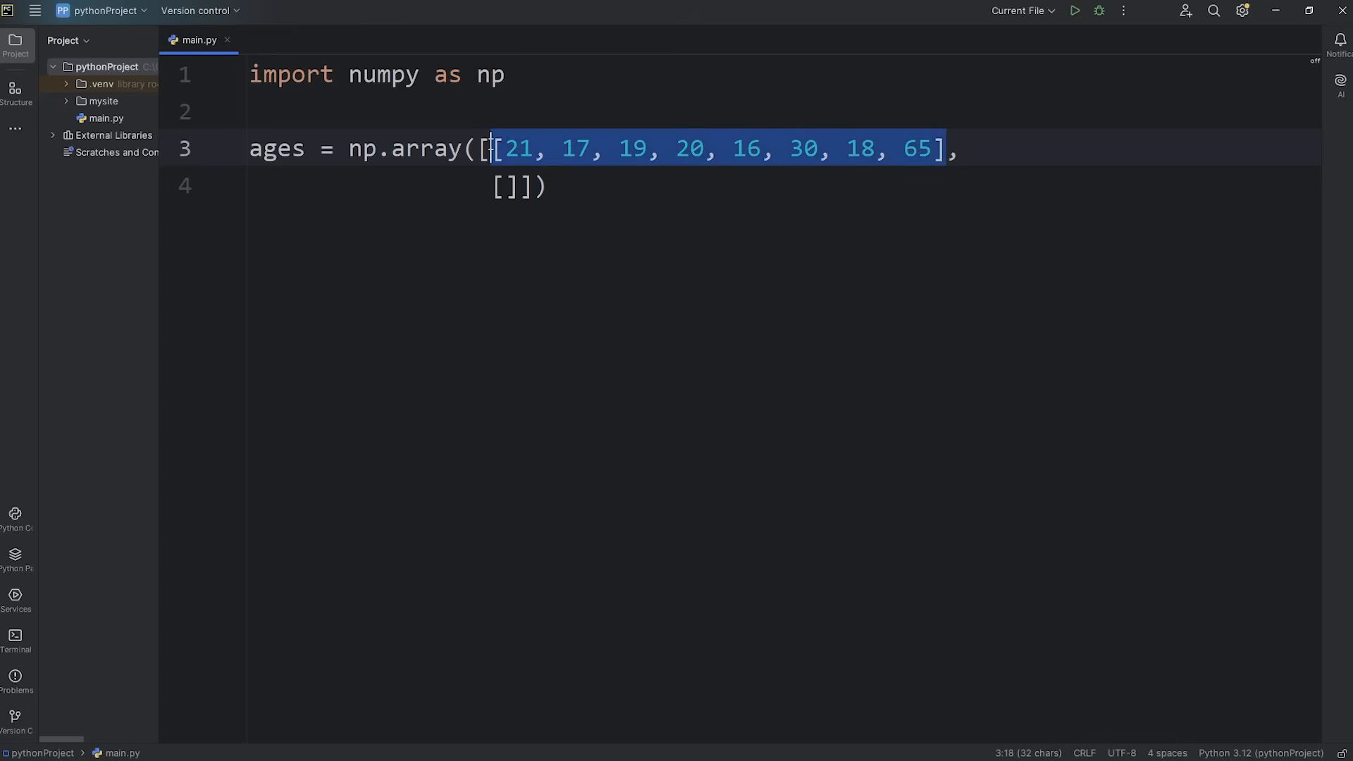
pyautogui.doubleClick(745, 149)
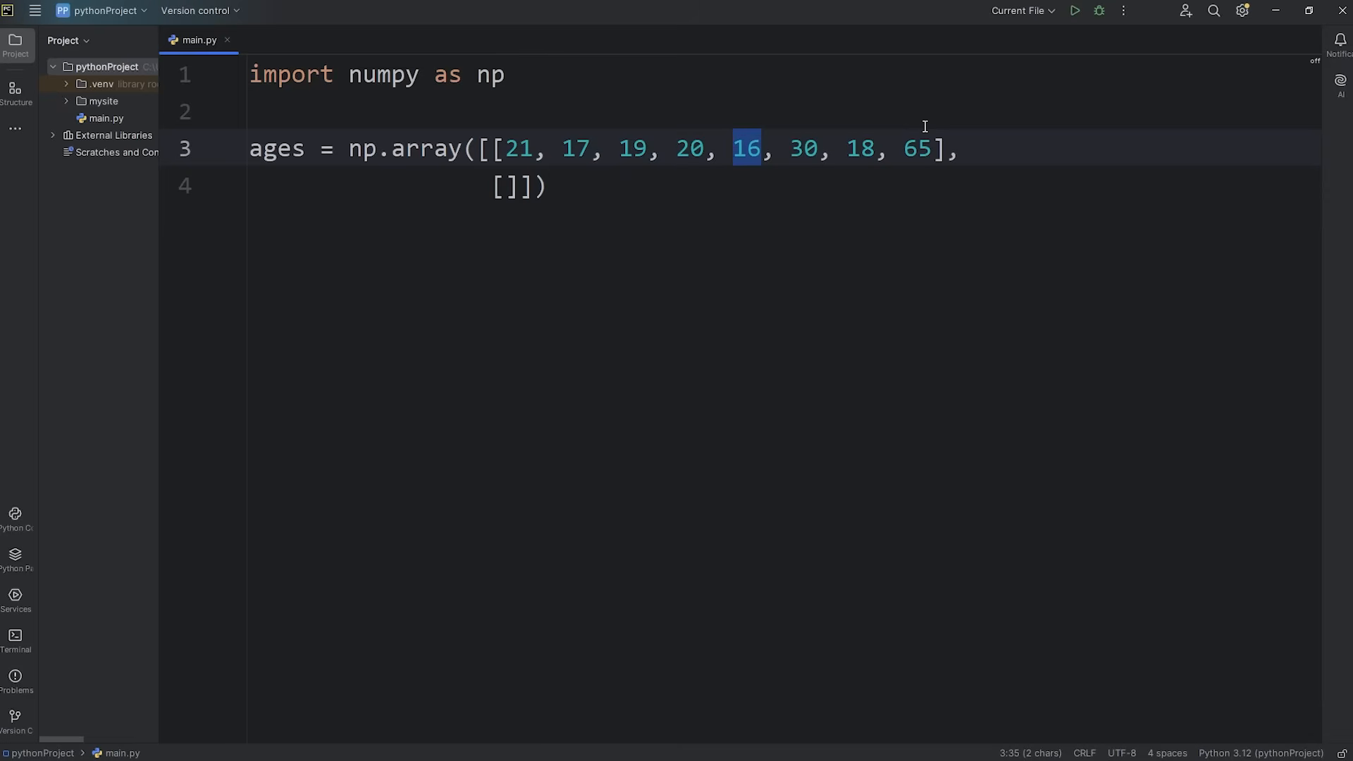
pyautogui.click(974, 149)
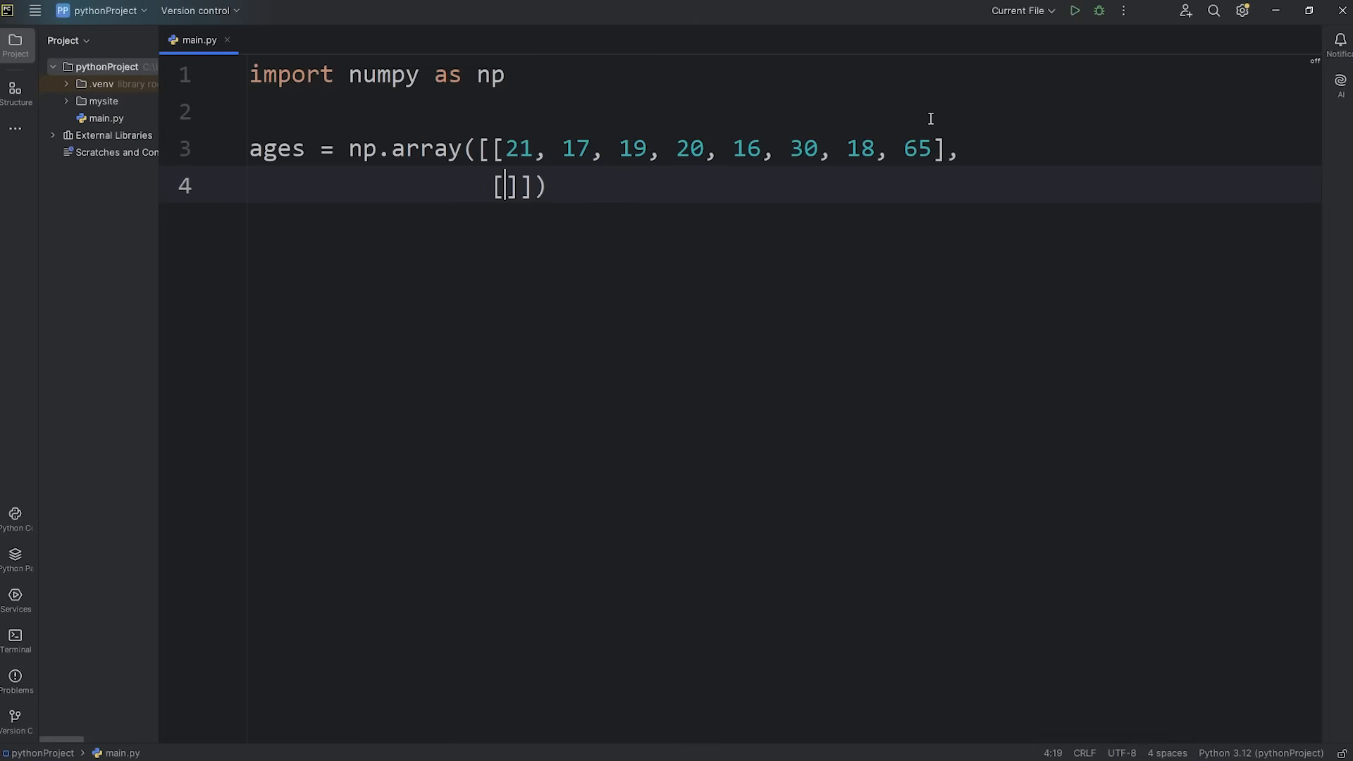
# Enter 39, 22, 15, 99, 18, 19, 20, 21 as the second row, then add blank lines below
pyautogui.write('39,')
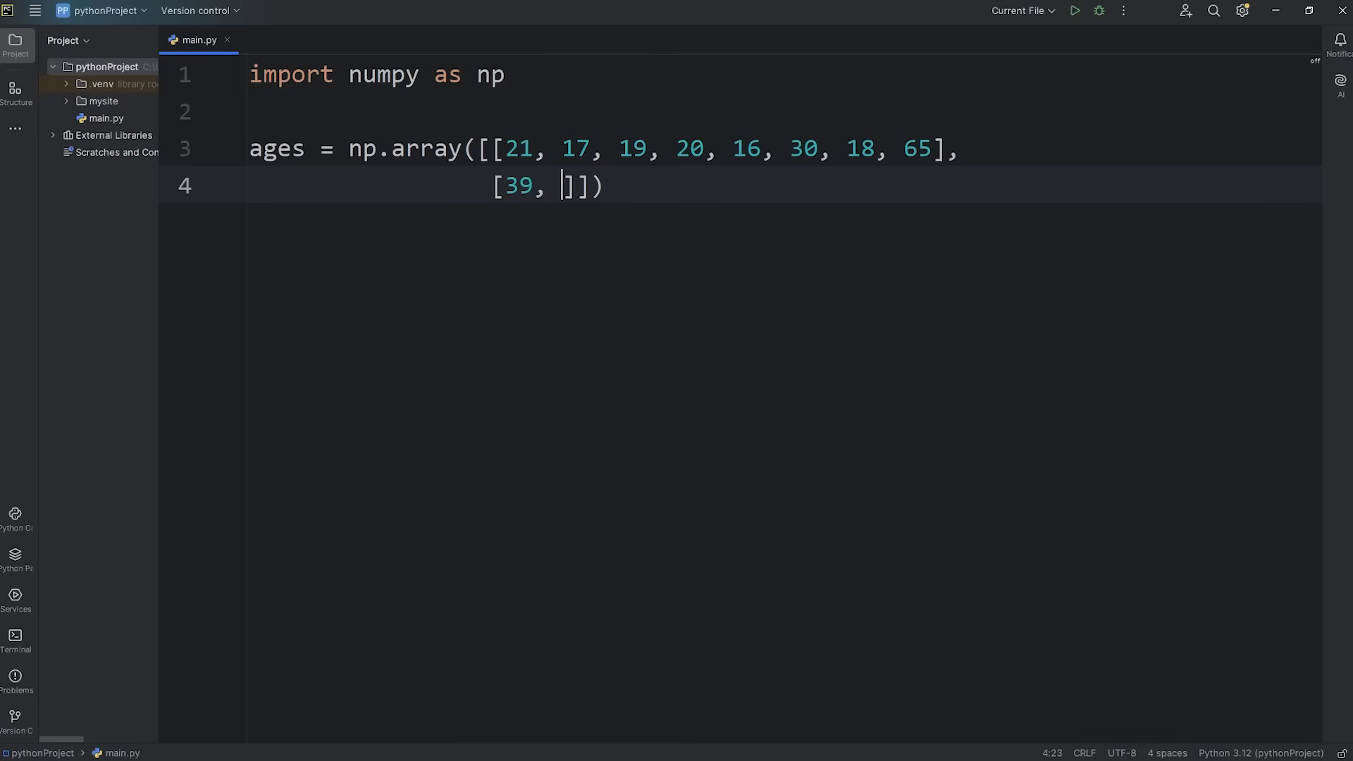
pyautogui.write('22,')
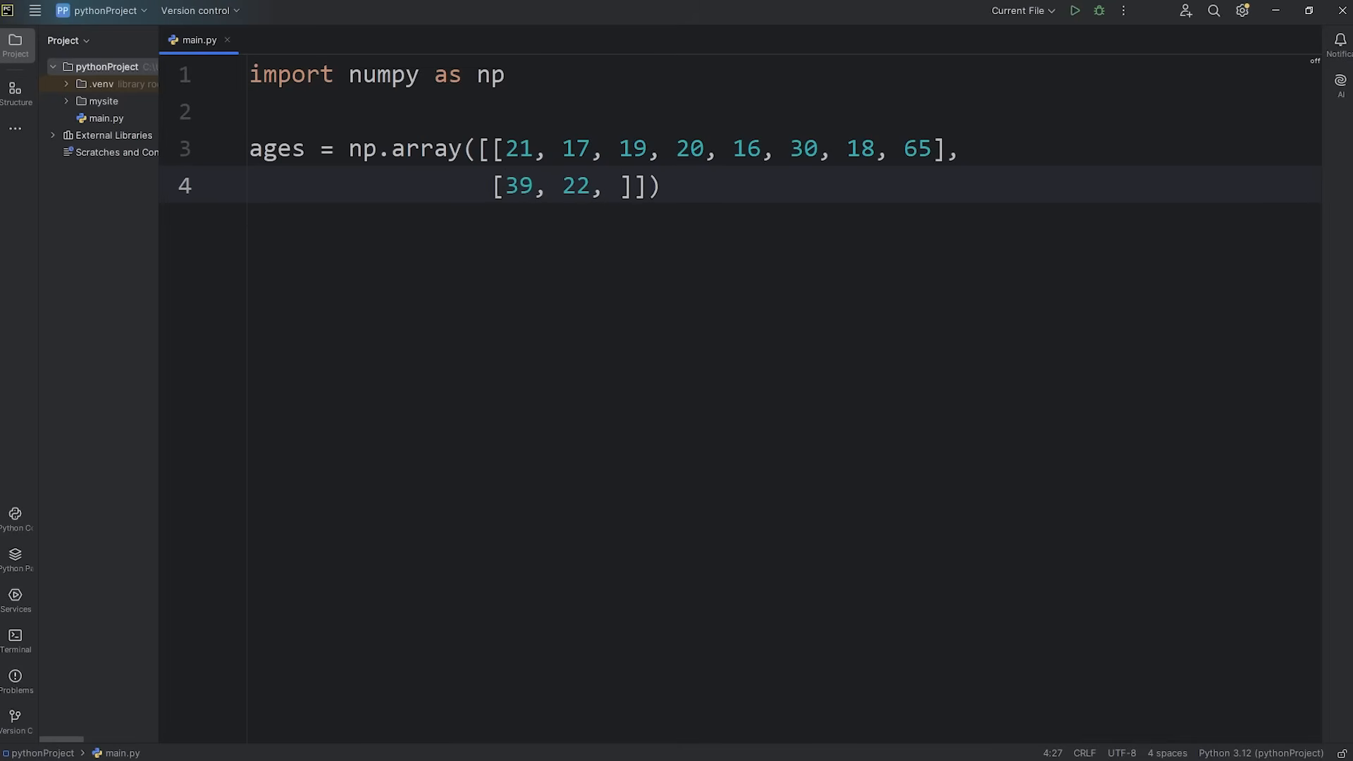
pyautogui.write('15, 99')
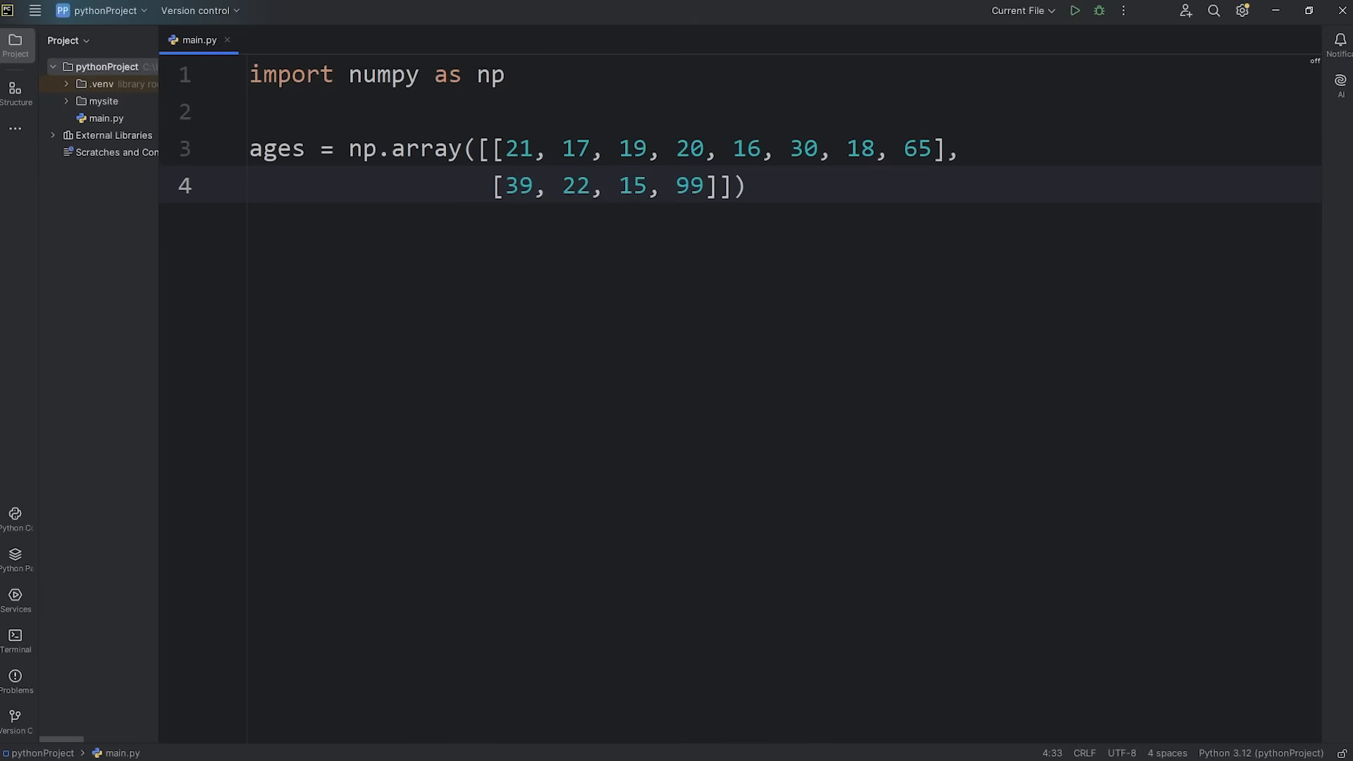
pyautogui.write('18,')
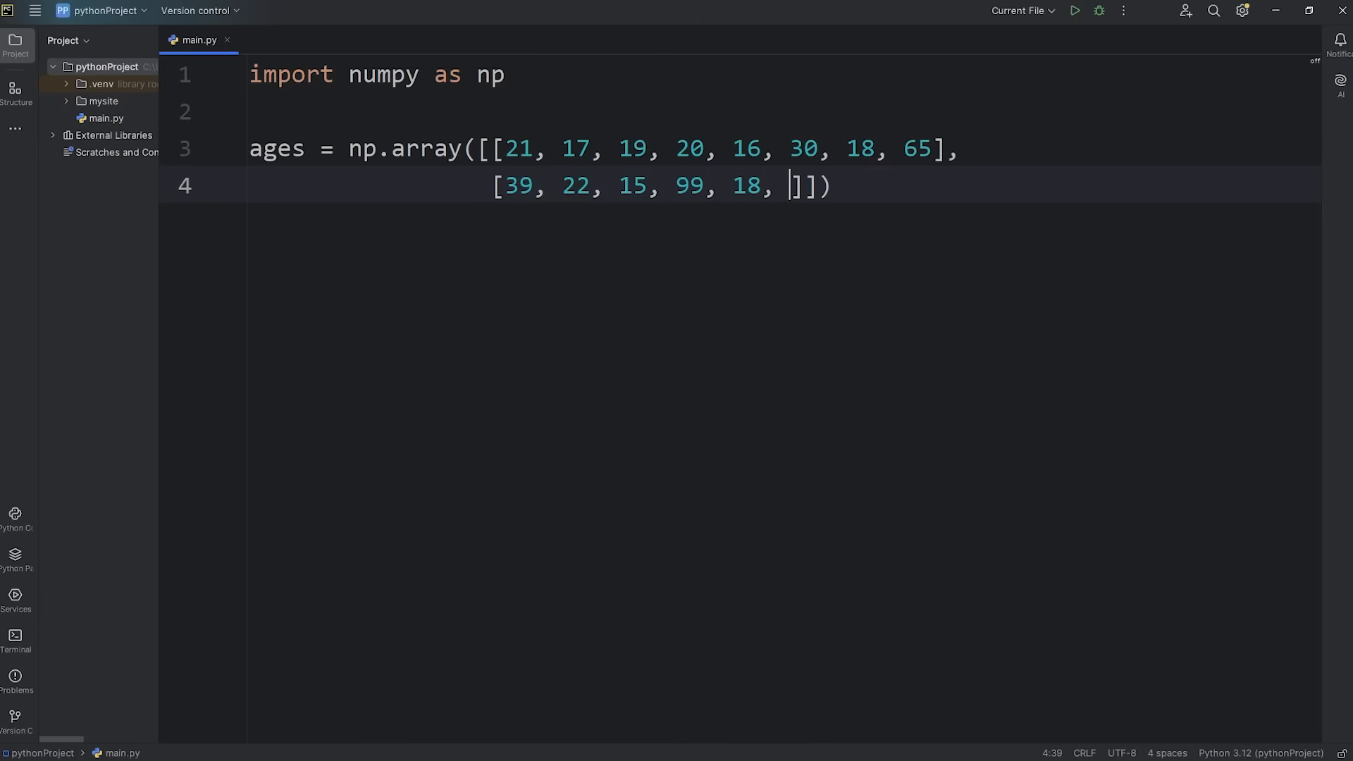
pyautogui.write('19, 20,')
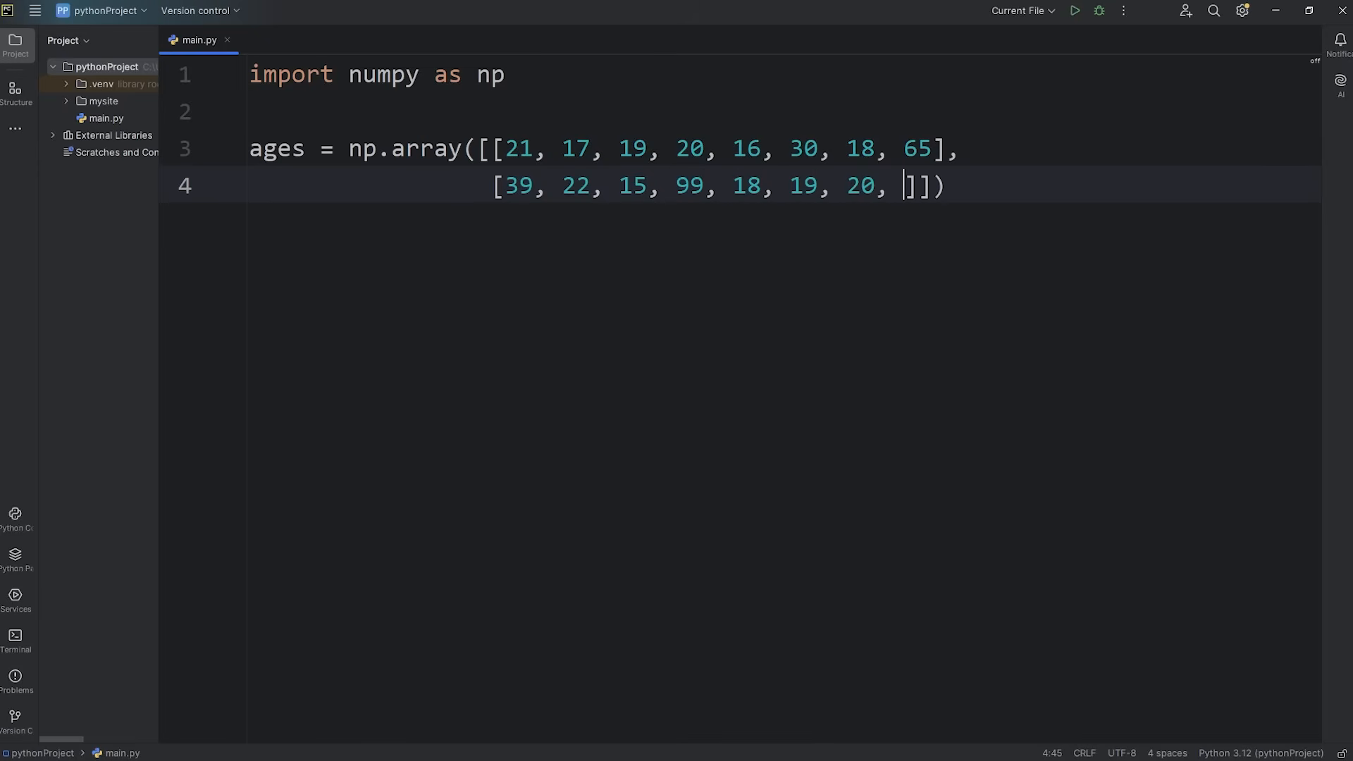
pyautogui.write('21')
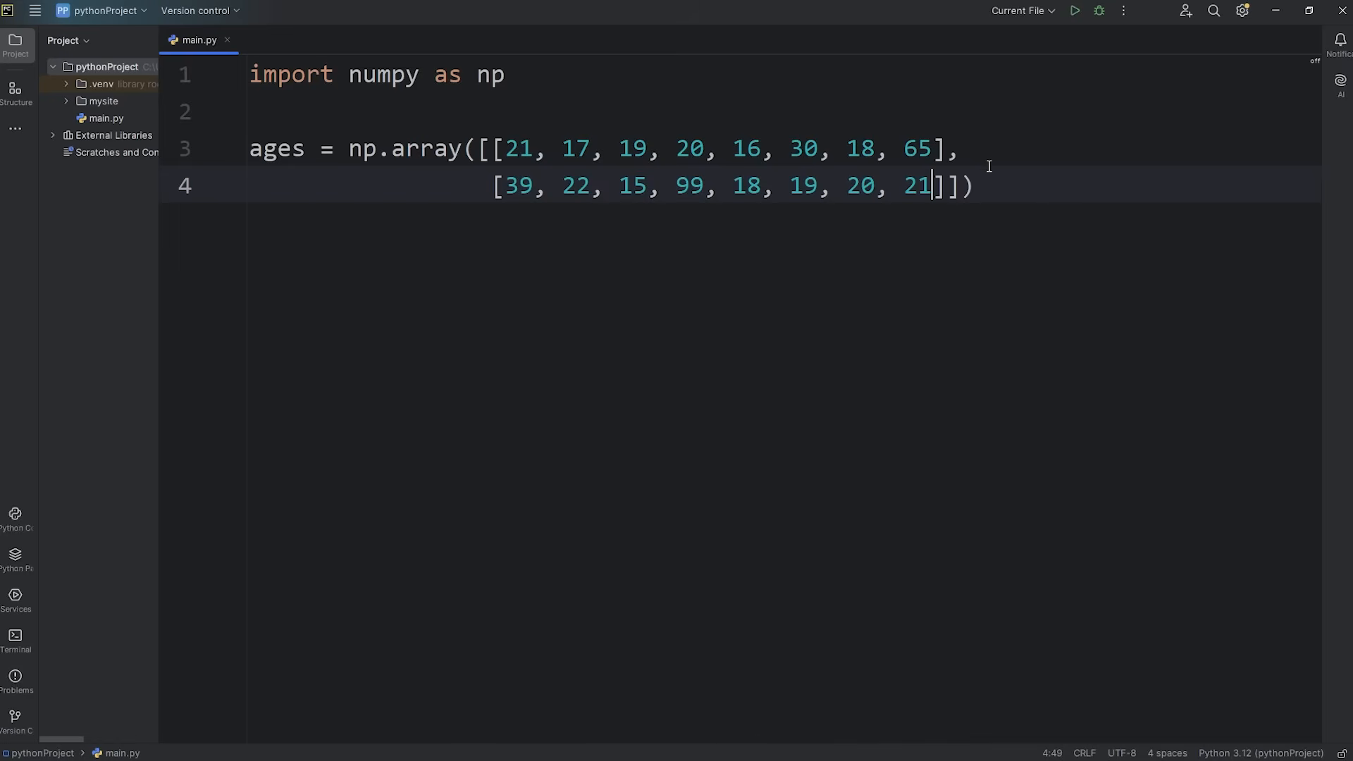
pyautogui.moveTo(489, 153)
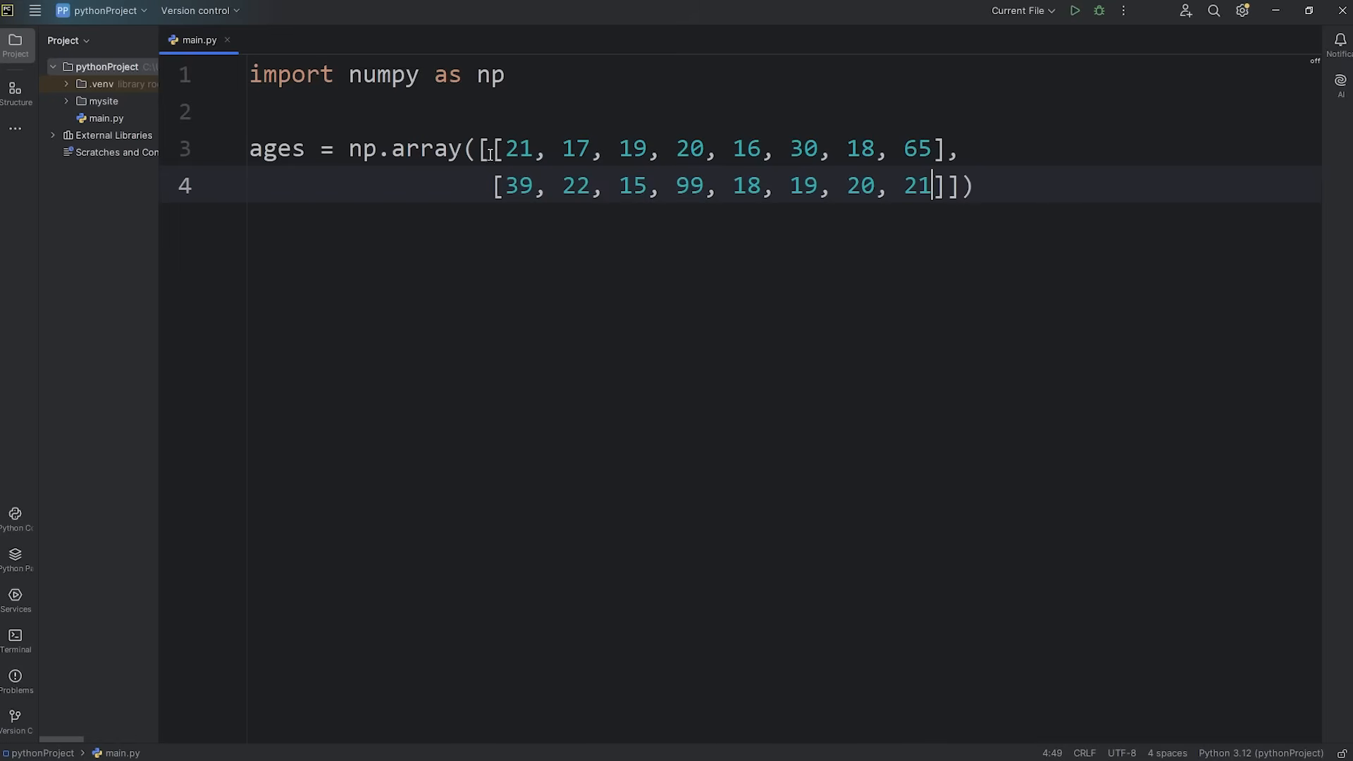
pyautogui.moveTo(1022, 193)
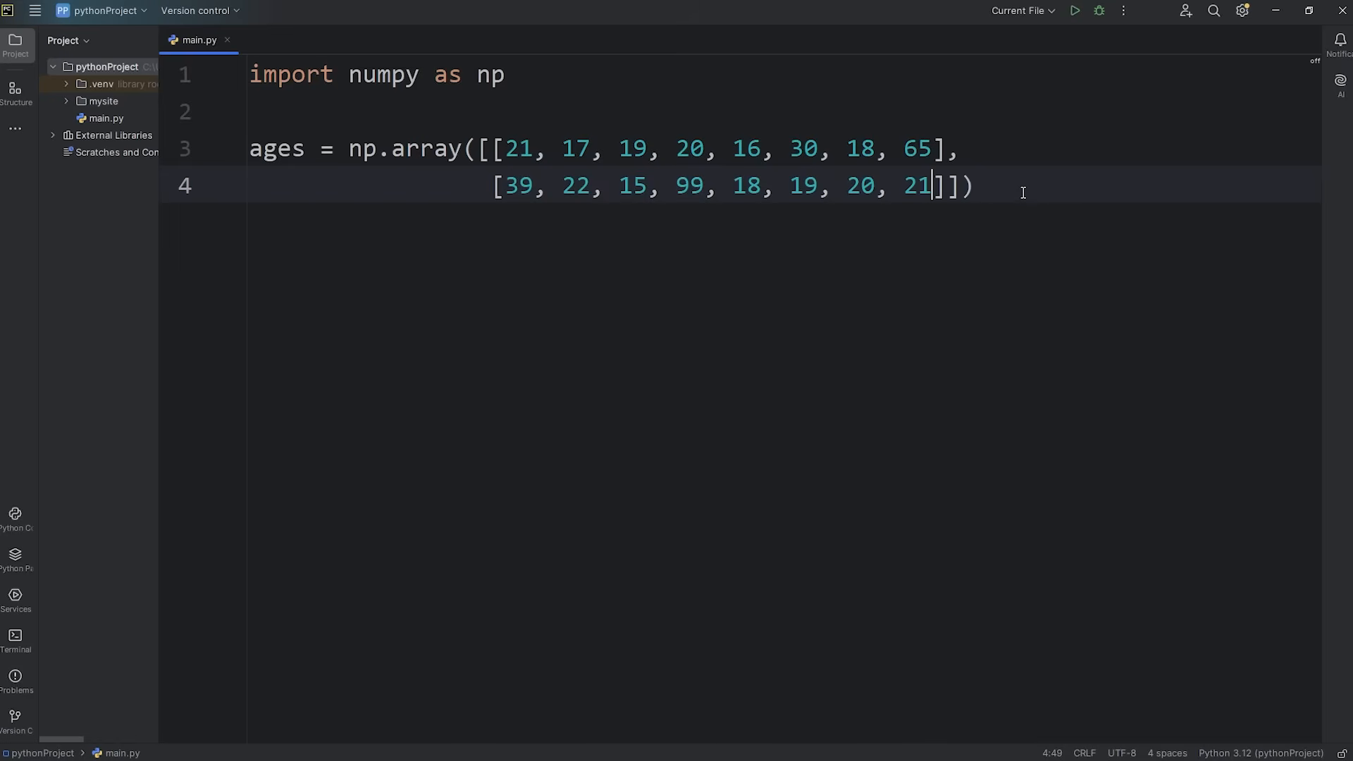
pyautogui.moveTo(495, 149); pyautogui.dragTo(943, 185)
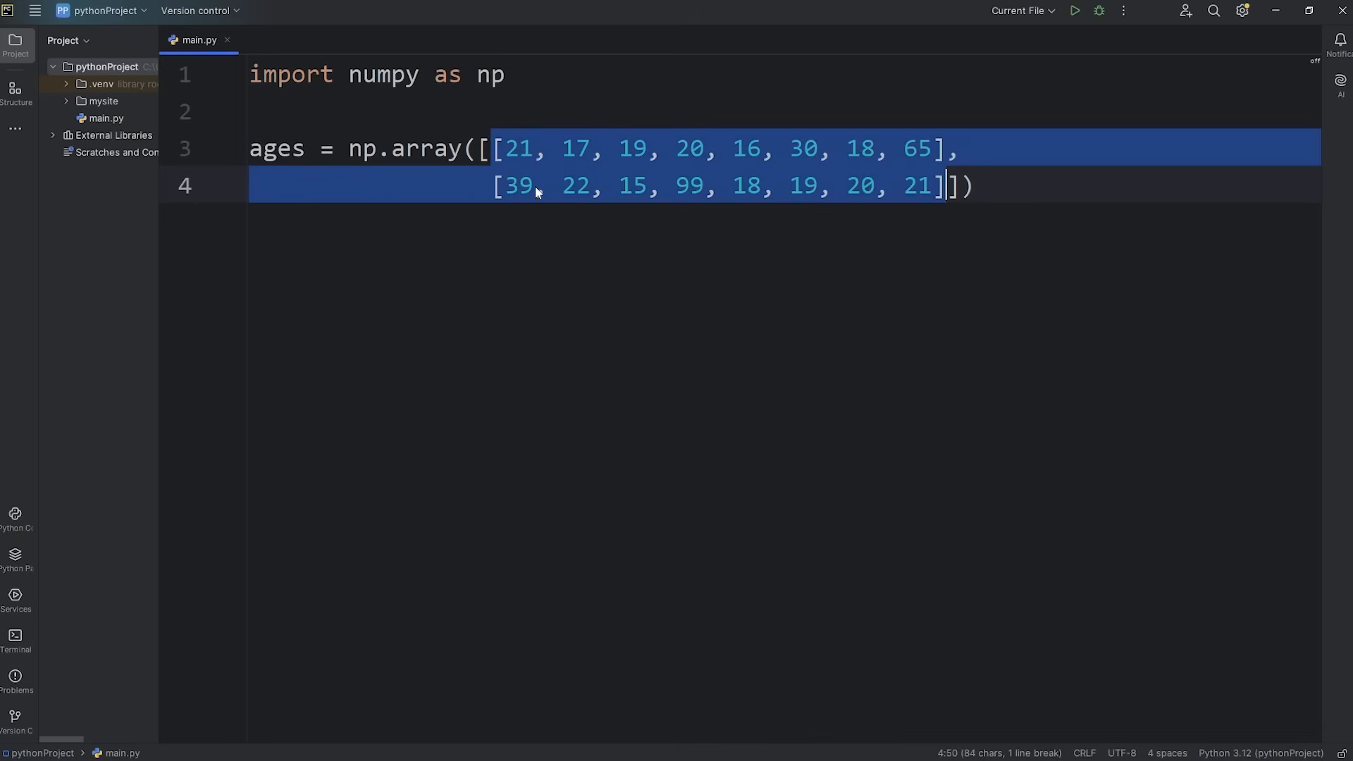
pyautogui.moveTo(854, 189)
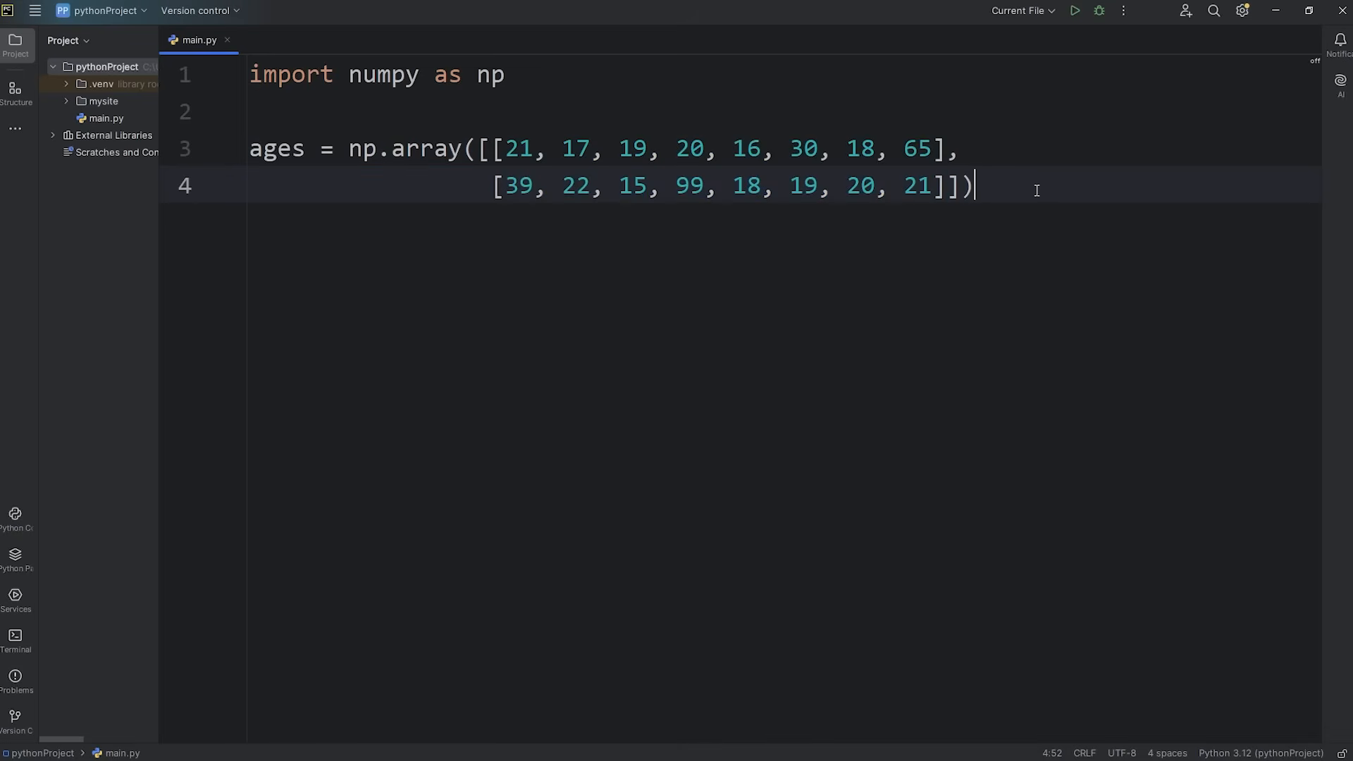
pyautogui.press('Enter')
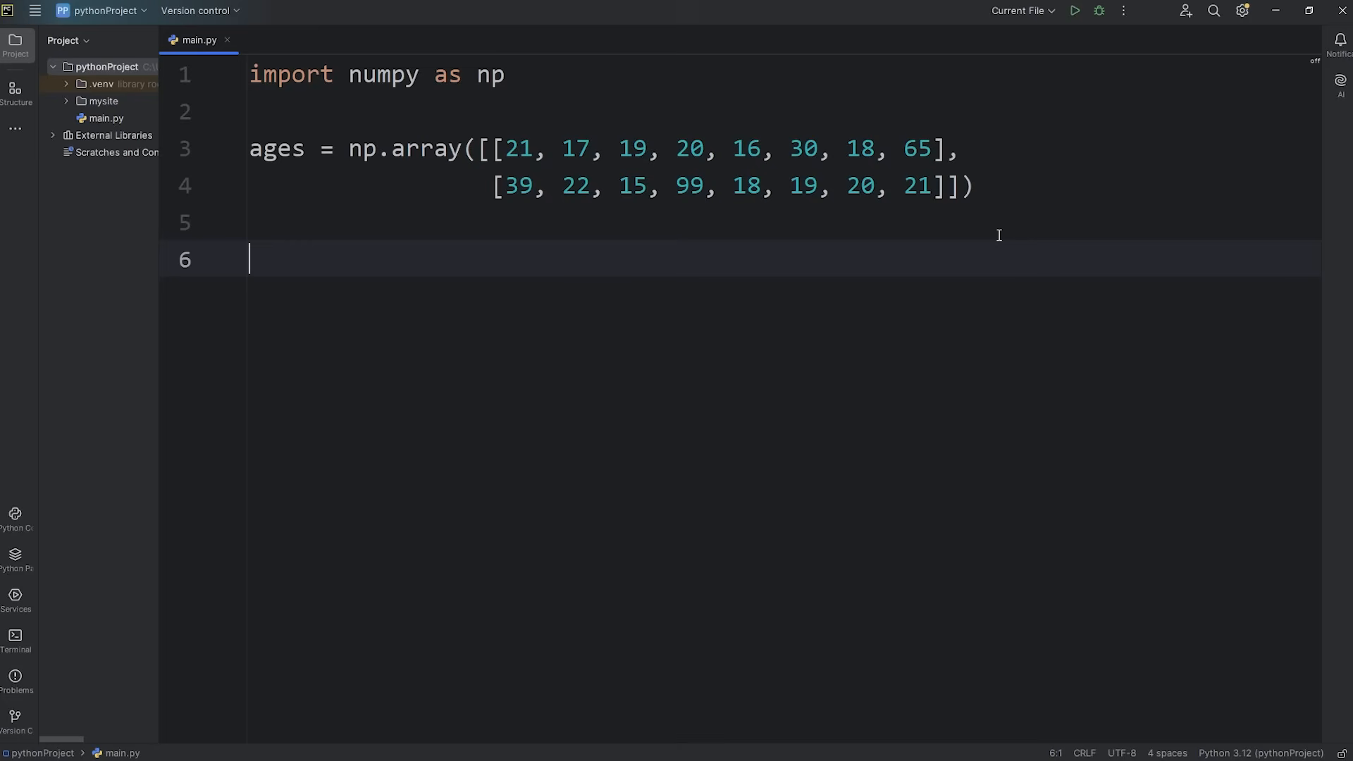
# Write teenagers = ages[ages < 18] followed by a print(teenagers) line
pyautogui.write('teena')
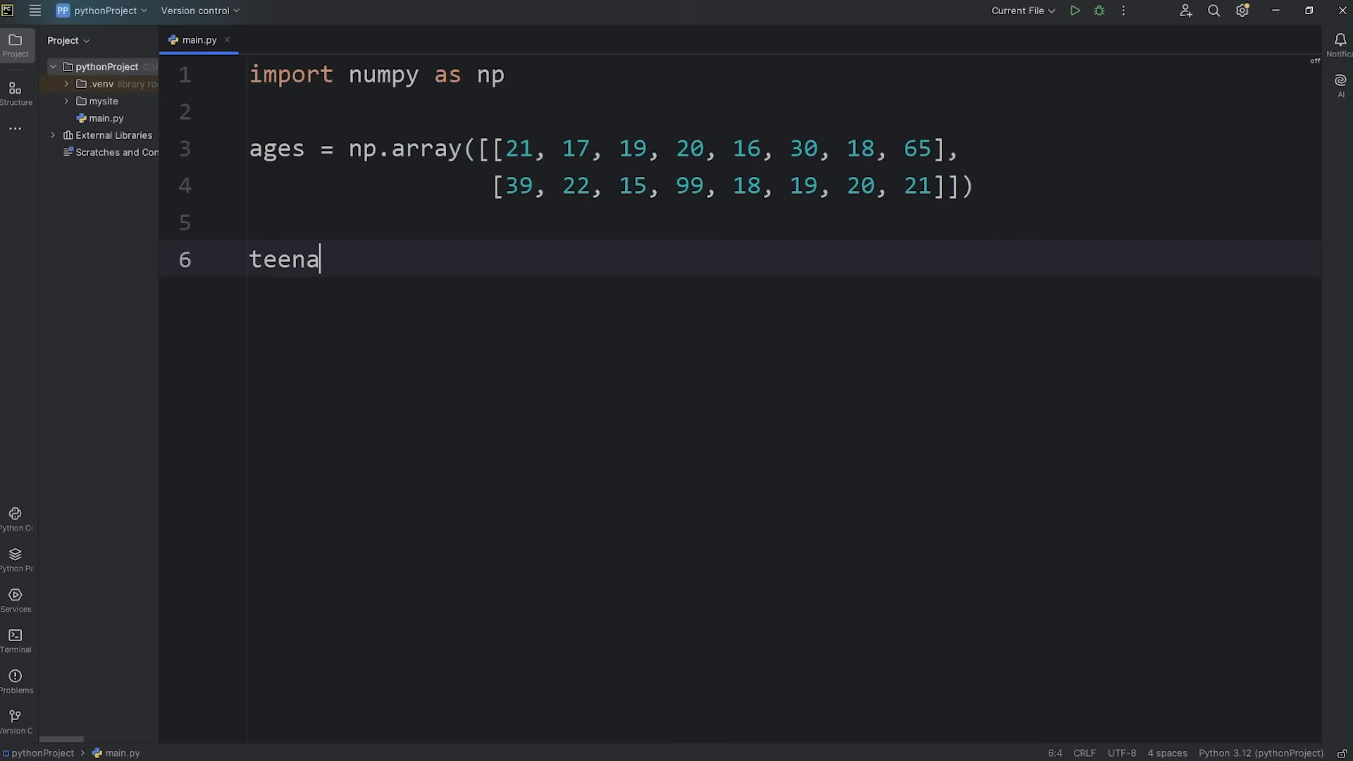
pyautogui.write('gers')
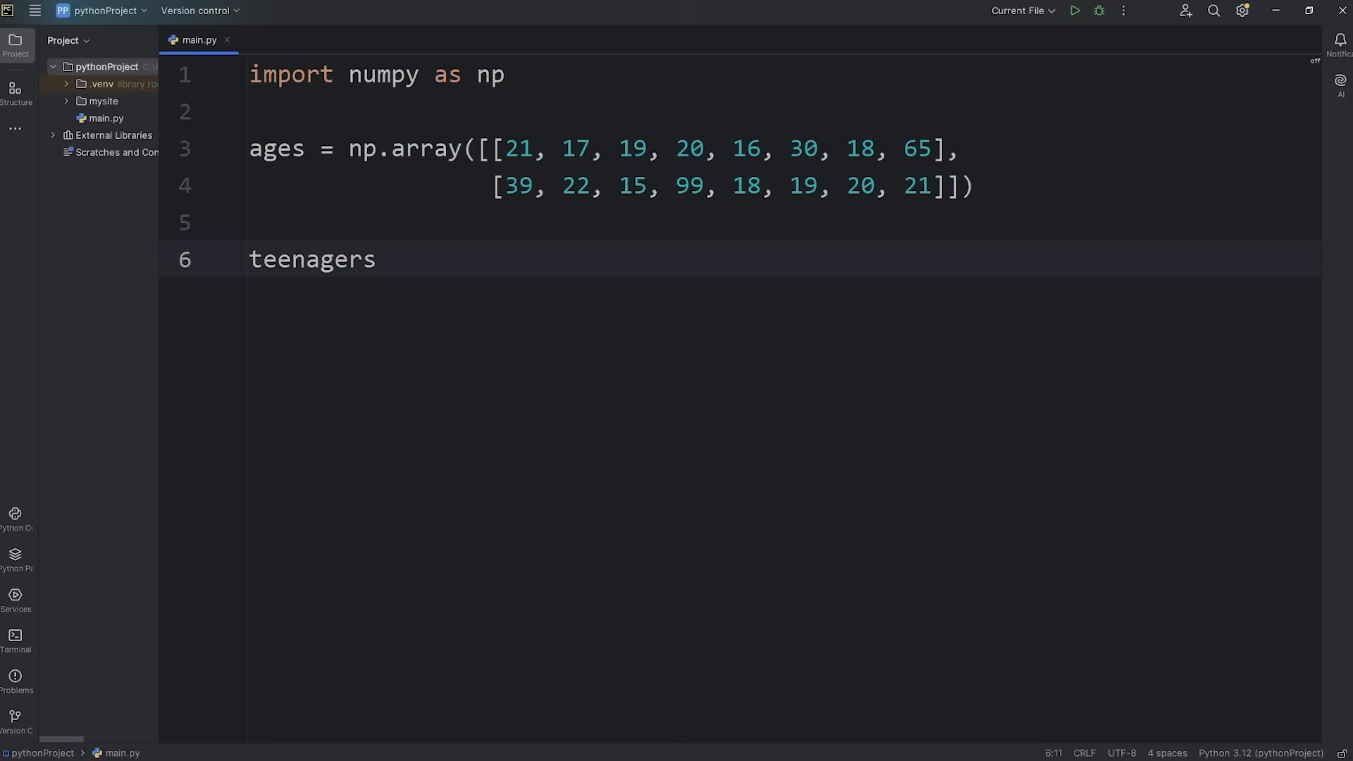
pyautogui.write('= age')
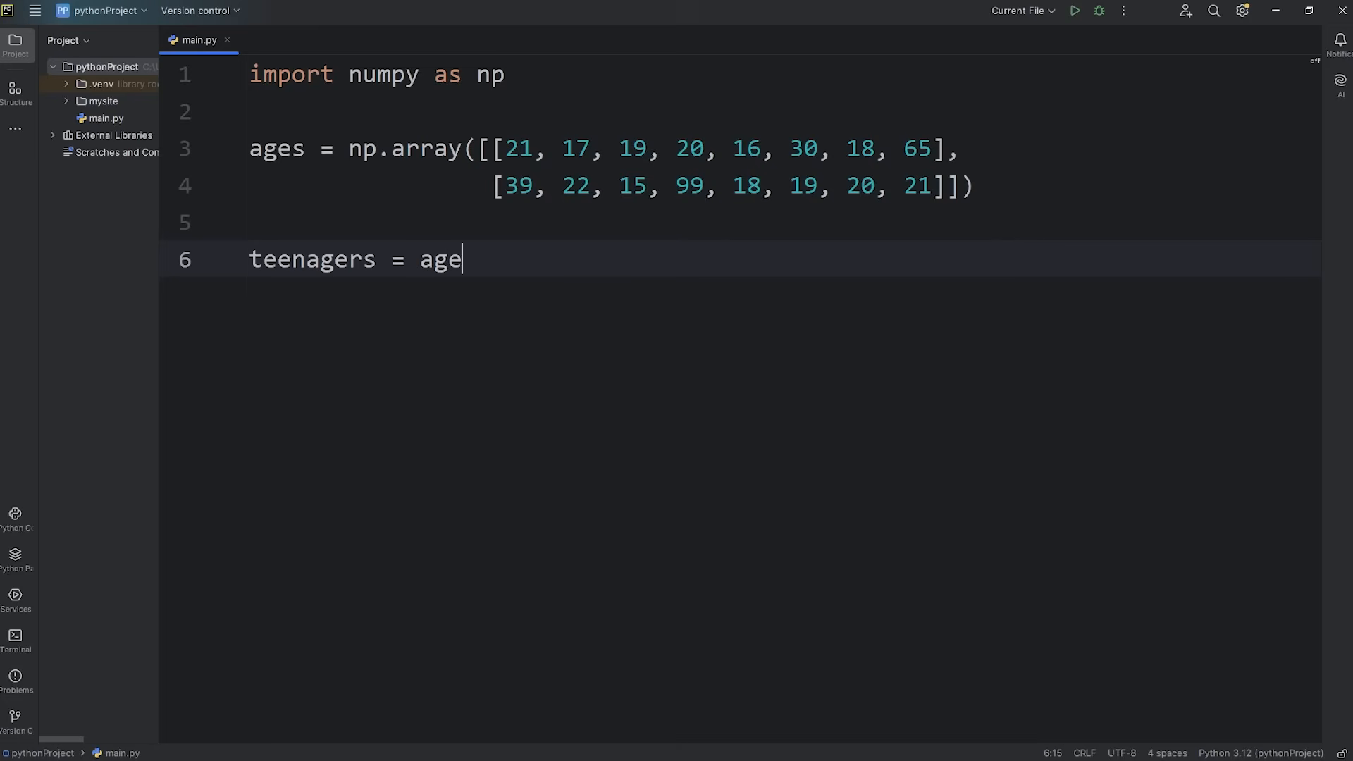
pyautogui.write('s')
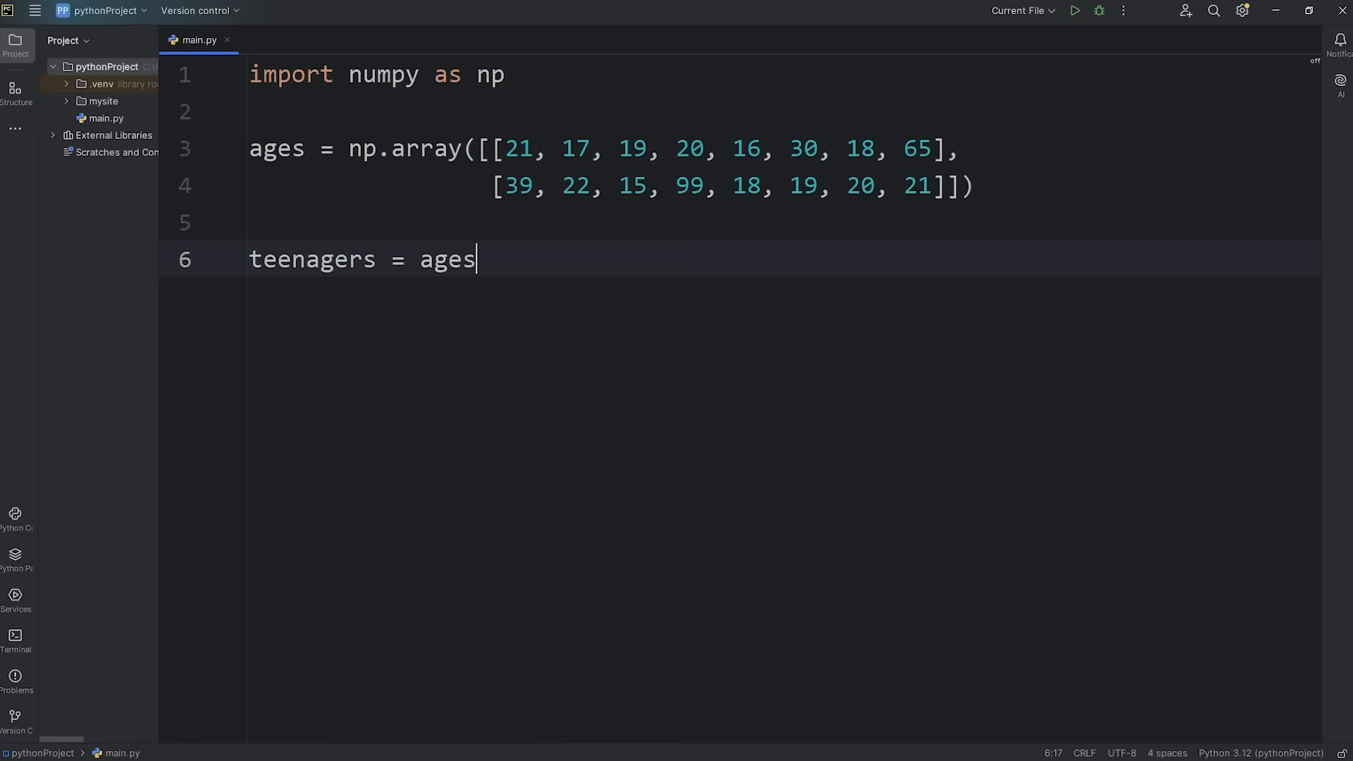
pyautogui.write('[]')
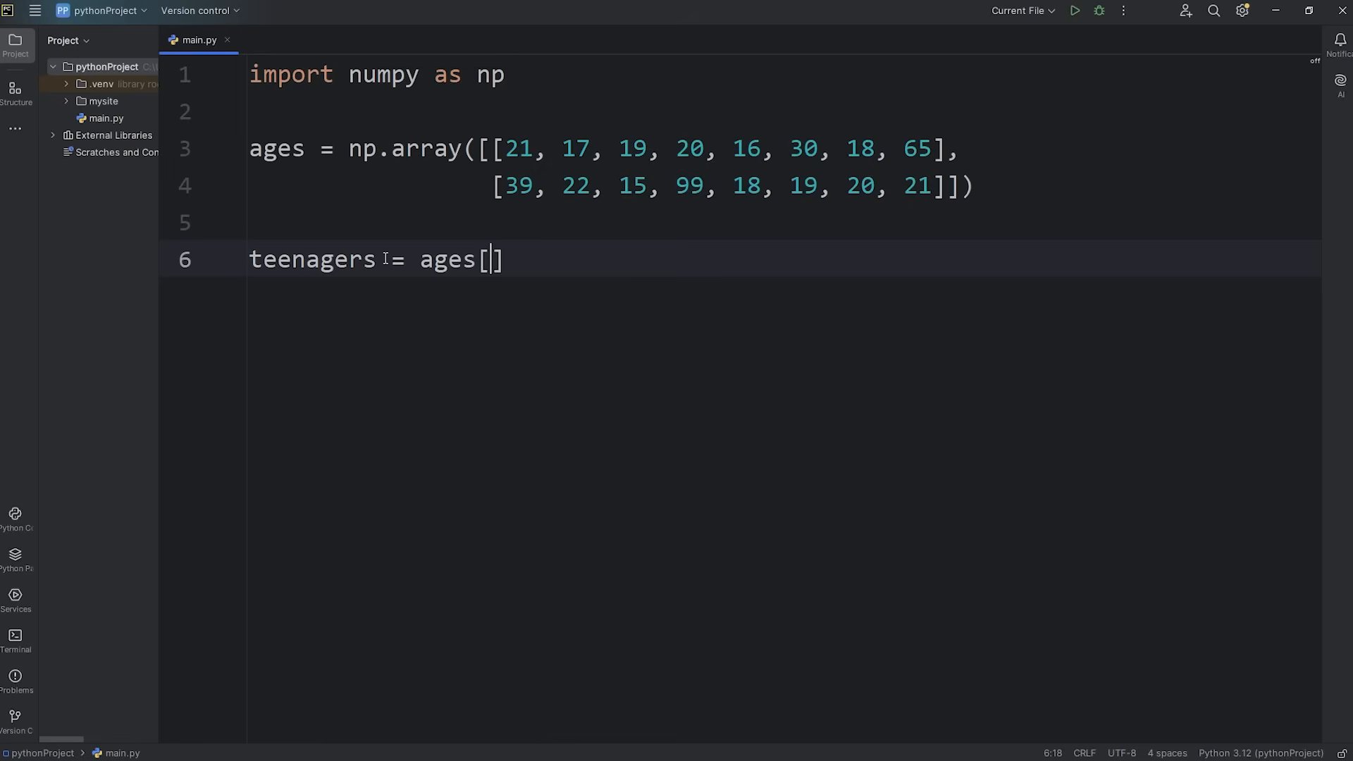
pyautogui.moveTo(548, 287)
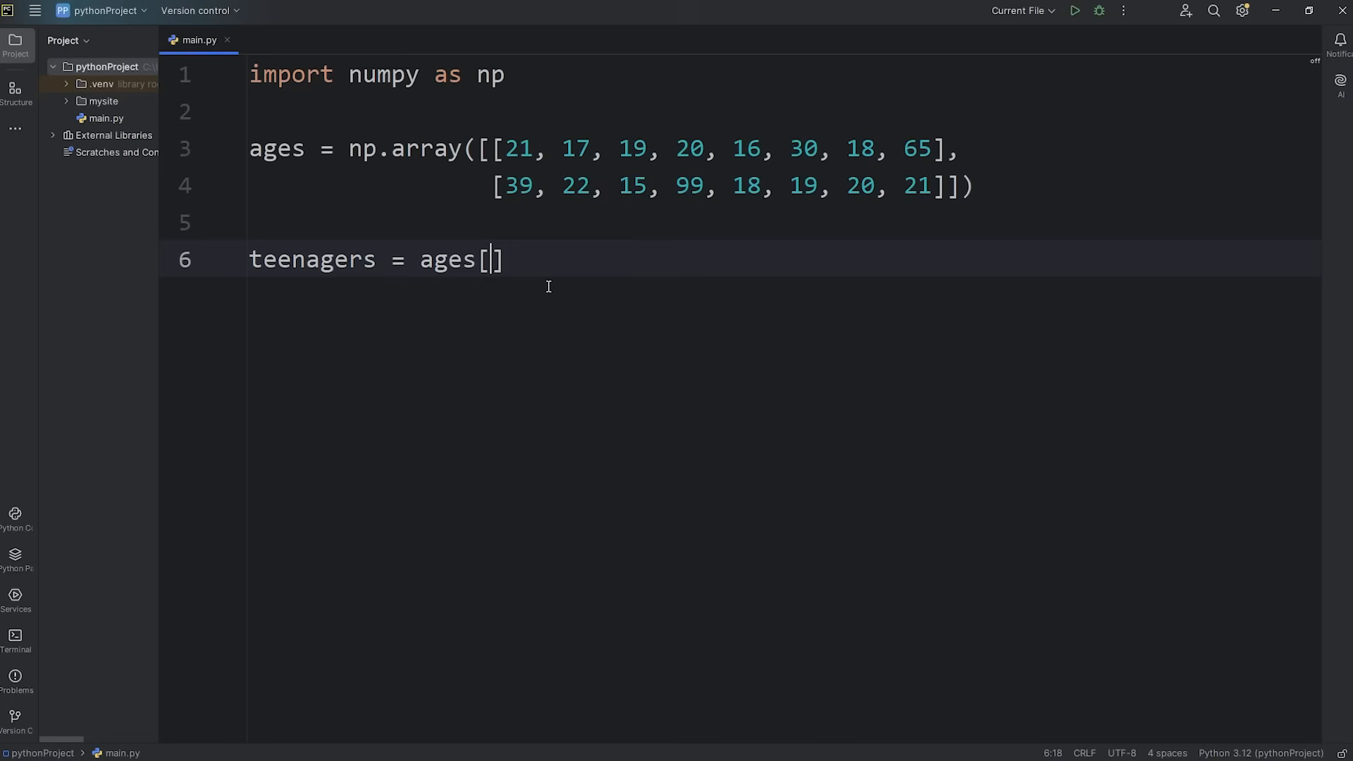
pyautogui.write('ages <')
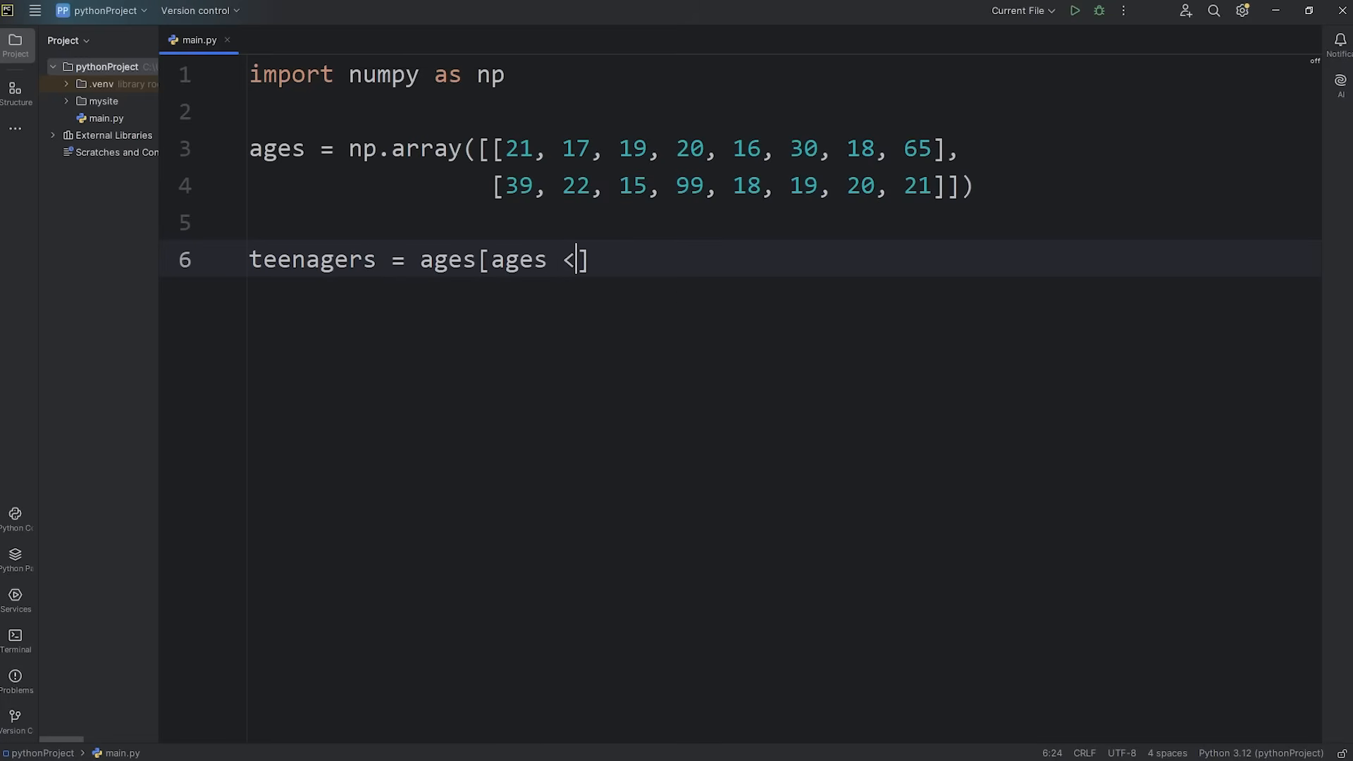
pyautogui.write('18')
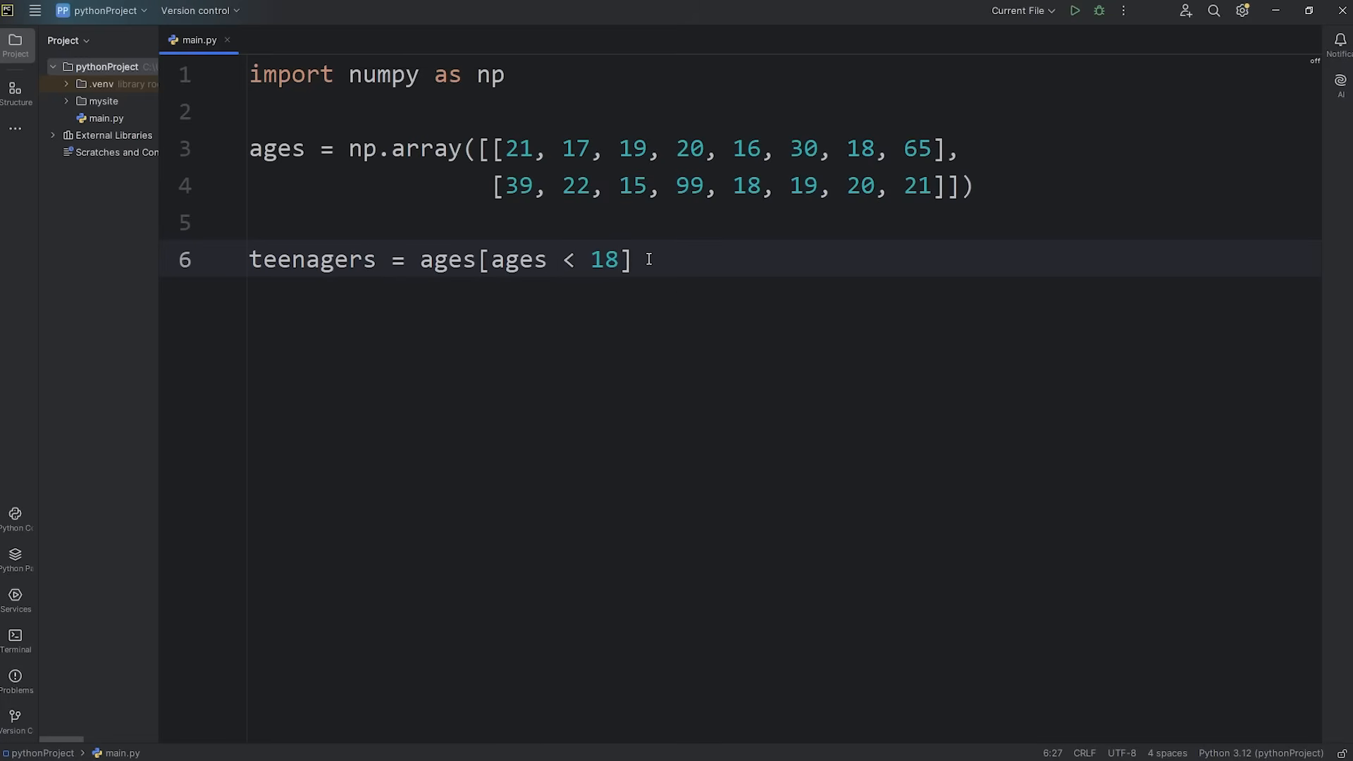
pyautogui.write('print(t')
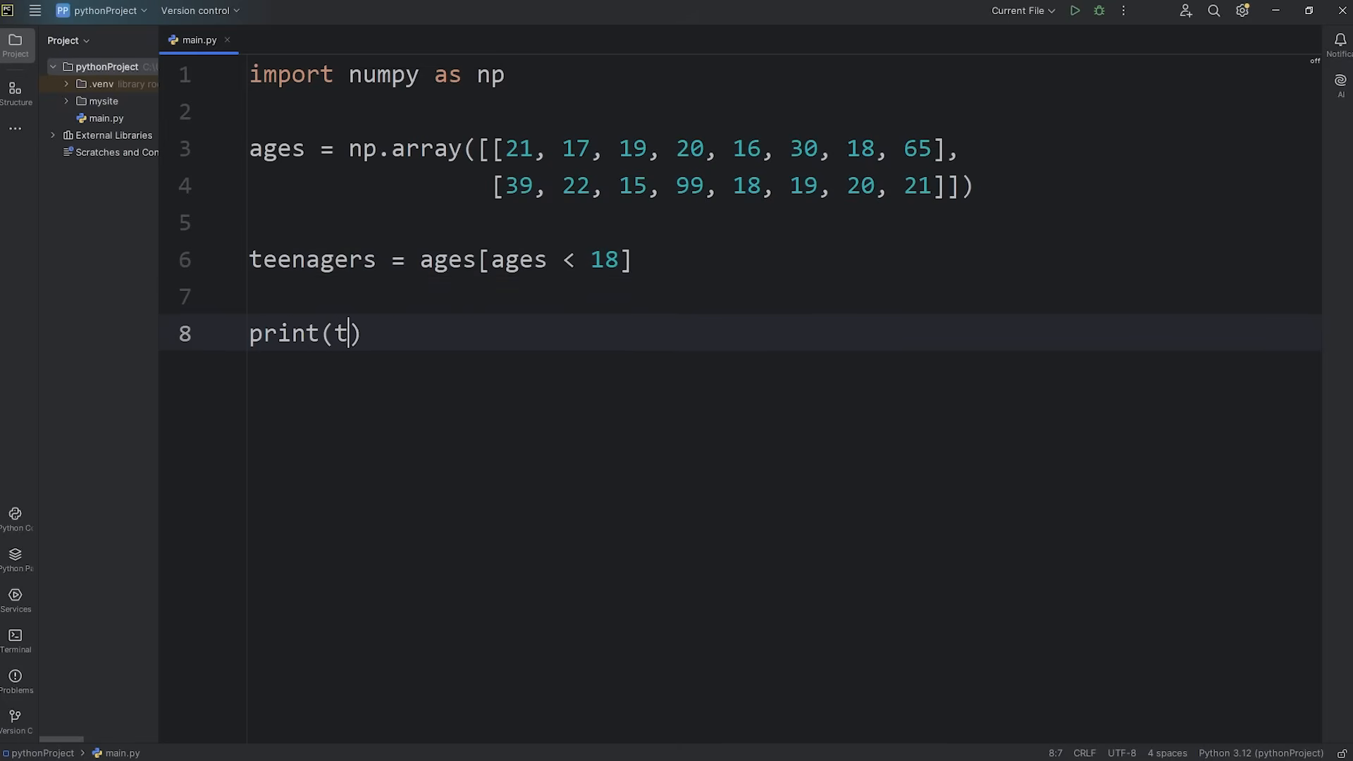
pyautogui.write('eenagers')
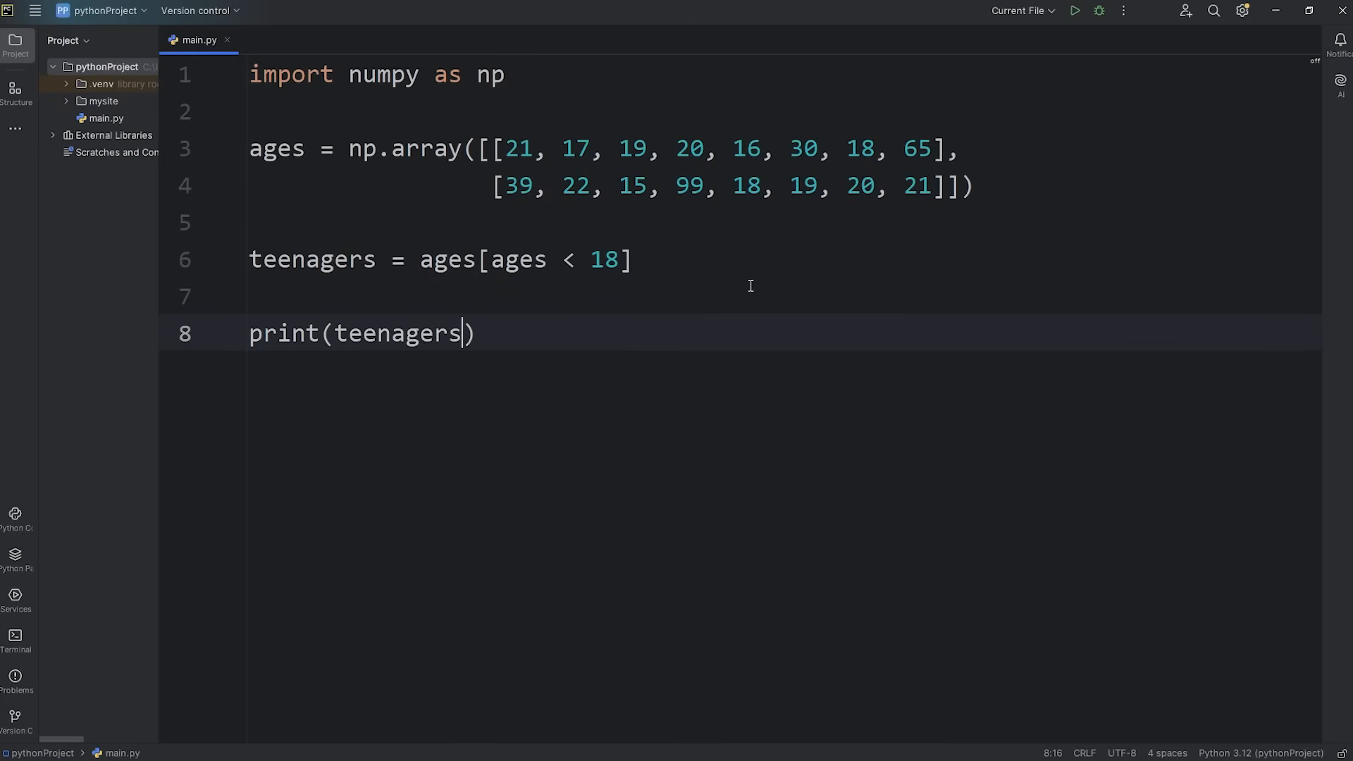
# Run main.py, check the teenagers output [17 16 15], and hide the Run panel
pyautogui.click(1073, 11)
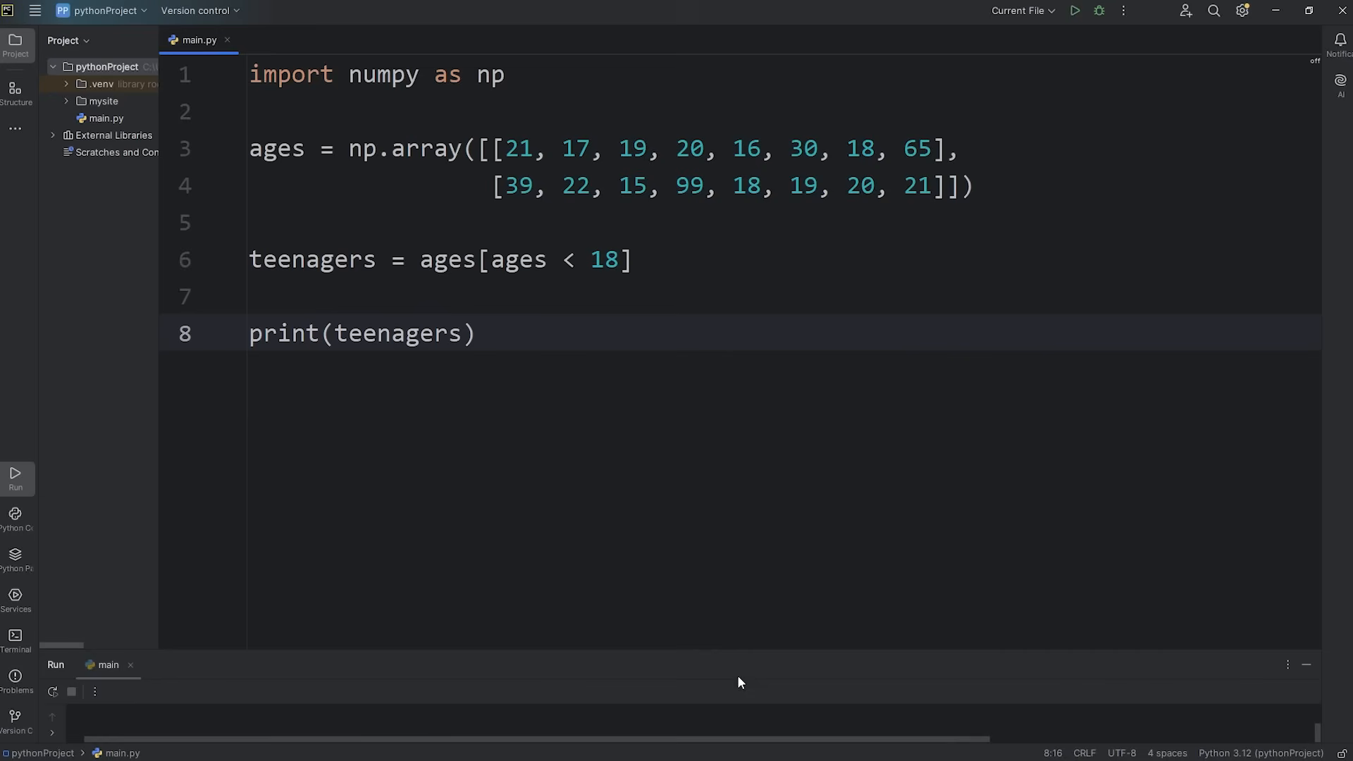
pyautogui.click(1073, 11)
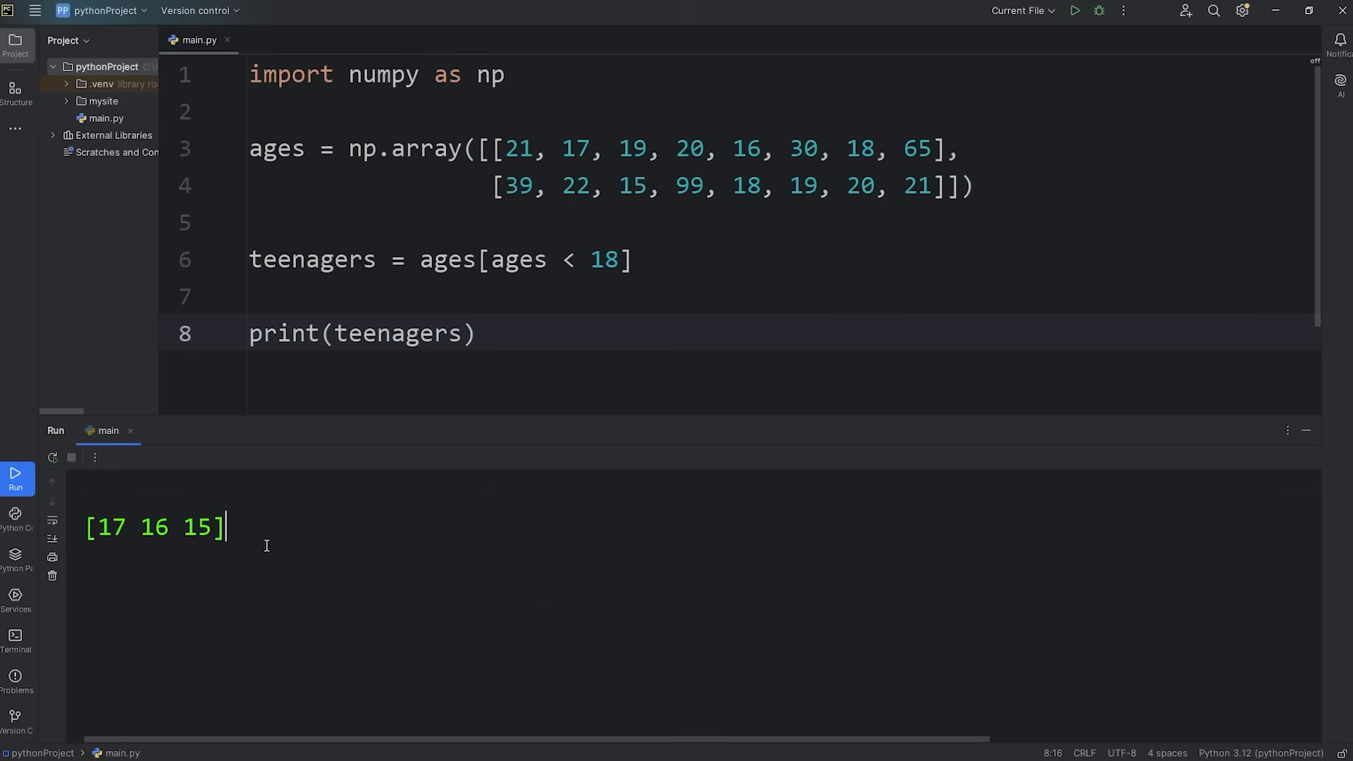
pyautogui.moveTo(227, 511)
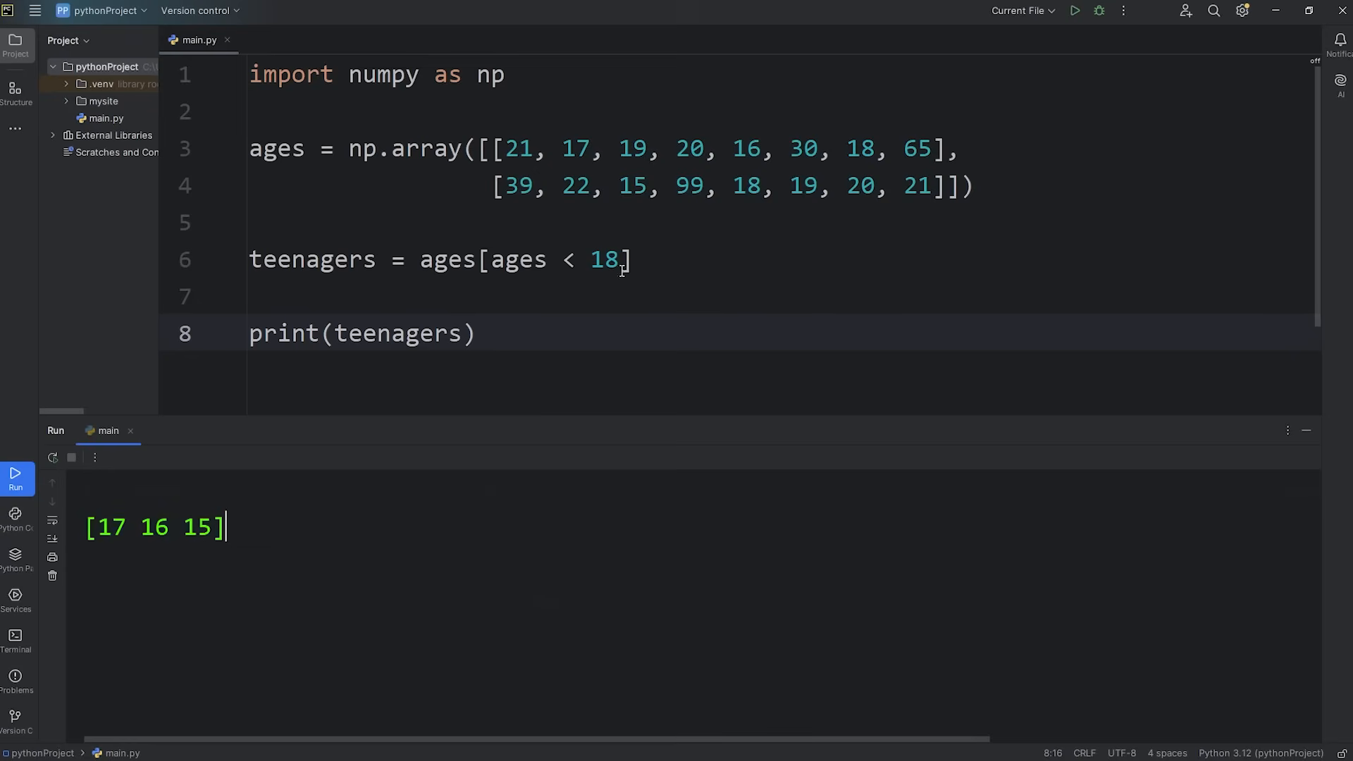
pyautogui.moveTo(421, 258); pyautogui.dragTo(630, 259)
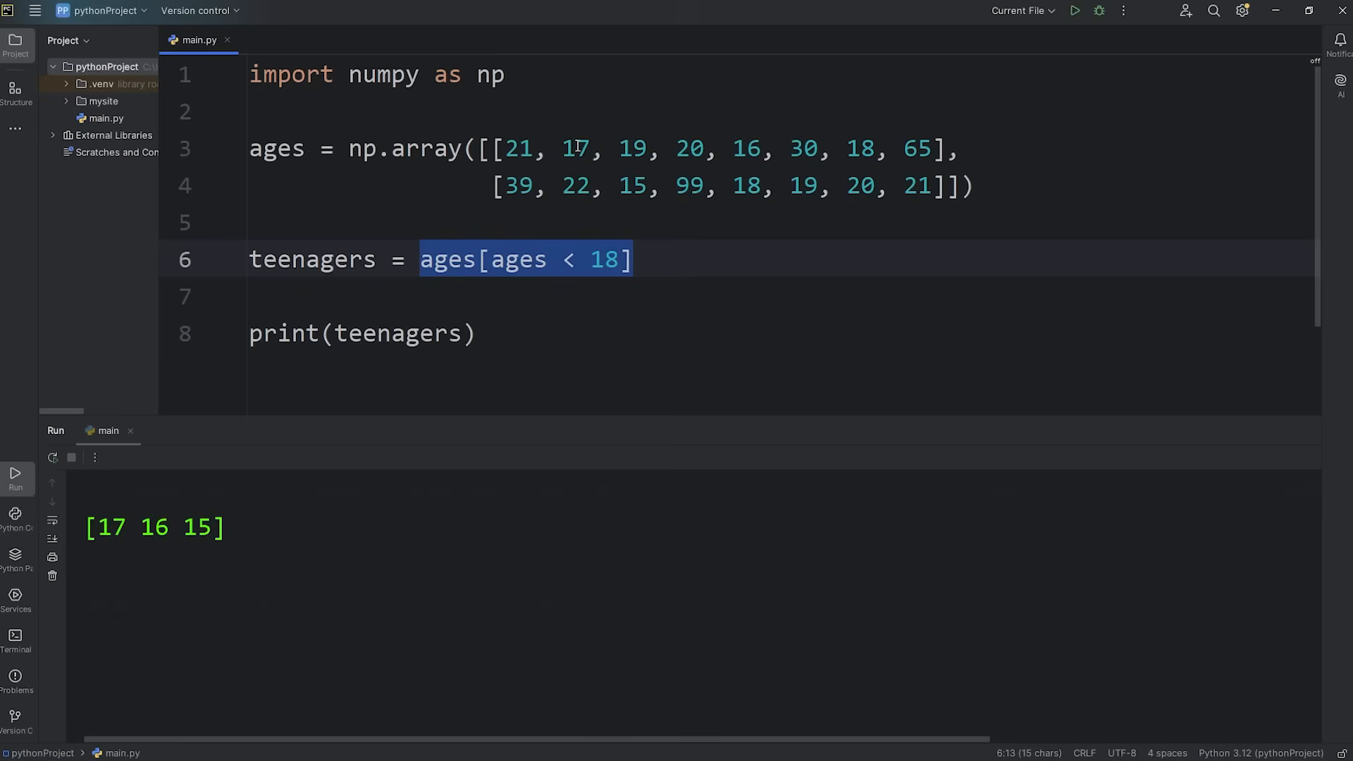
pyautogui.moveTo(131, 528); pyautogui.dragTo(222, 527)
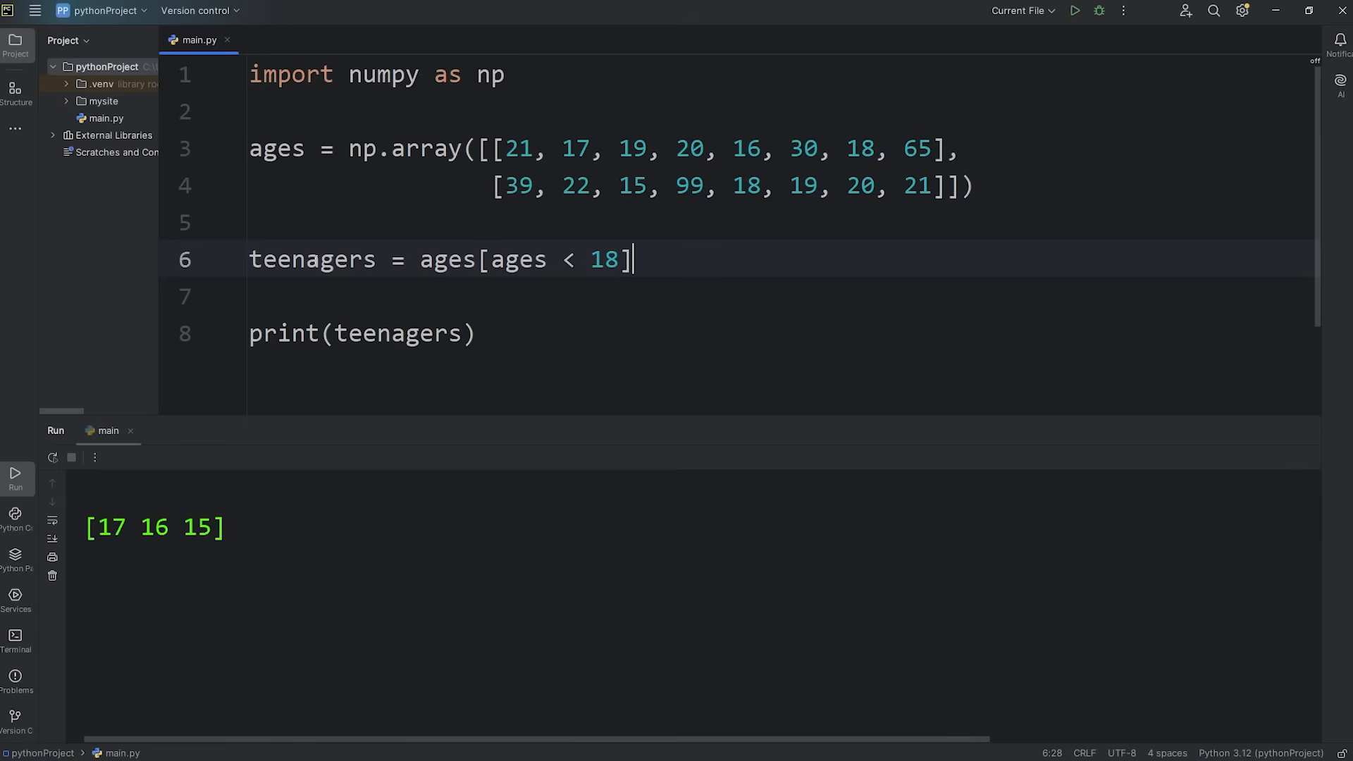
pyautogui.doubleClick(310, 259)
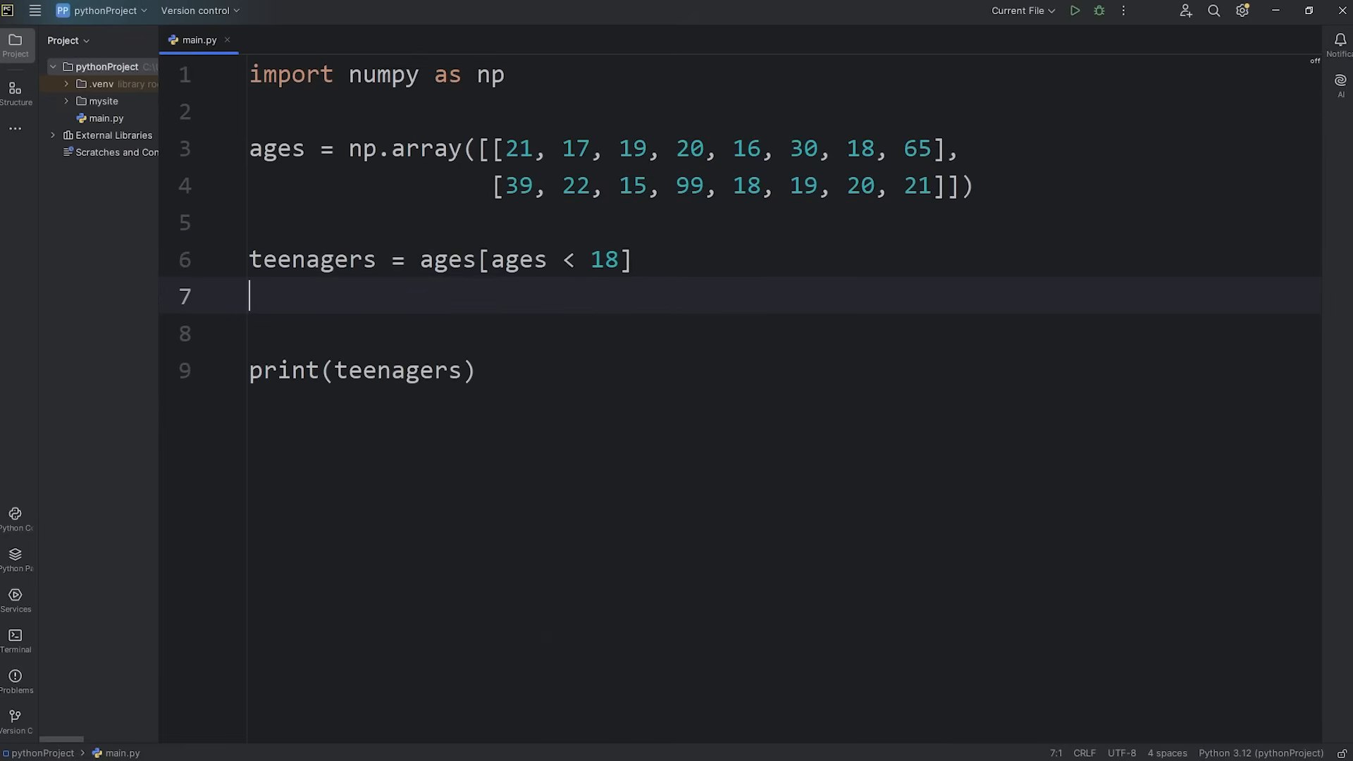
# Add the line adults = ages[ages >= 18] below the teenagers filter
pyautogui.write('adults =')
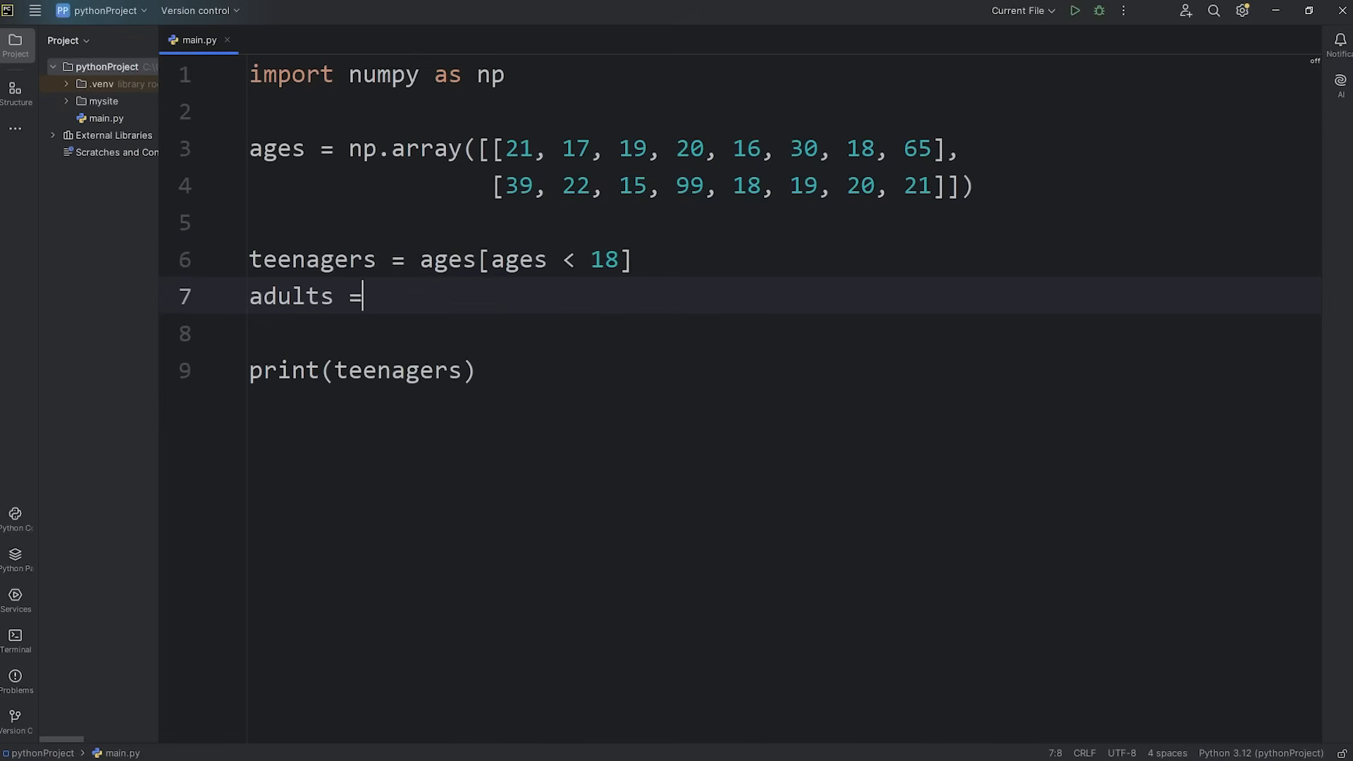
pyautogui.write('" "')
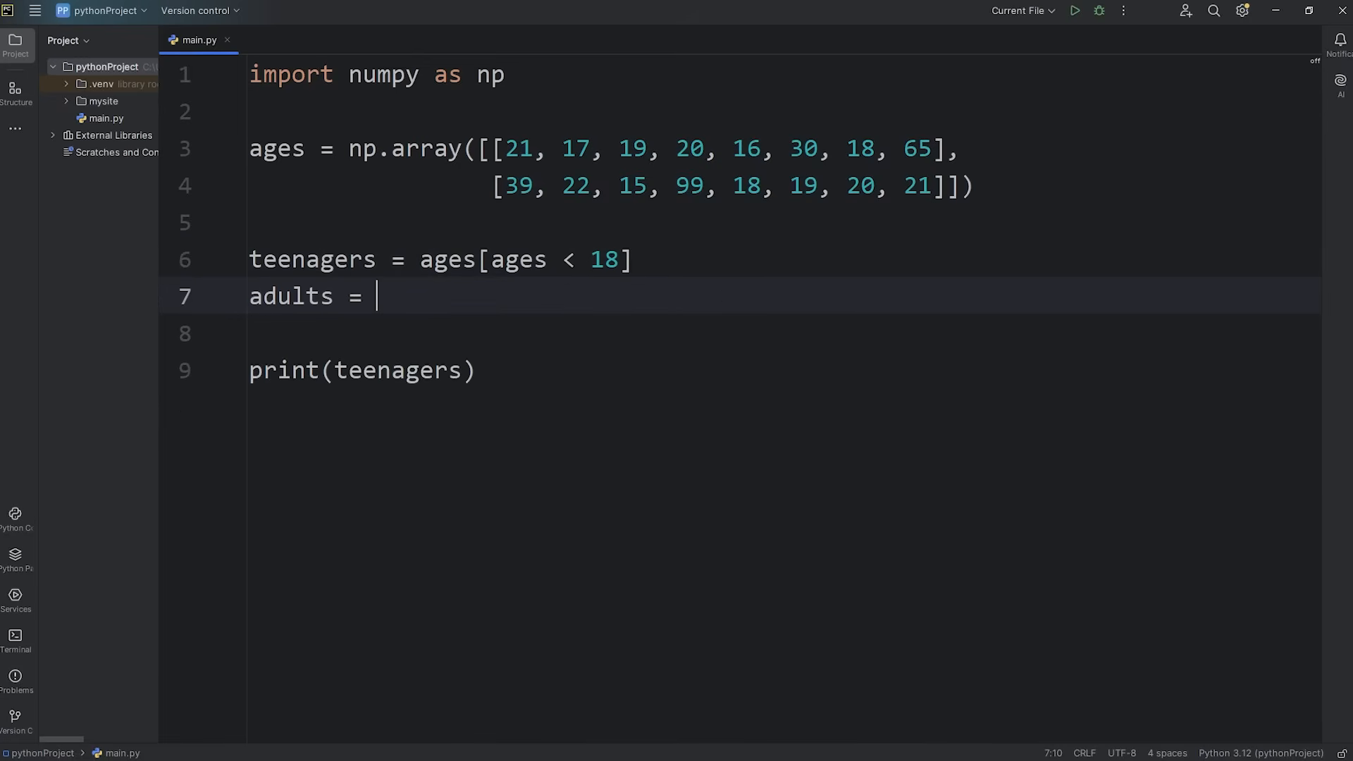
pyautogui.write('ages')
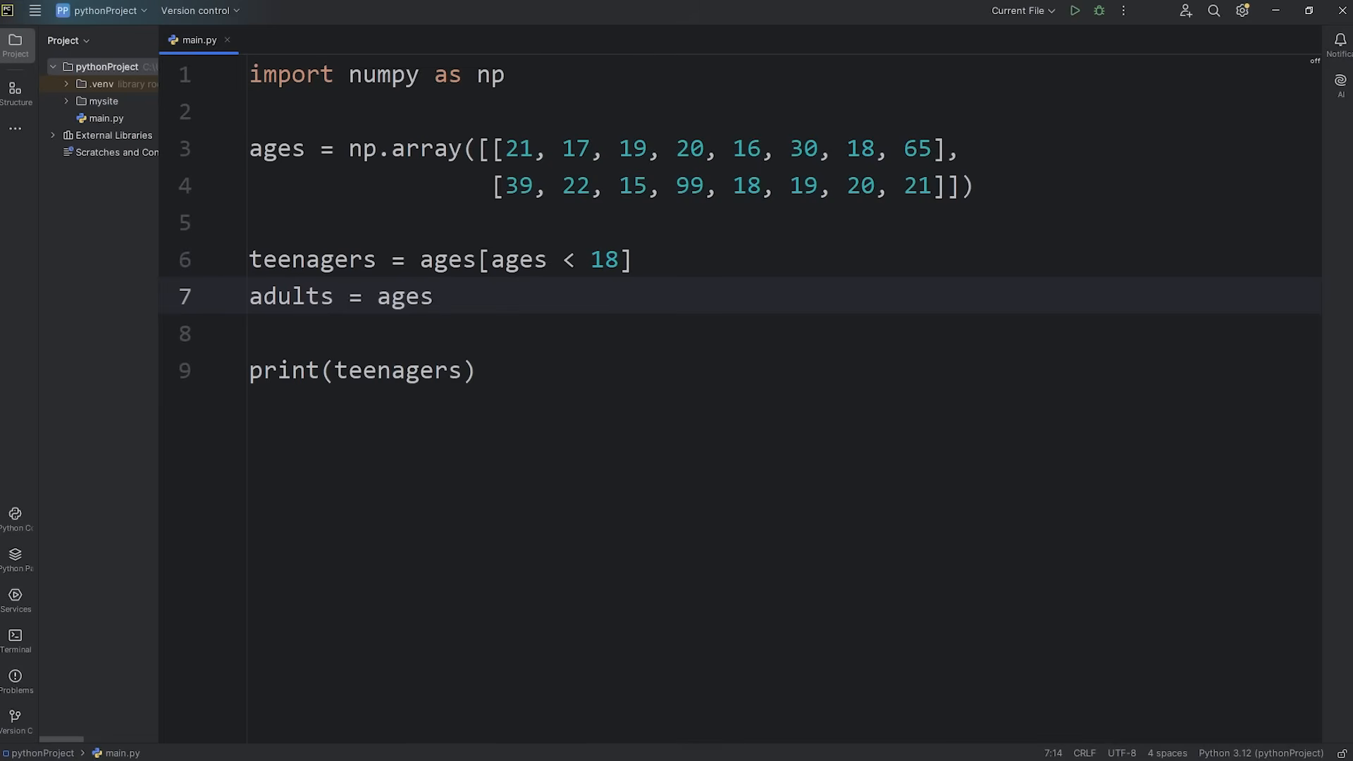
pyautogui.write('[]')
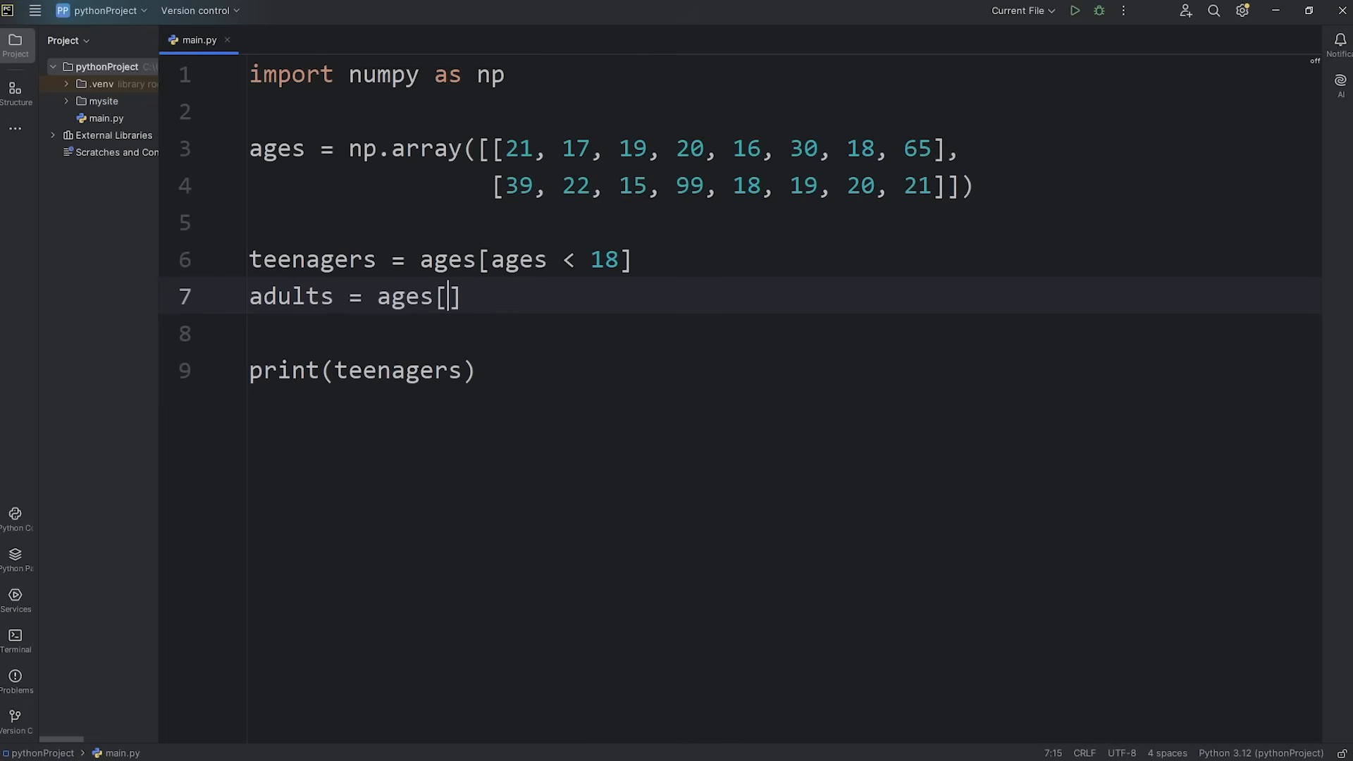
pyautogui.write('ages')
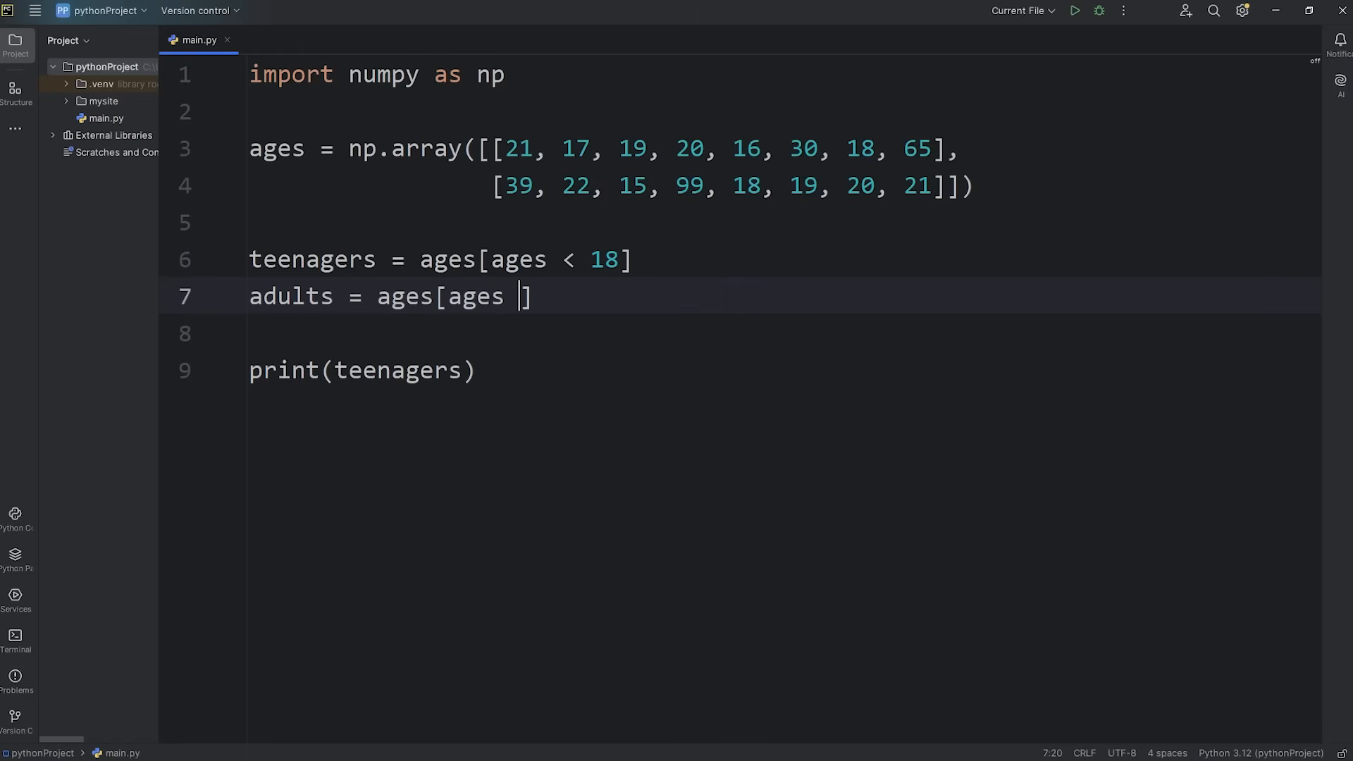
pyautogui.write('>=')
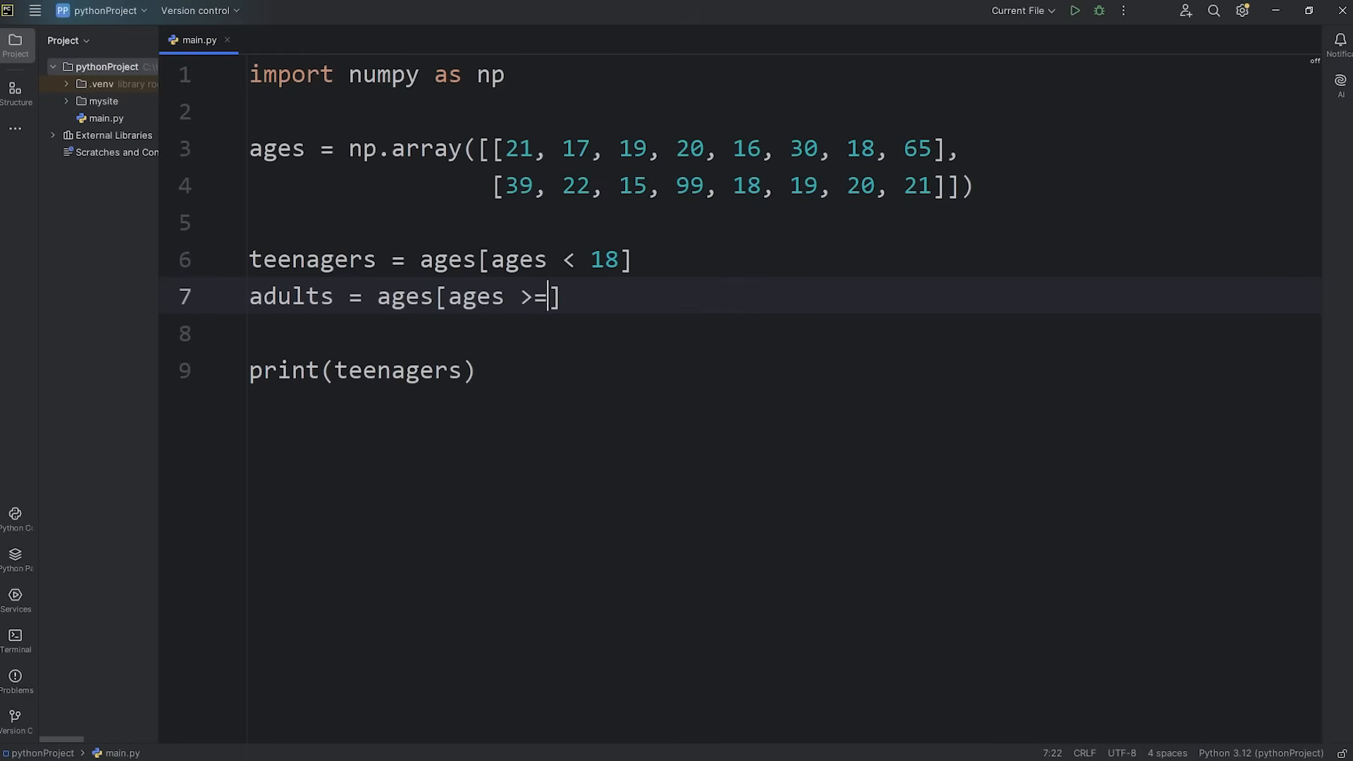
pyautogui.write('18')
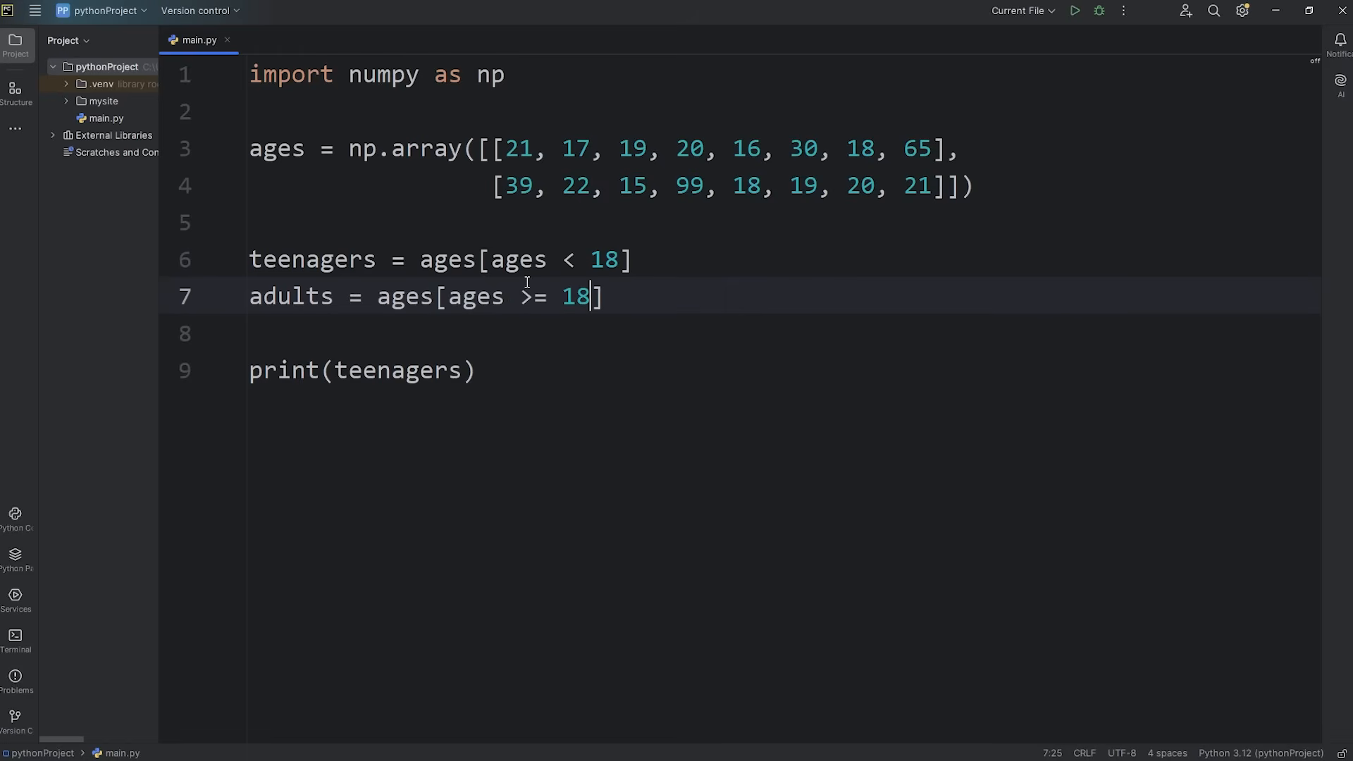
pyautogui.doubleClick(397, 370)
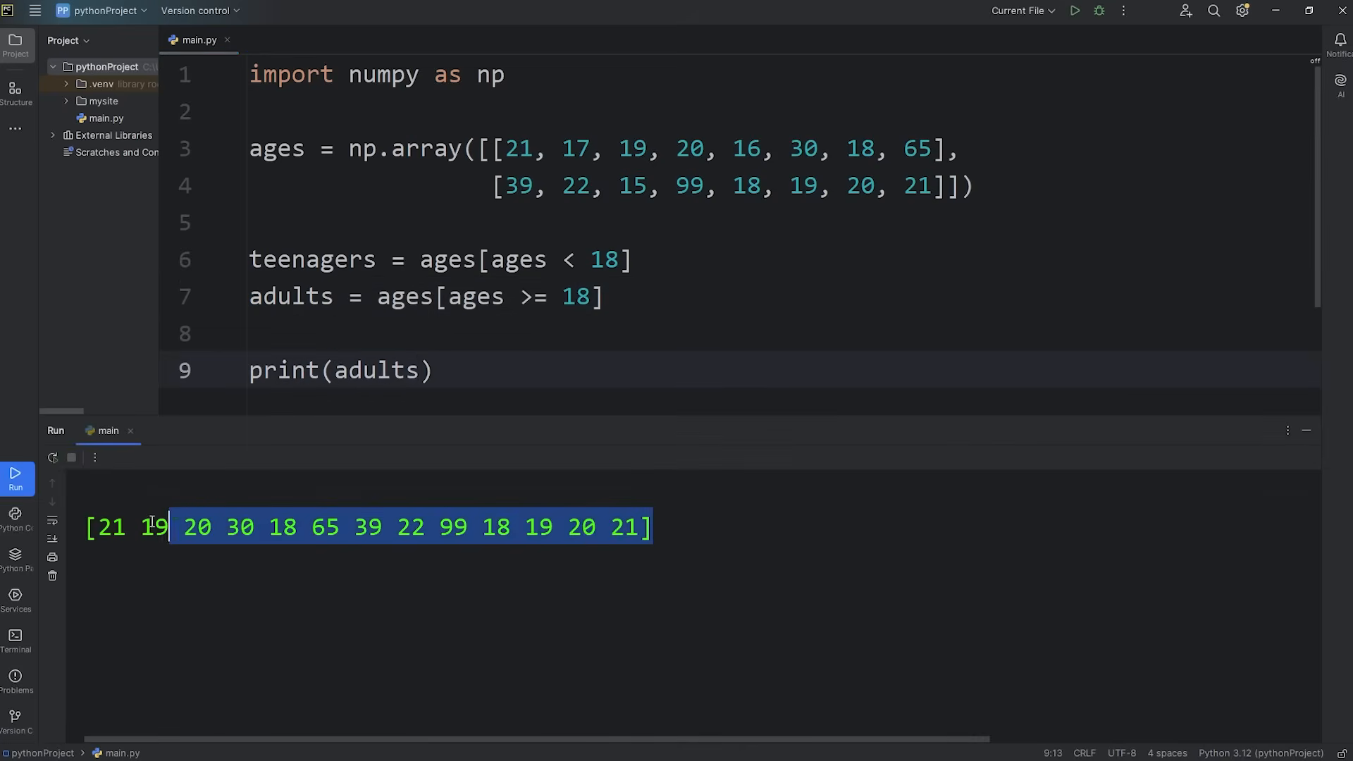
# Review the thirteen printed adult ages and hide the Run output
pyautogui.click(347, 527)
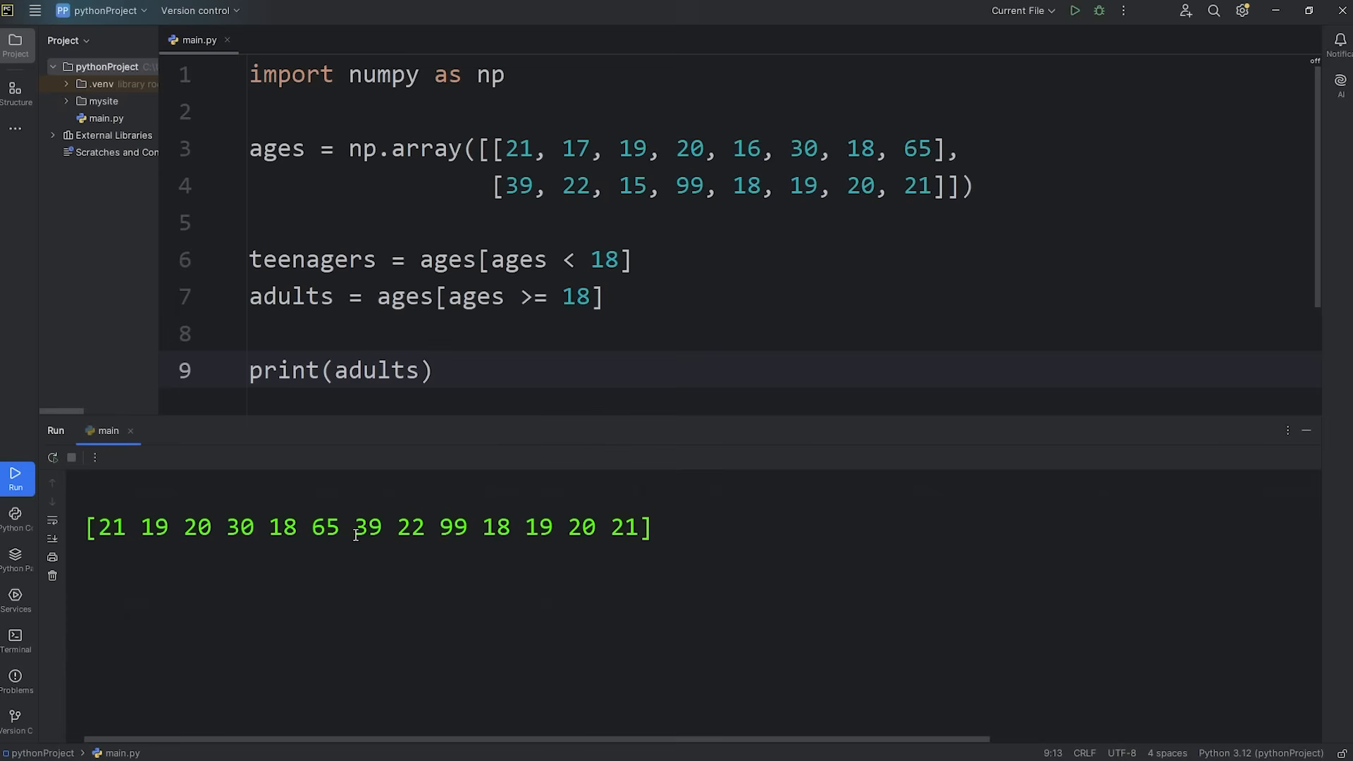
pyautogui.doubleClick(451, 527)
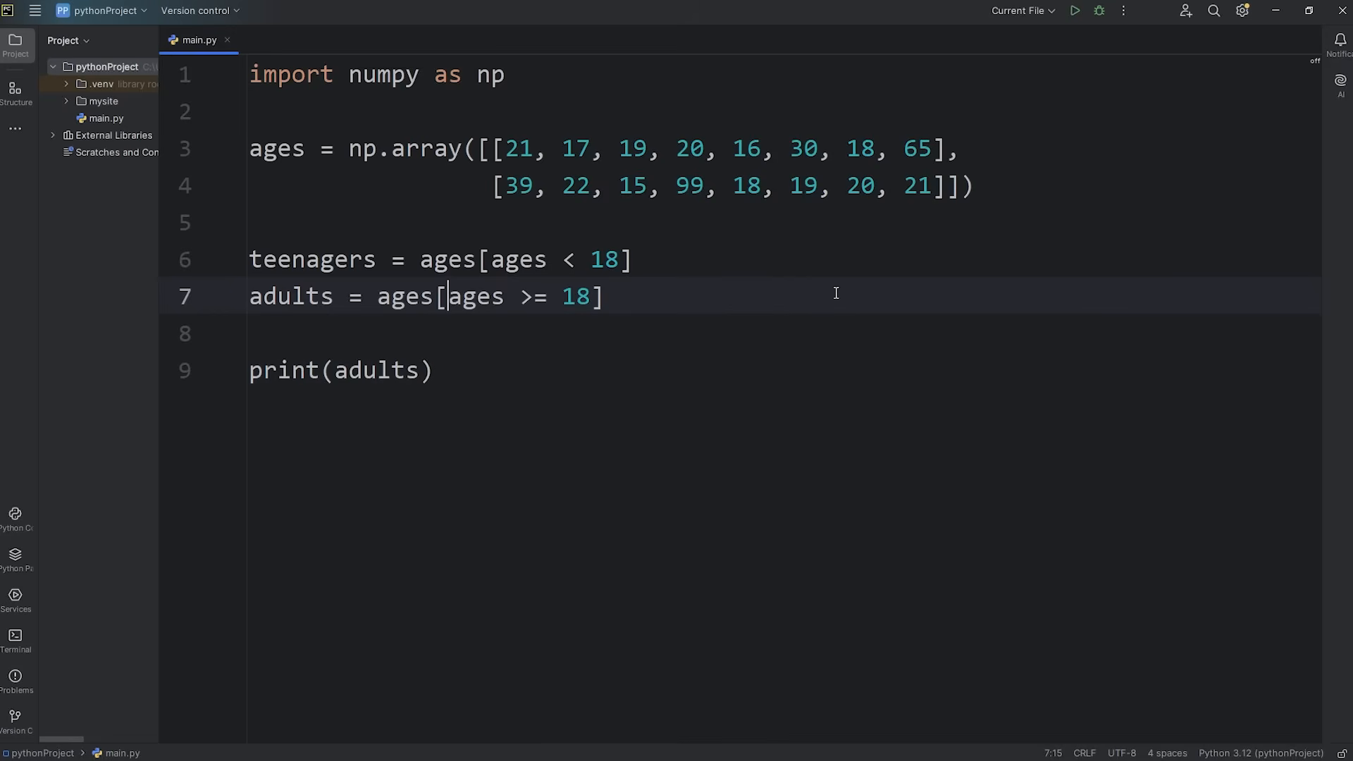
# Change the adults filter to ages[(ages >= 18) & (ages < 65)]
pyautogui.write('(')
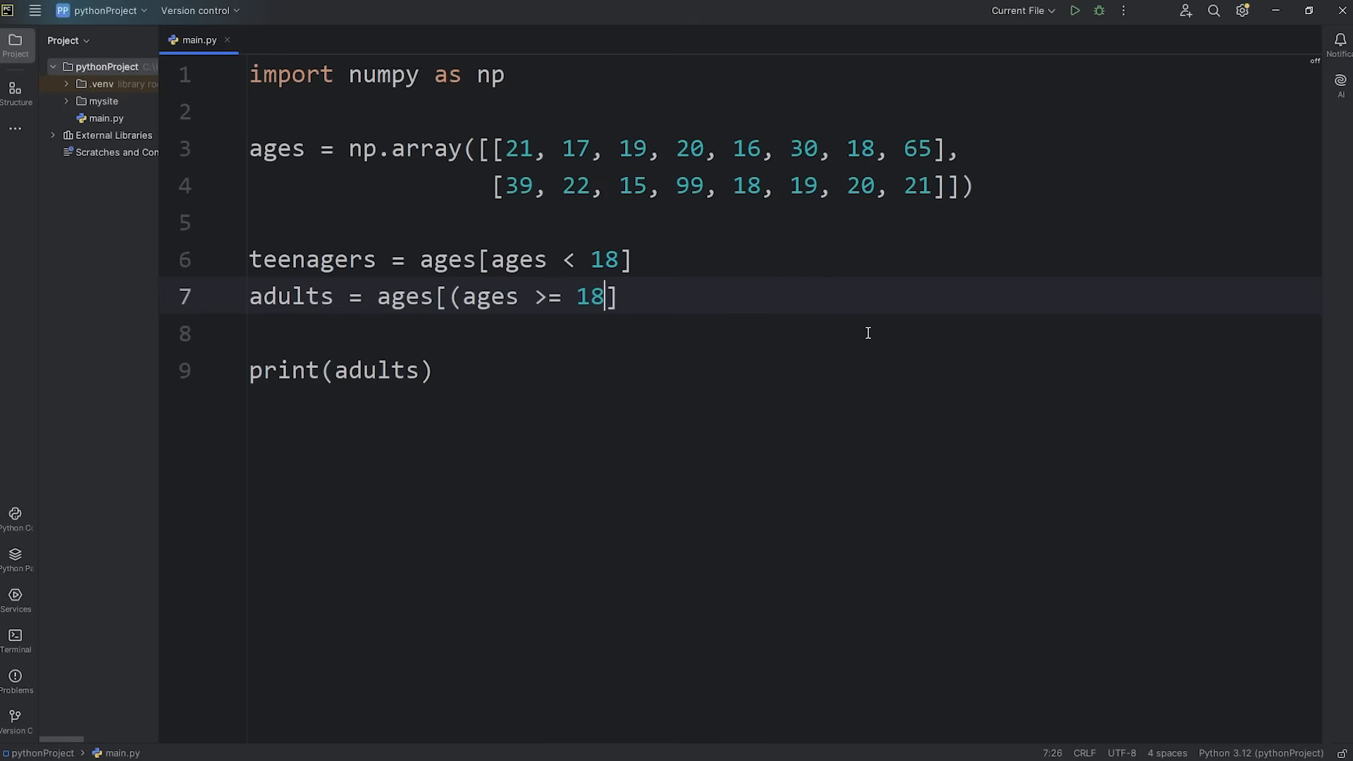
pyautogui.write(')')
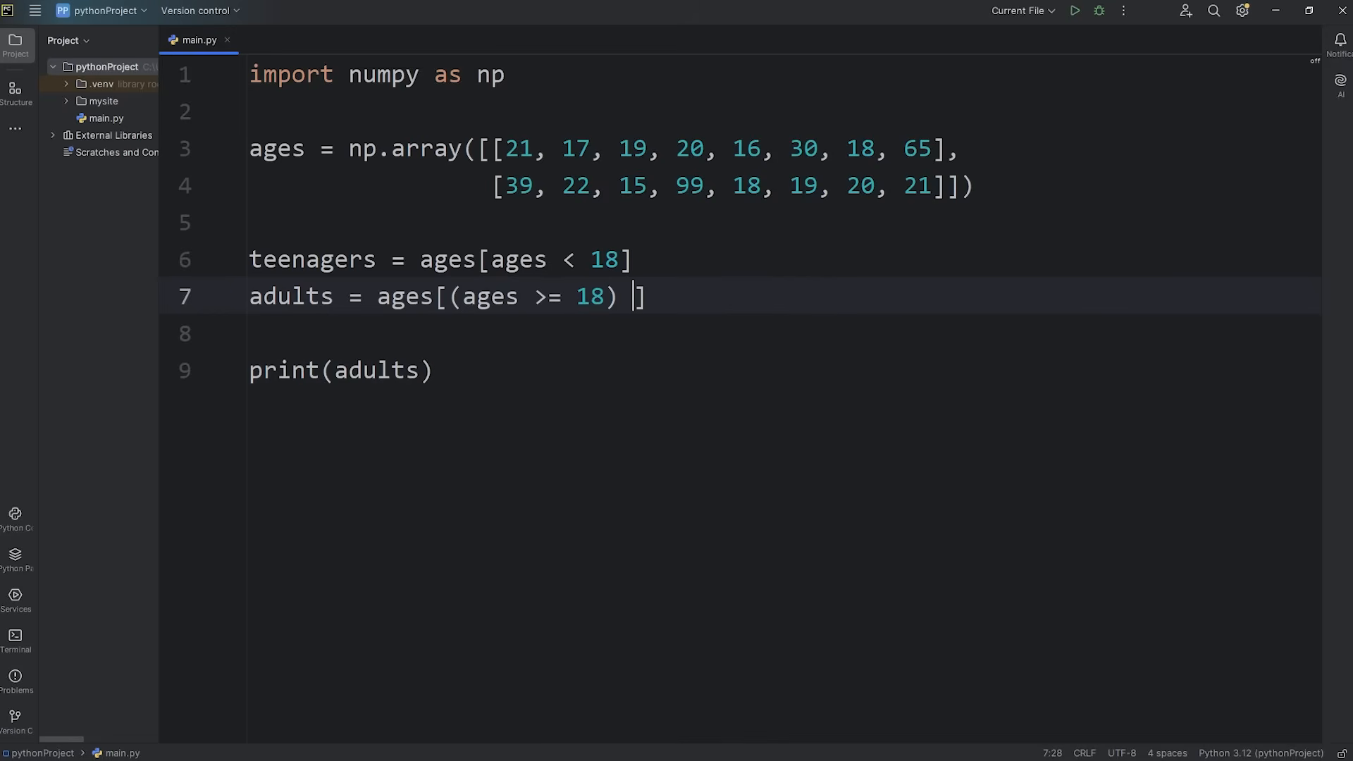
pyautogui.write('an')
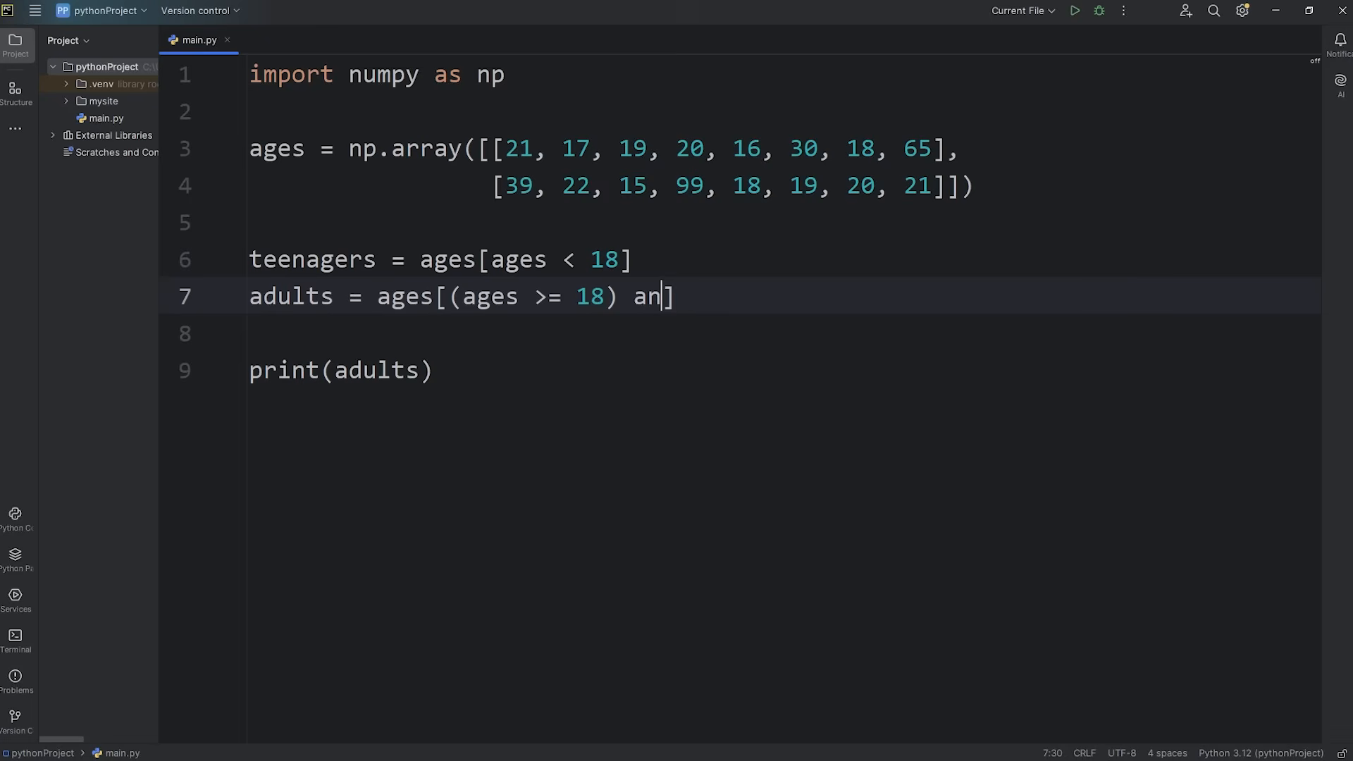
pyautogui.write('d')
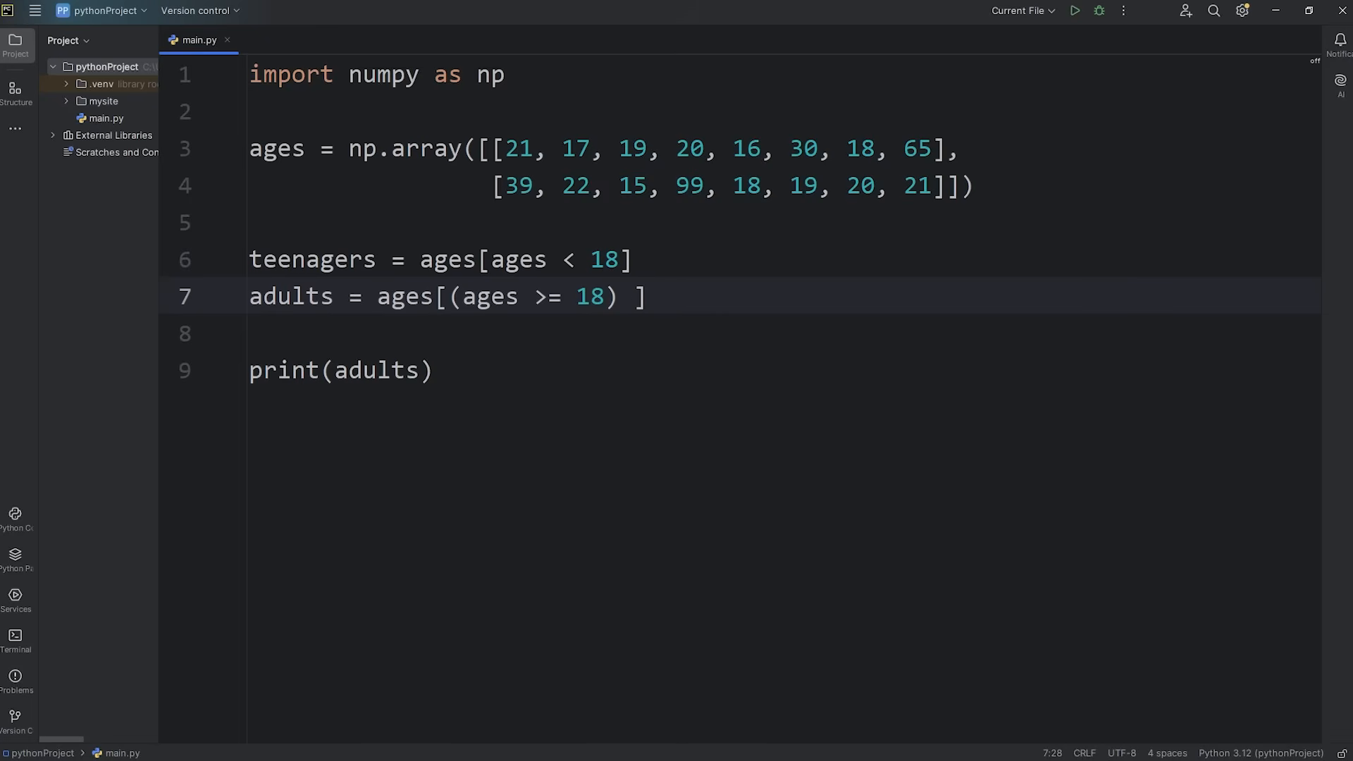
pyautogui.write('&')
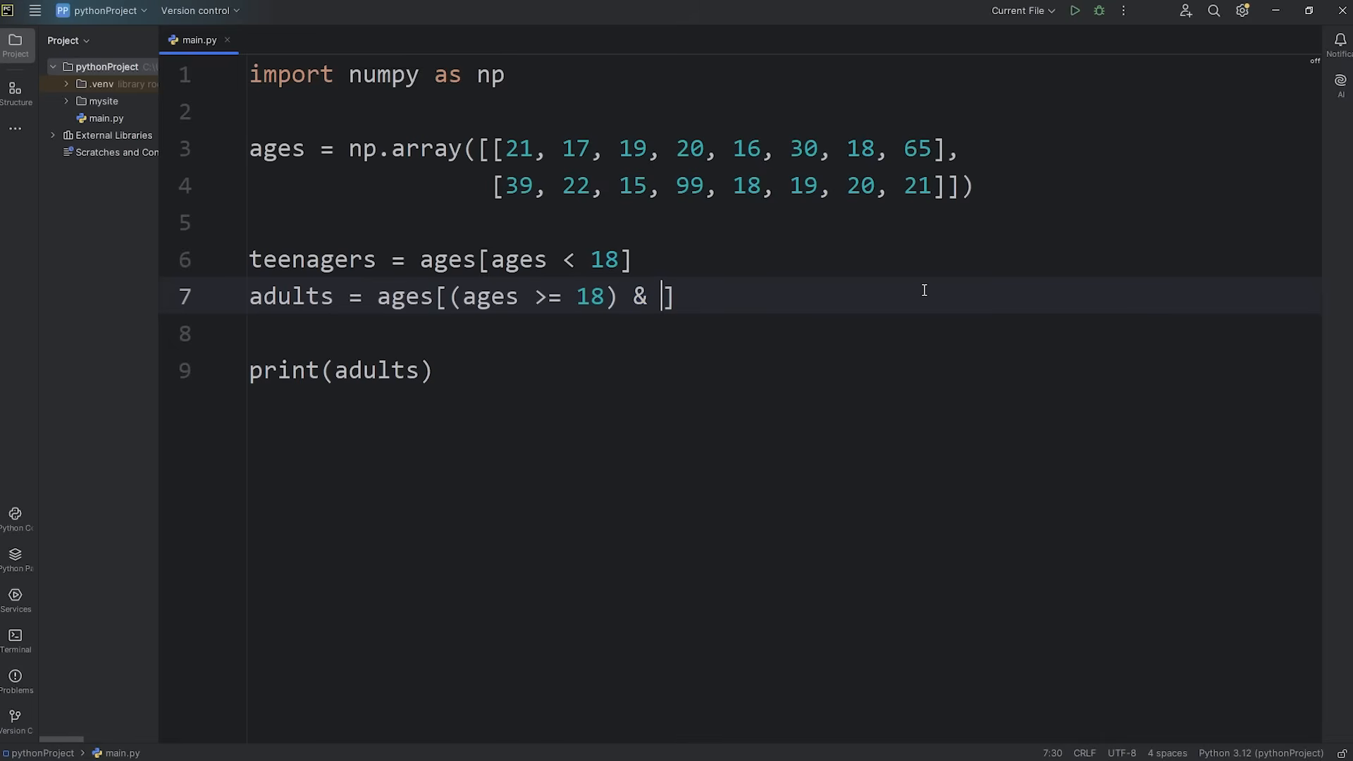
pyautogui.write('(')
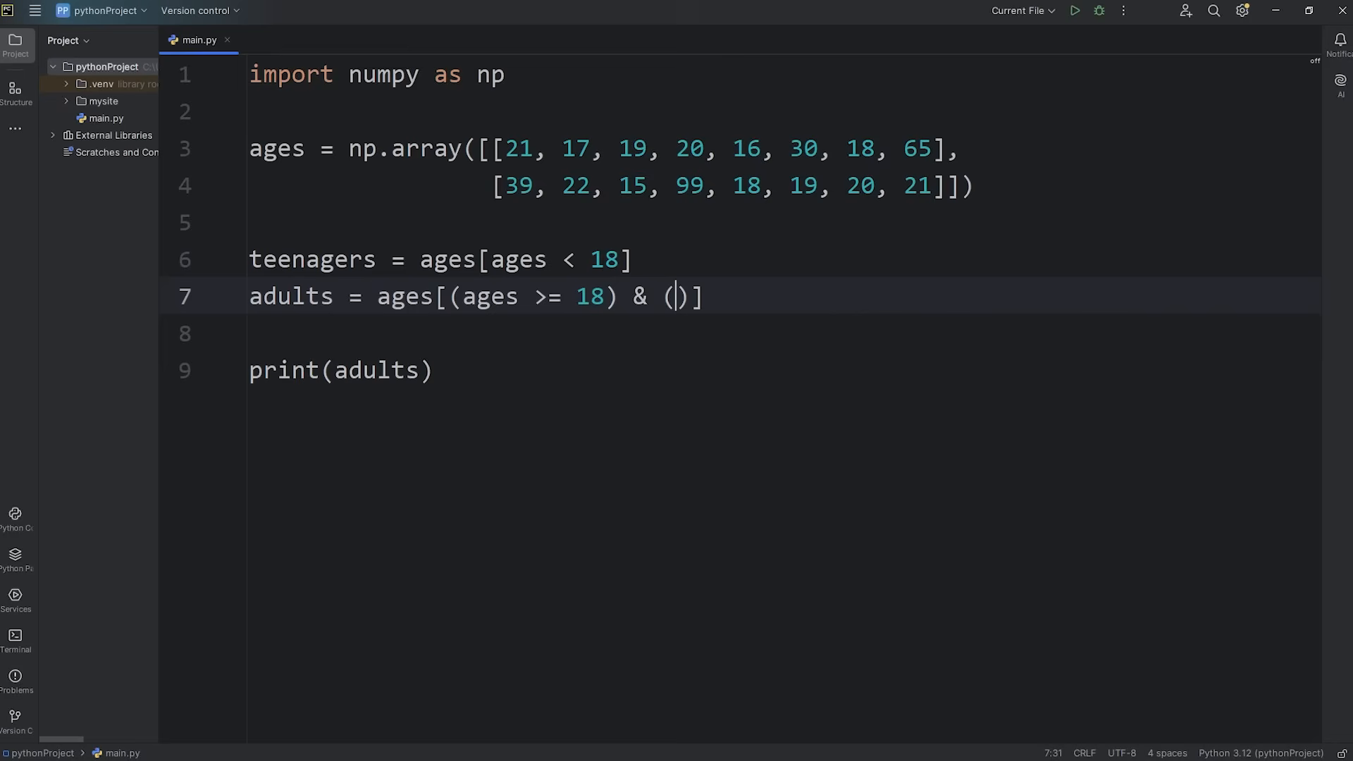
pyautogui.write('ages < 65')
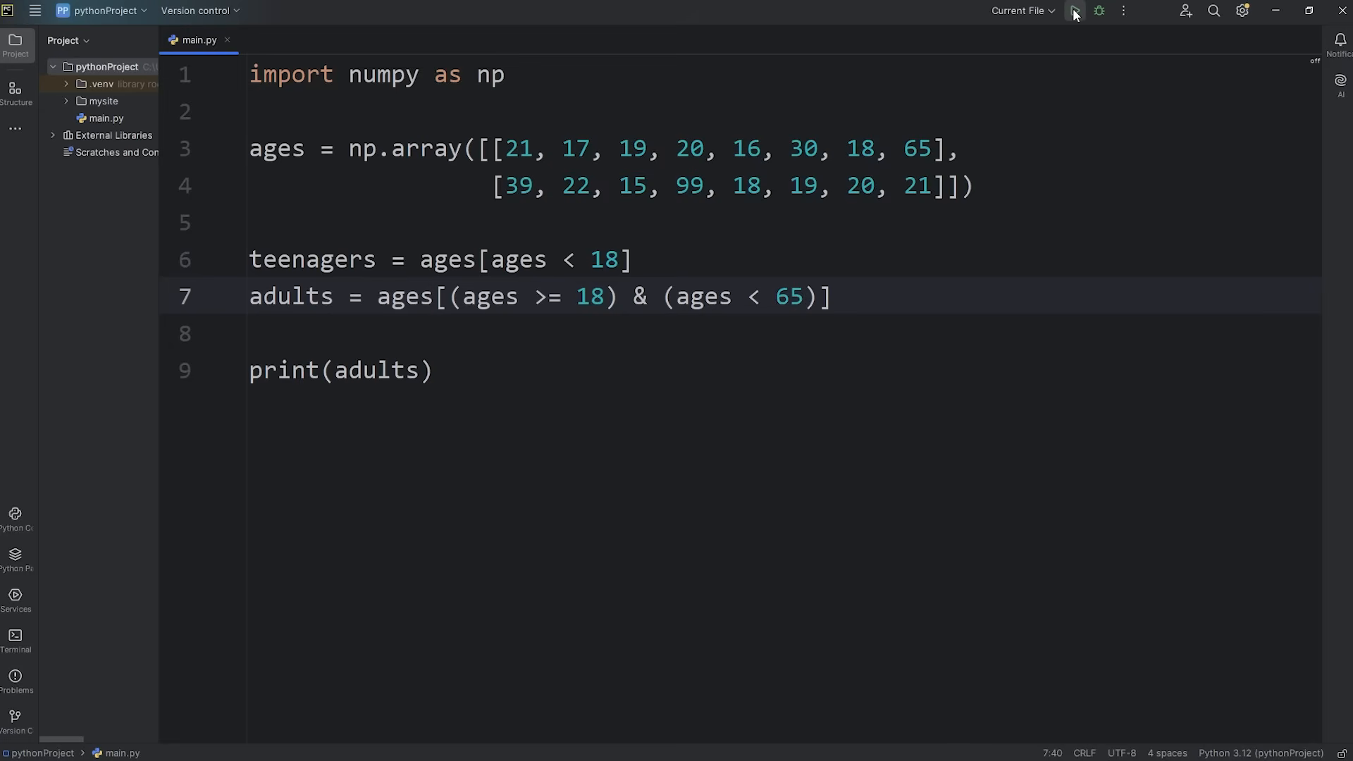
pyautogui.click(1073, 11)
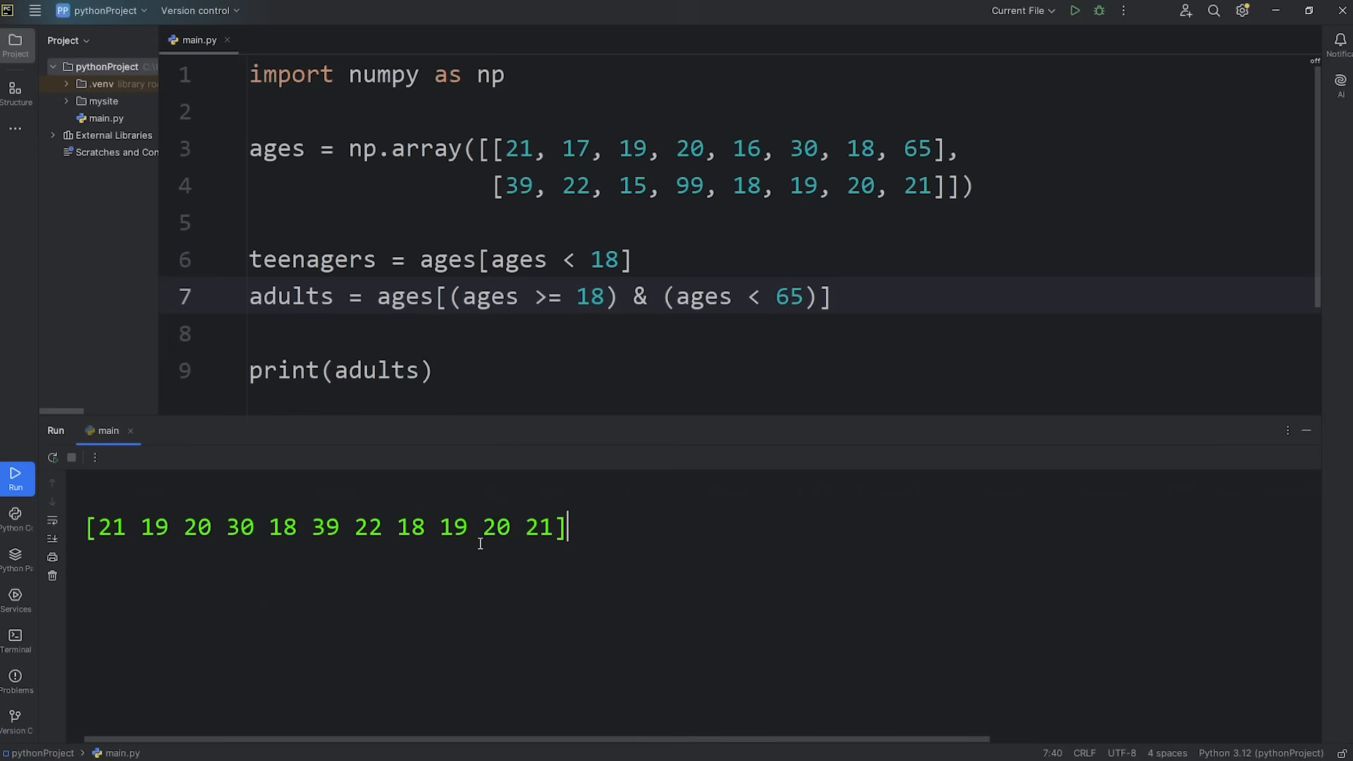
pyautogui.moveTo(556, 452)
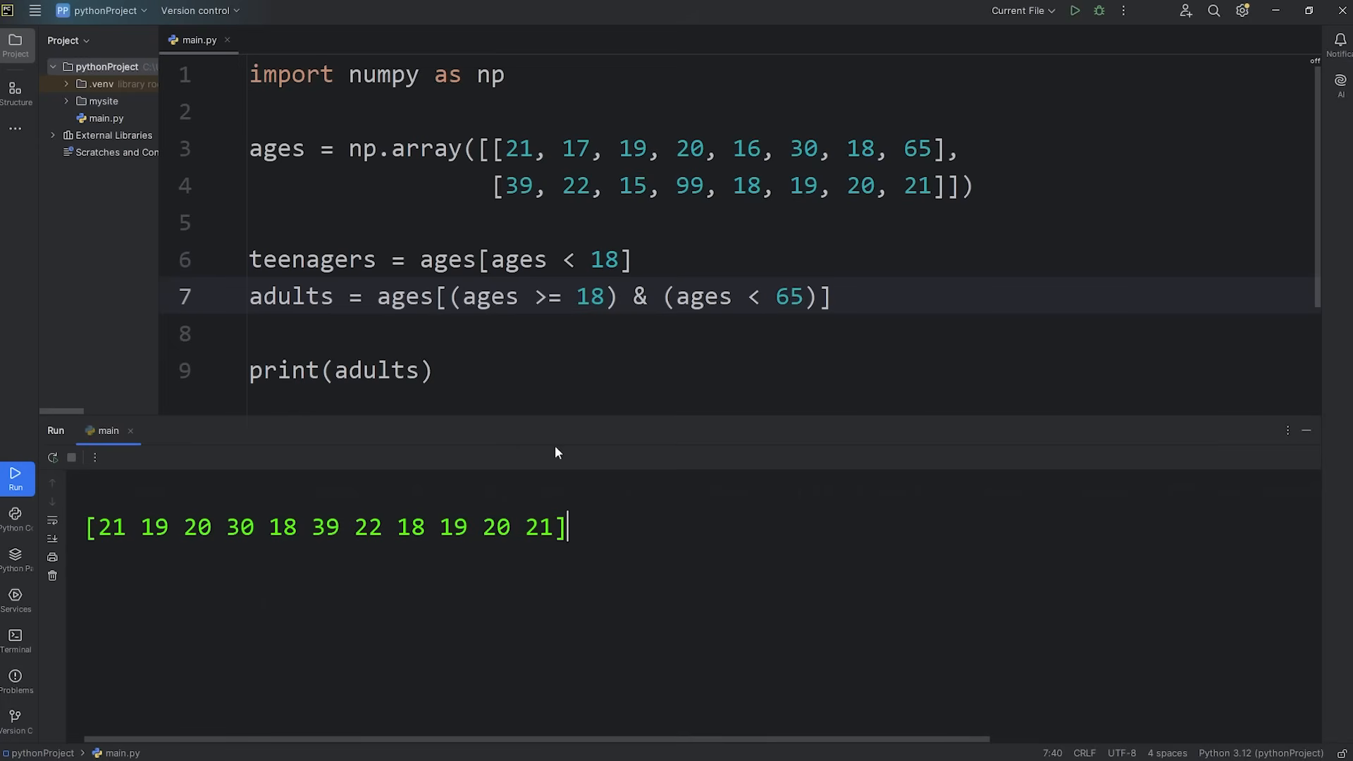
pyautogui.moveTo(437, 545)
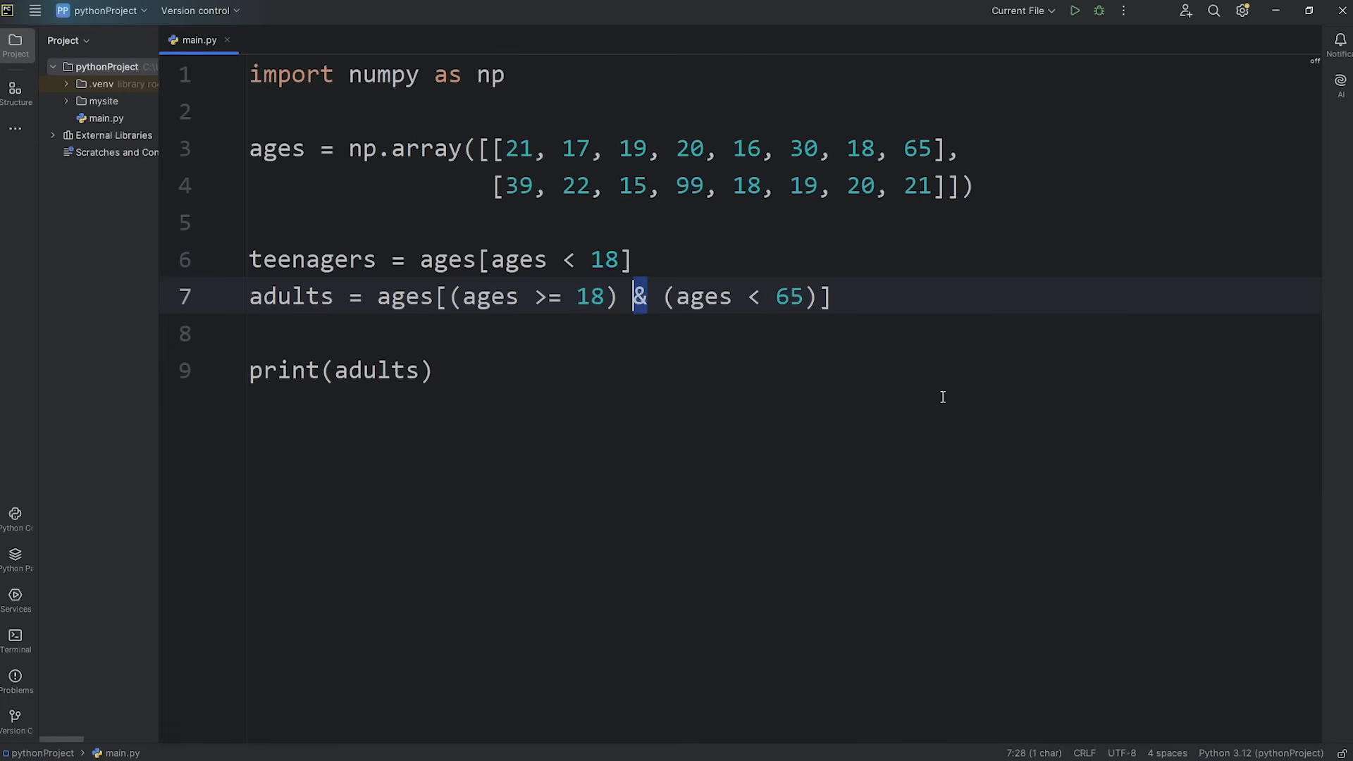
pyautogui.write('|')
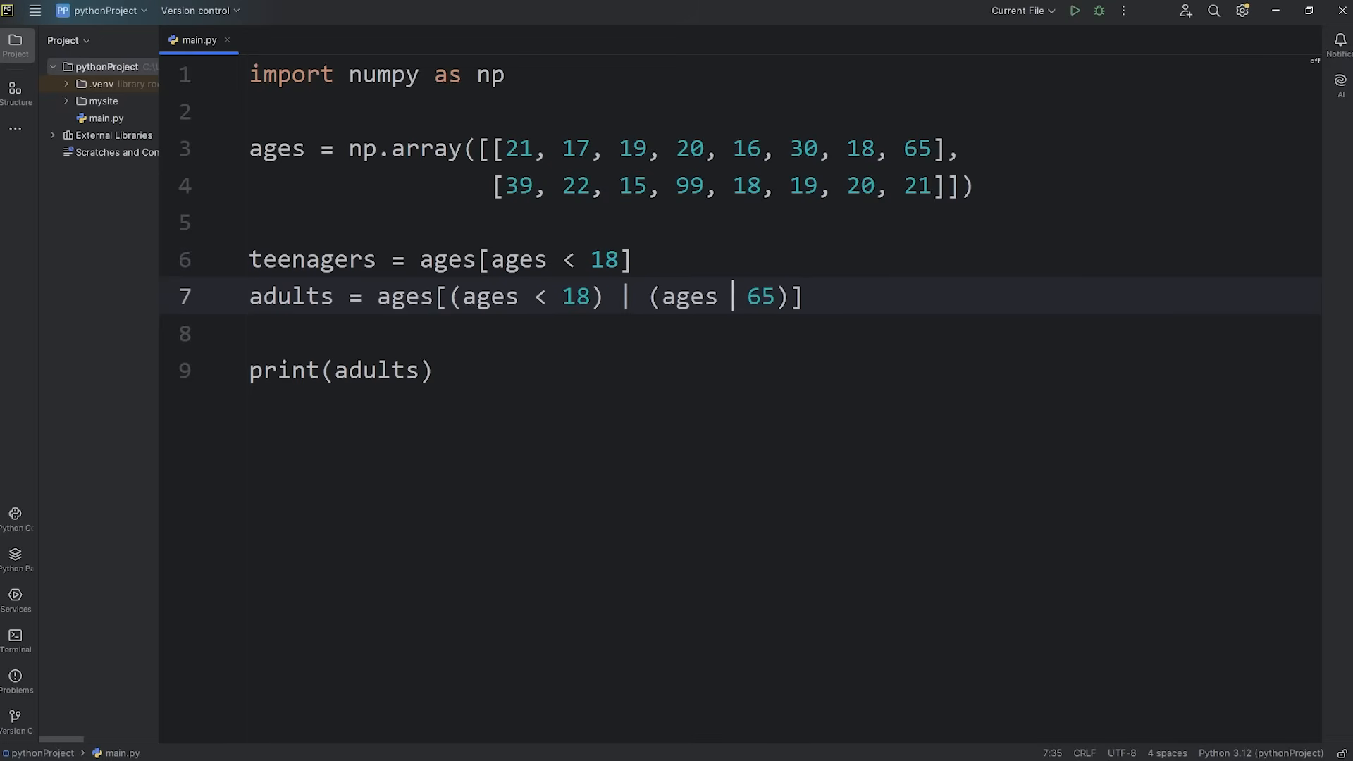
pyautogui.write('>=')
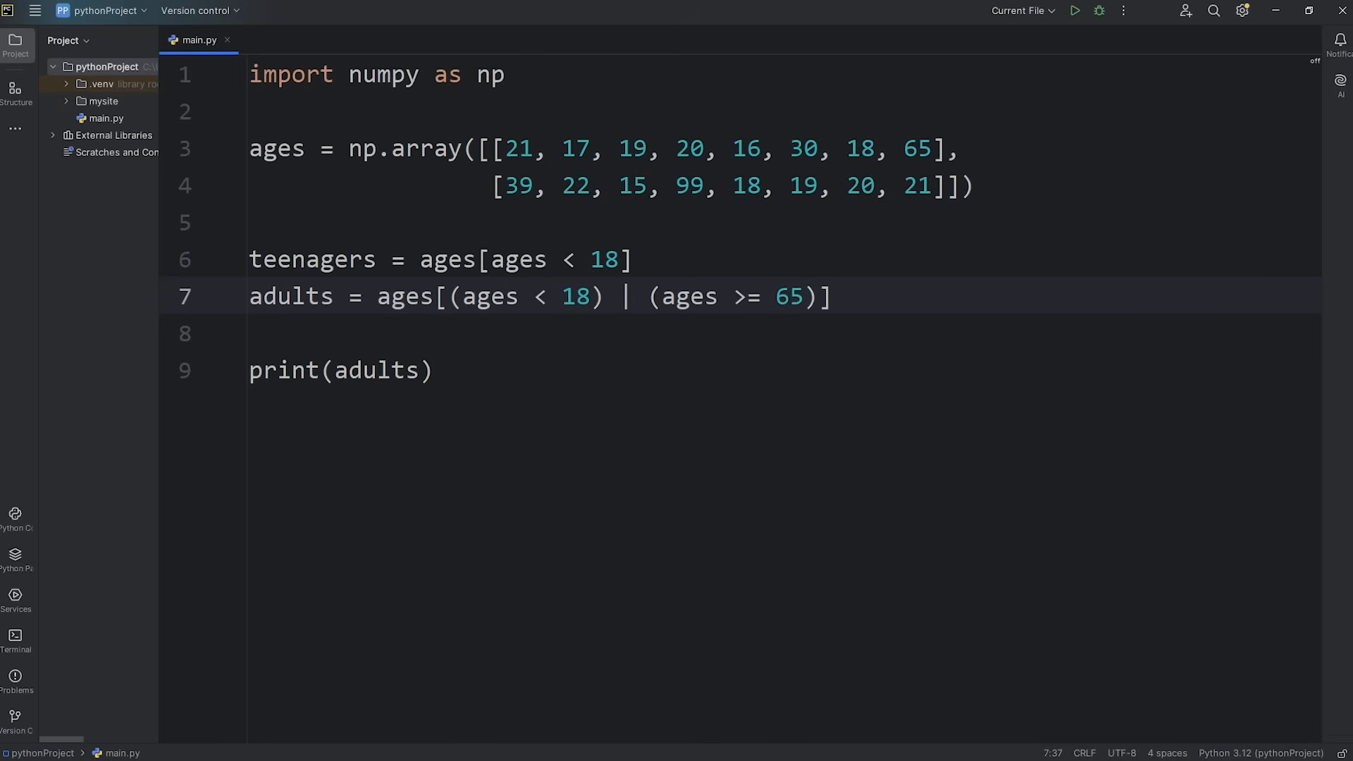
pyautogui.click(1073, 11)
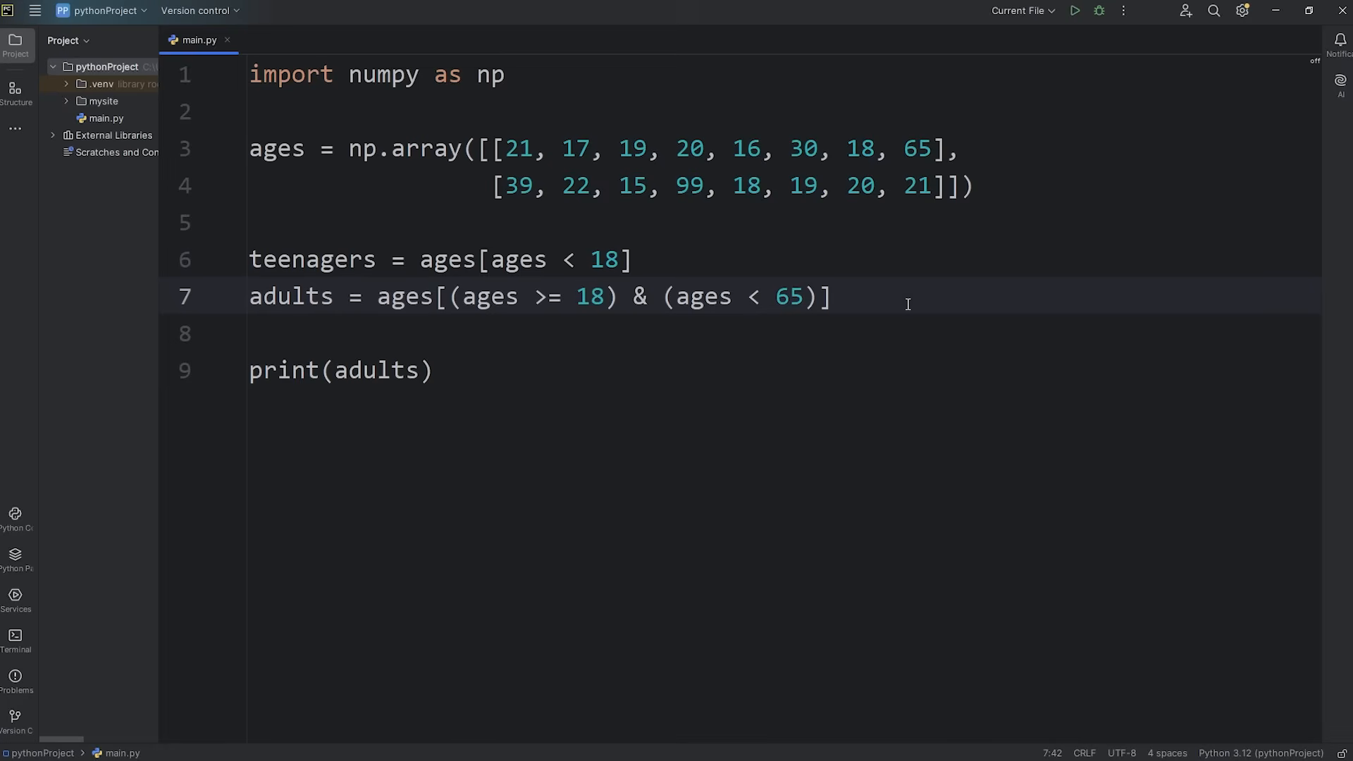
# Add the line seniors = ages[ages >= 65]
pyautogui.write('seni')
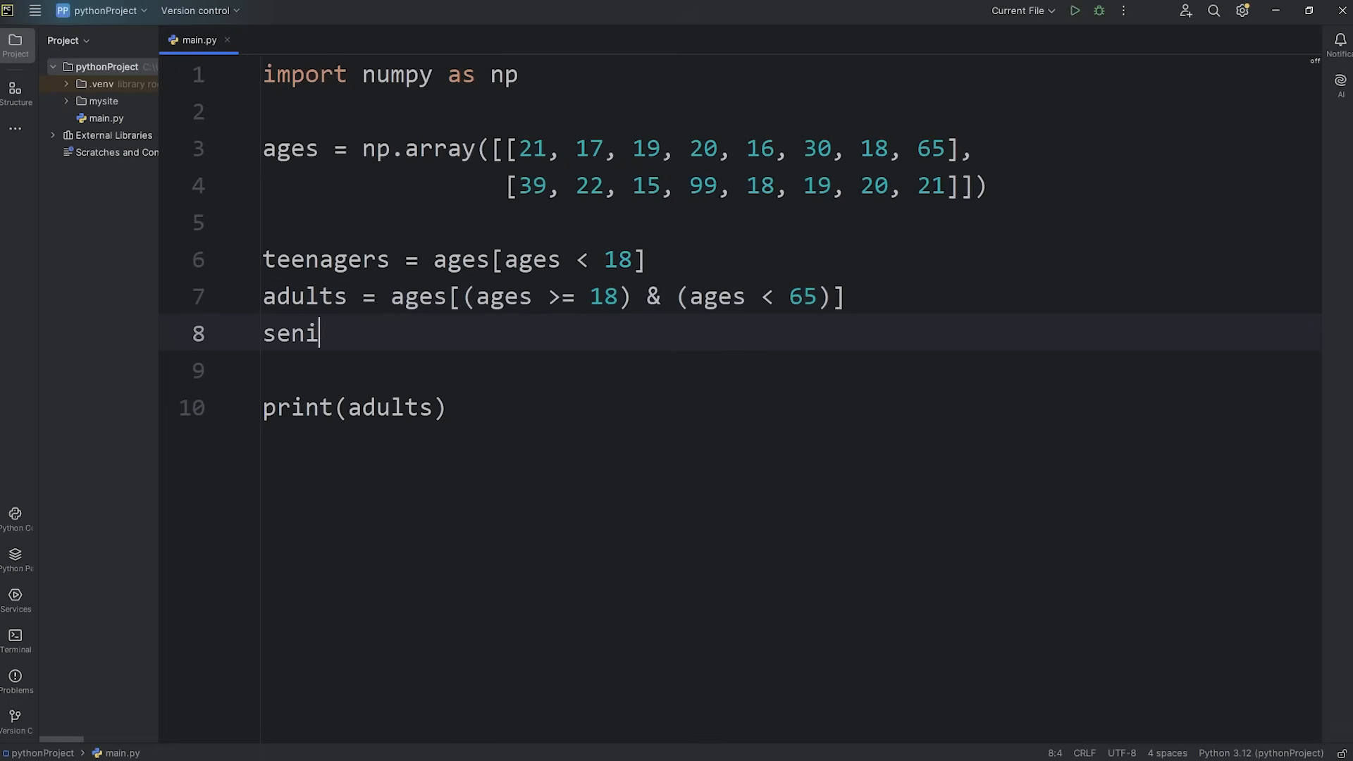
pyautogui.write('ors =')
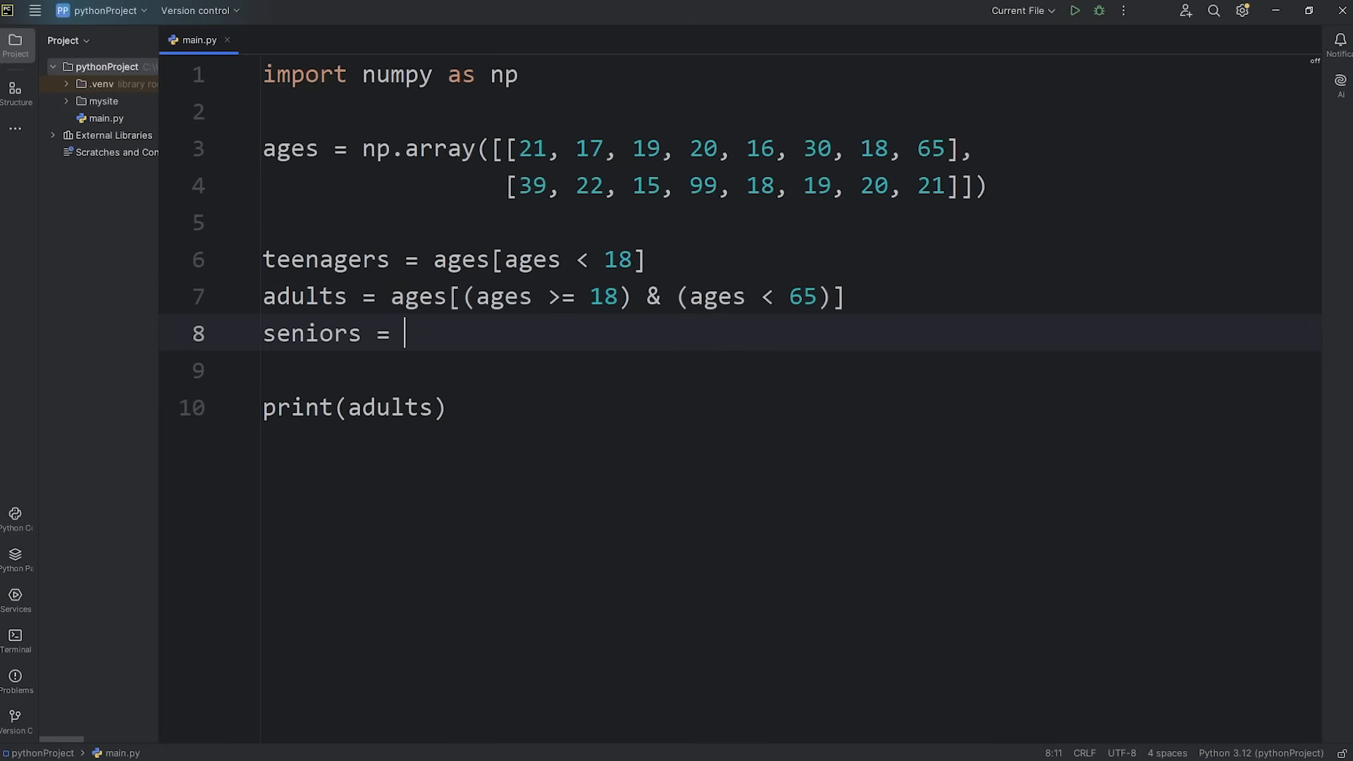
pyautogui.write('ages[')
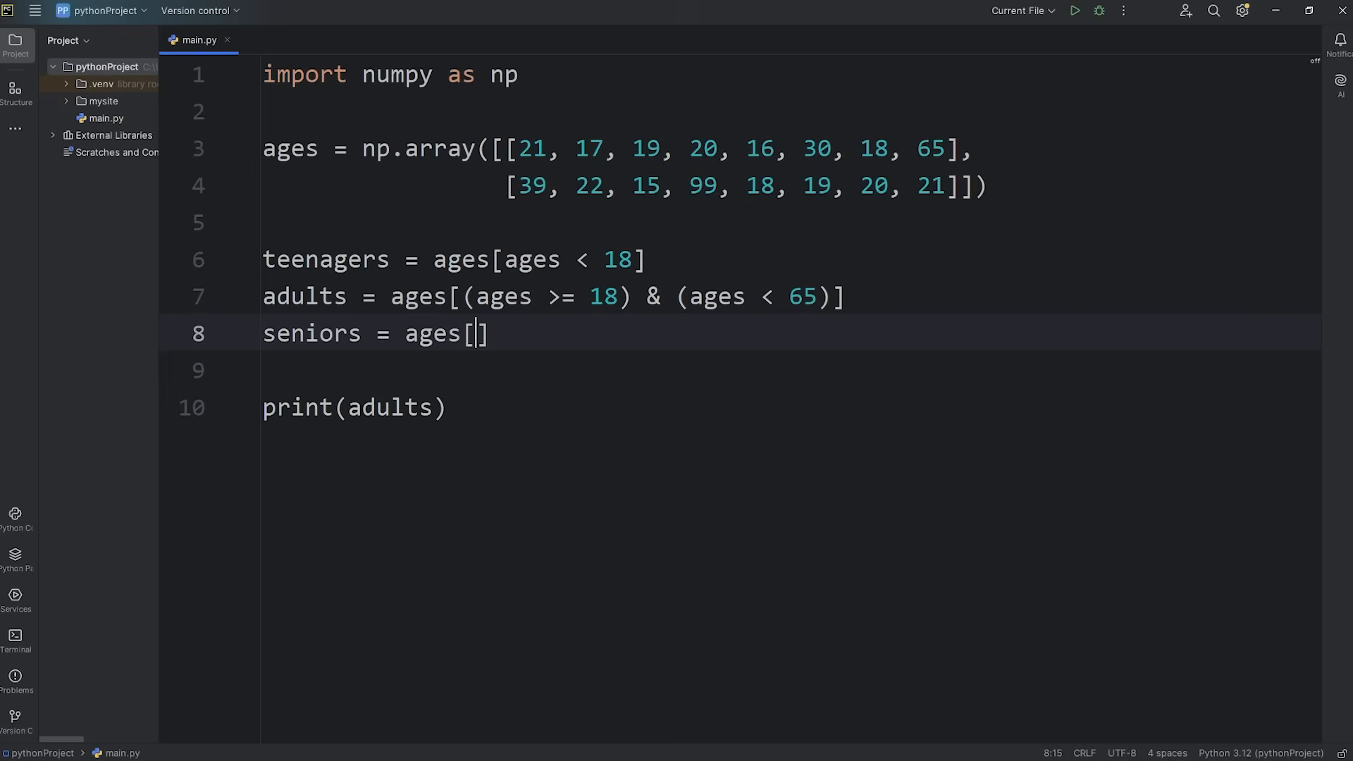
pyautogui.press('Right')
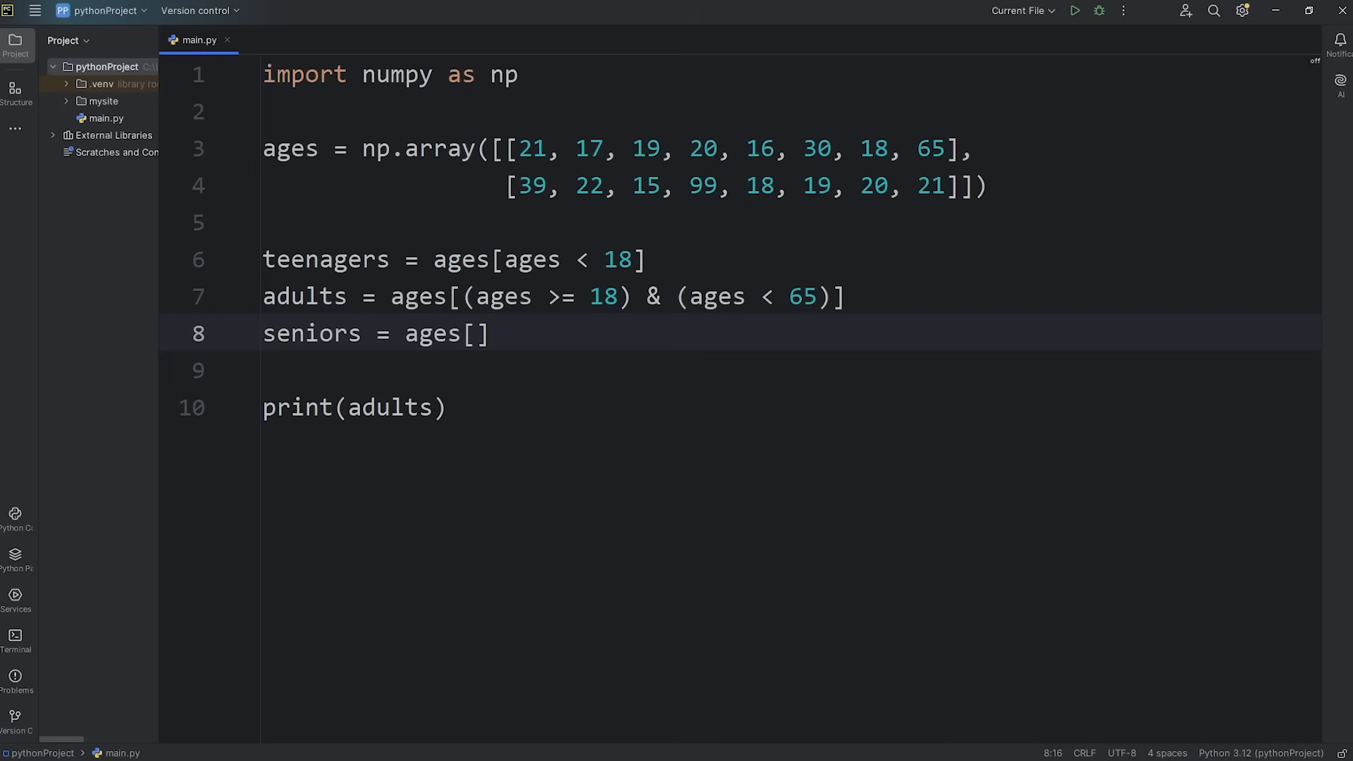
pyautogui.write('age')
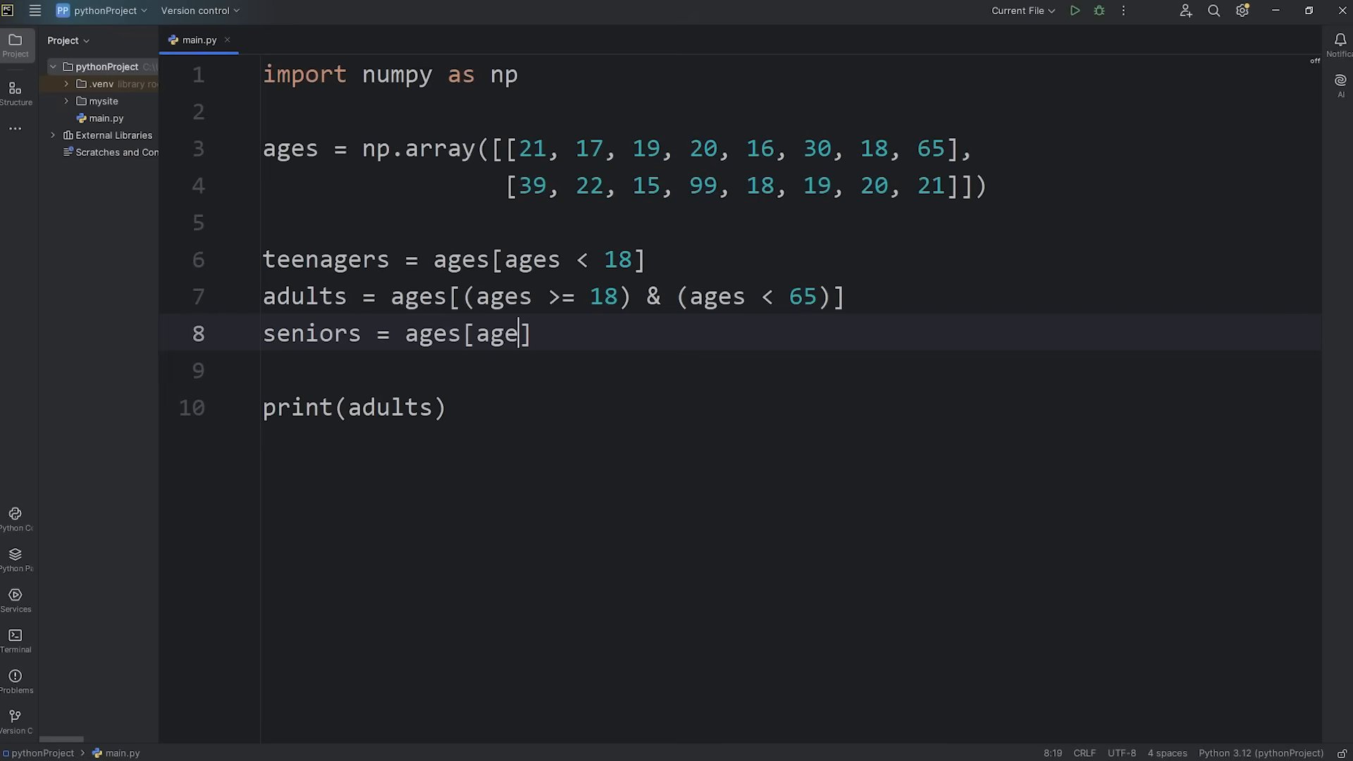
pyautogui.write('s')
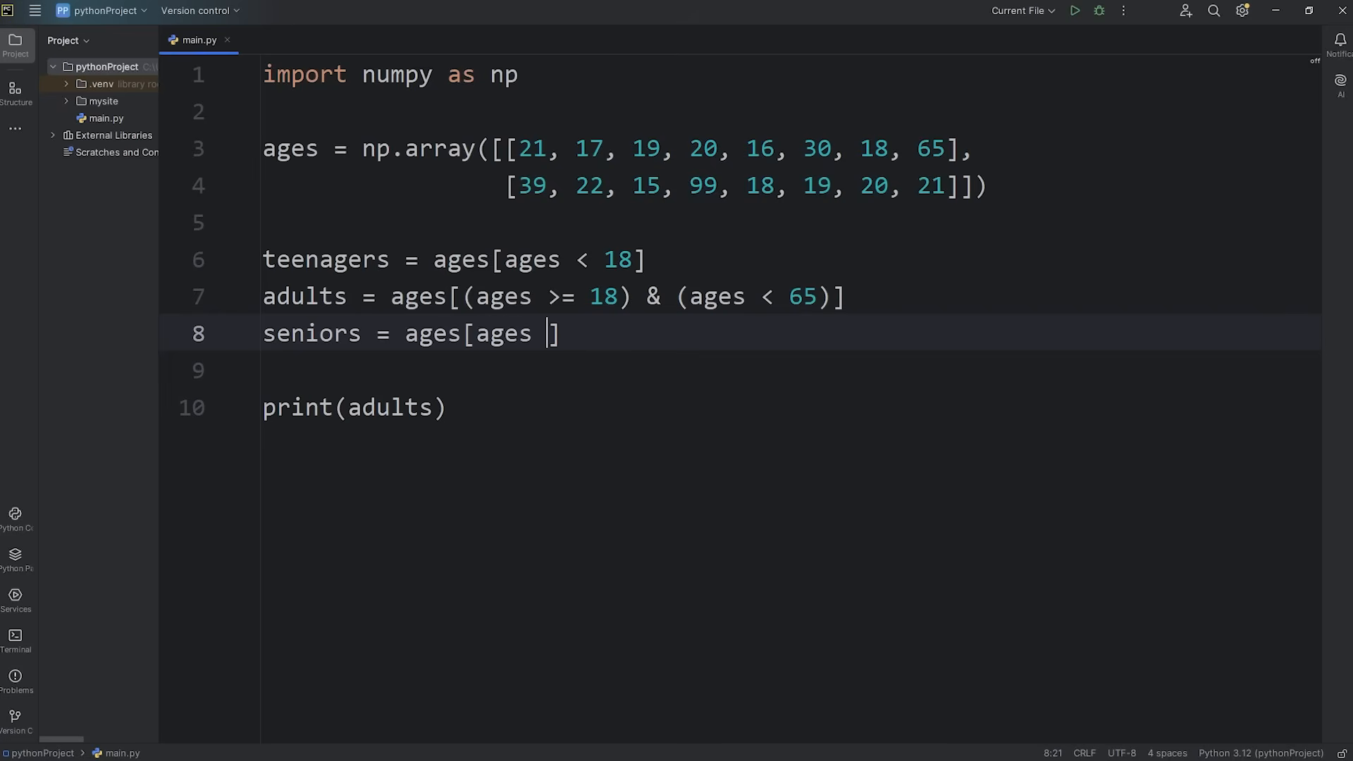
pyautogui.write('>')
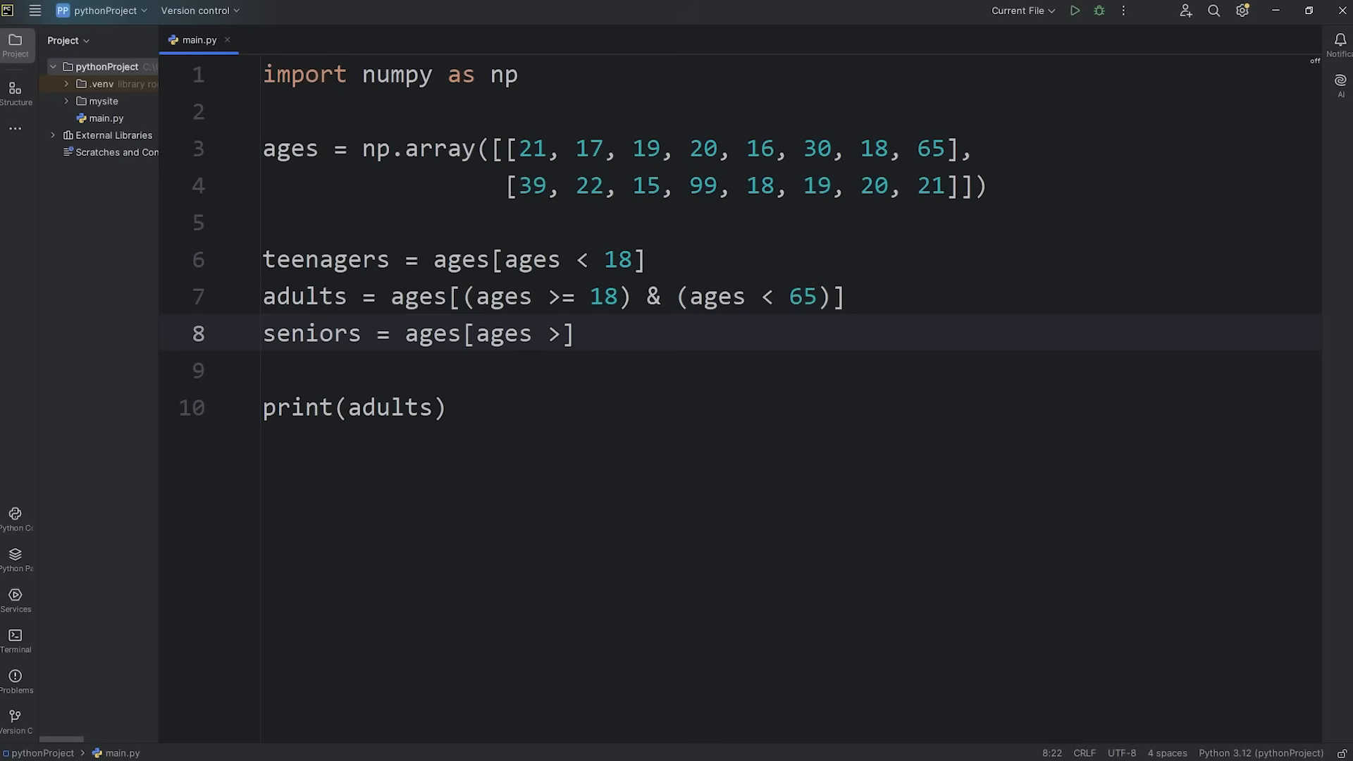
pyautogui.write('= 65')
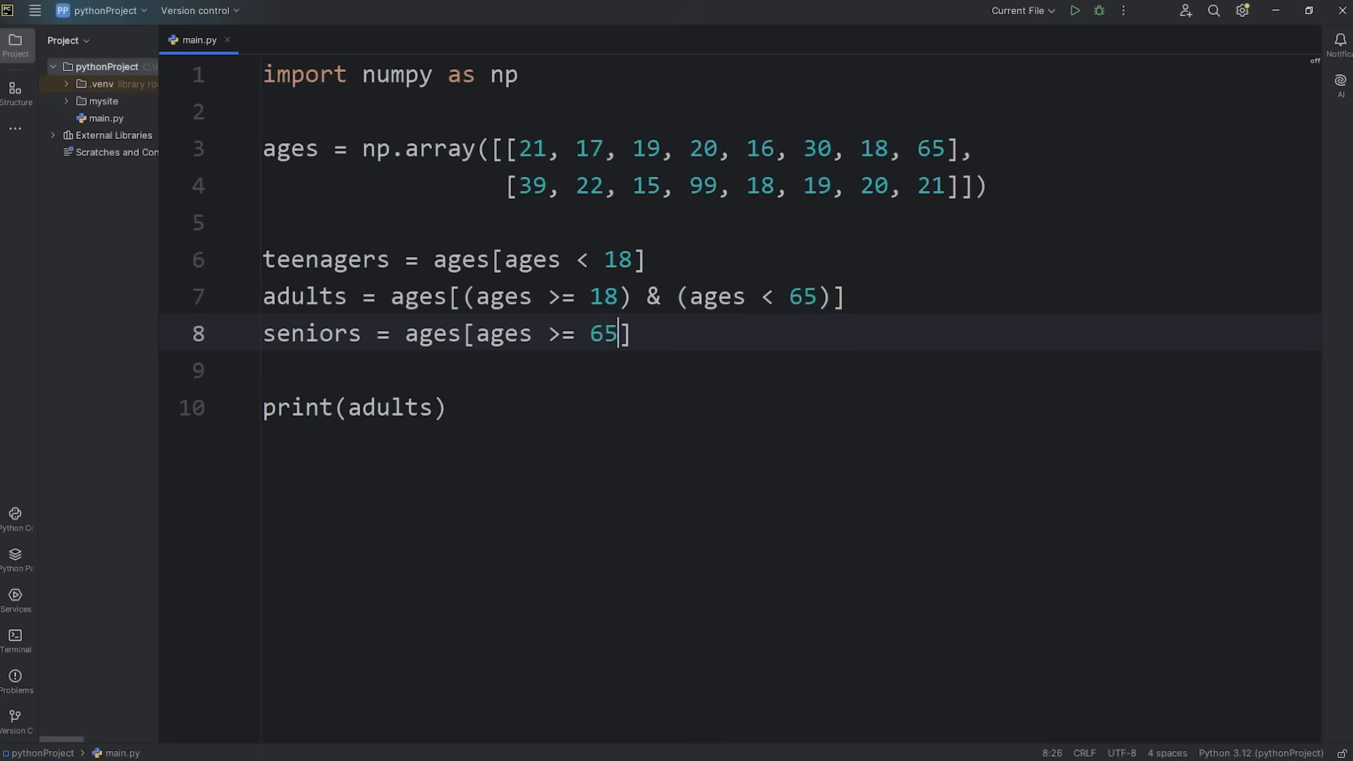
# Print seniors instead of adults, run to get [65 99], and hide the output
pyautogui.doubleClick(387, 408)
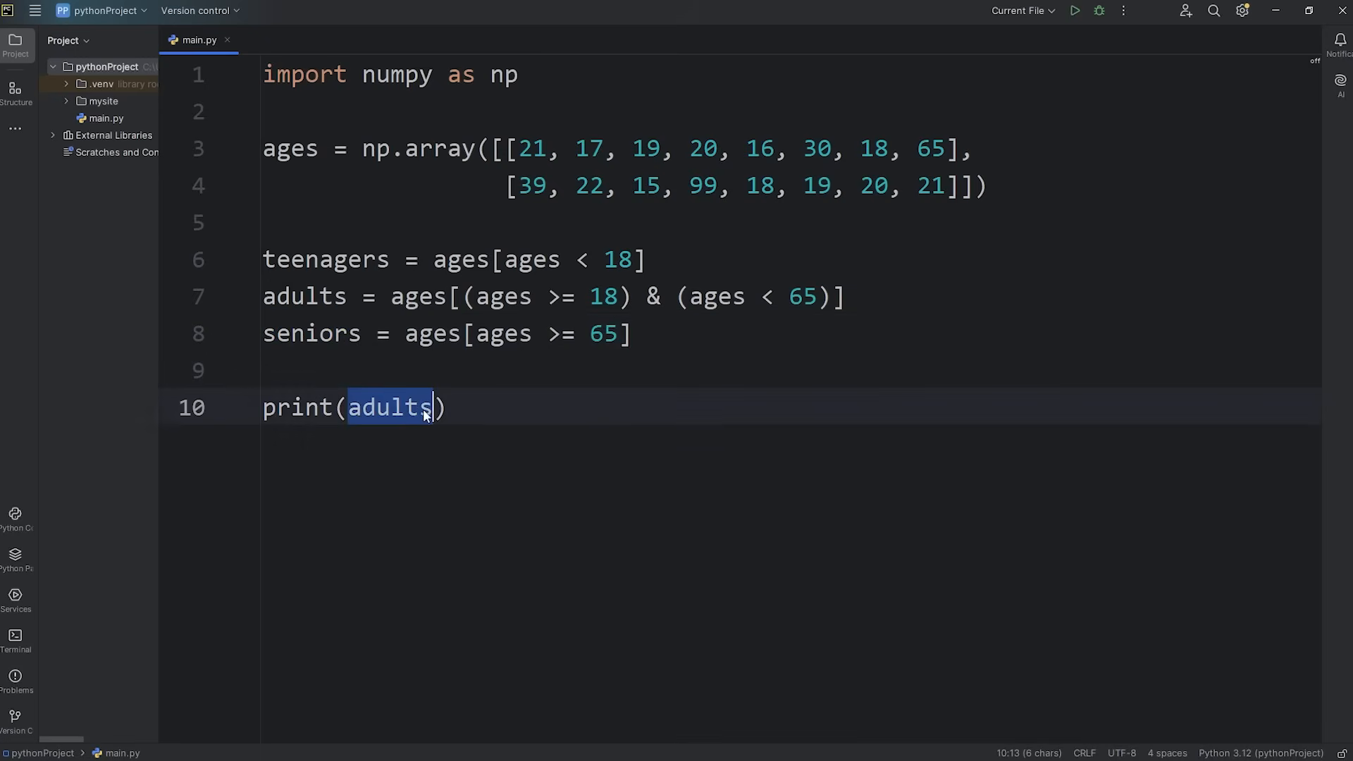
pyautogui.write('seniors')
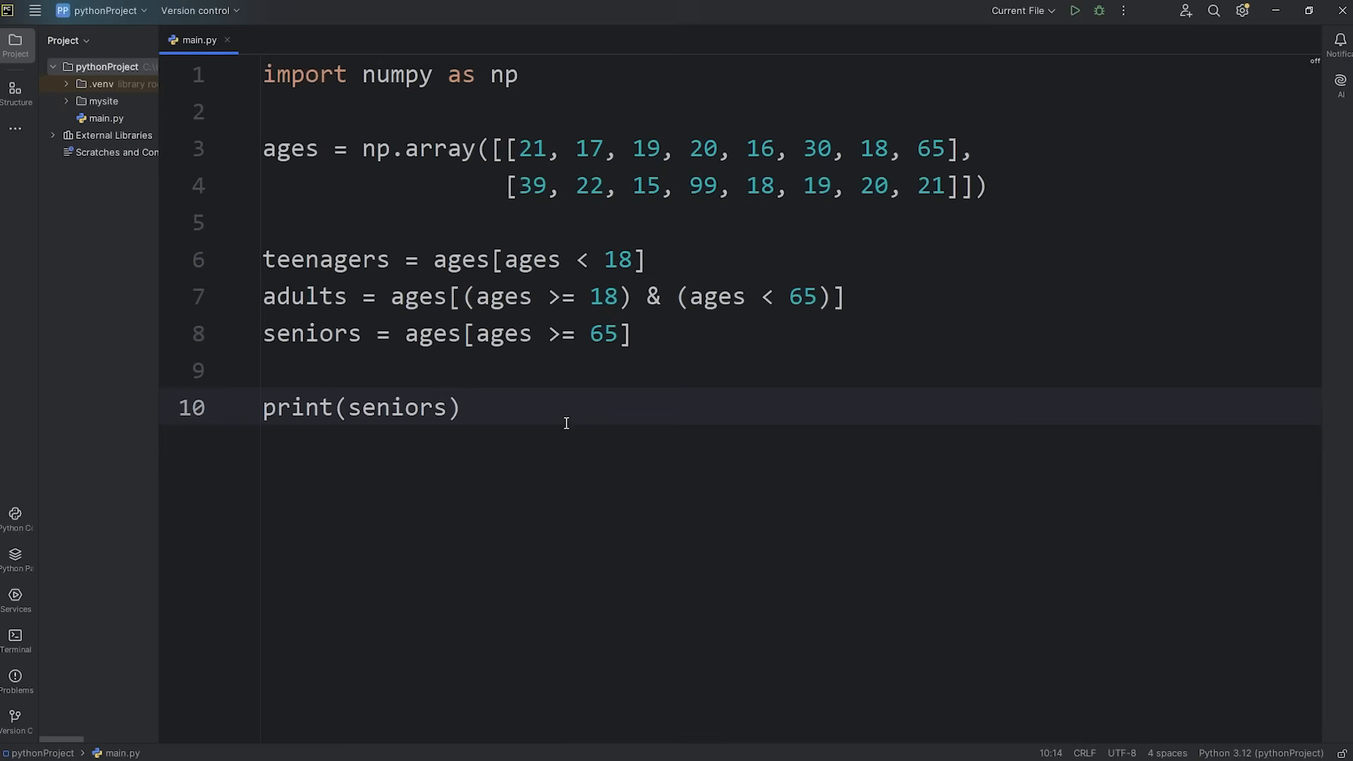
pyautogui.click(1074, 10)
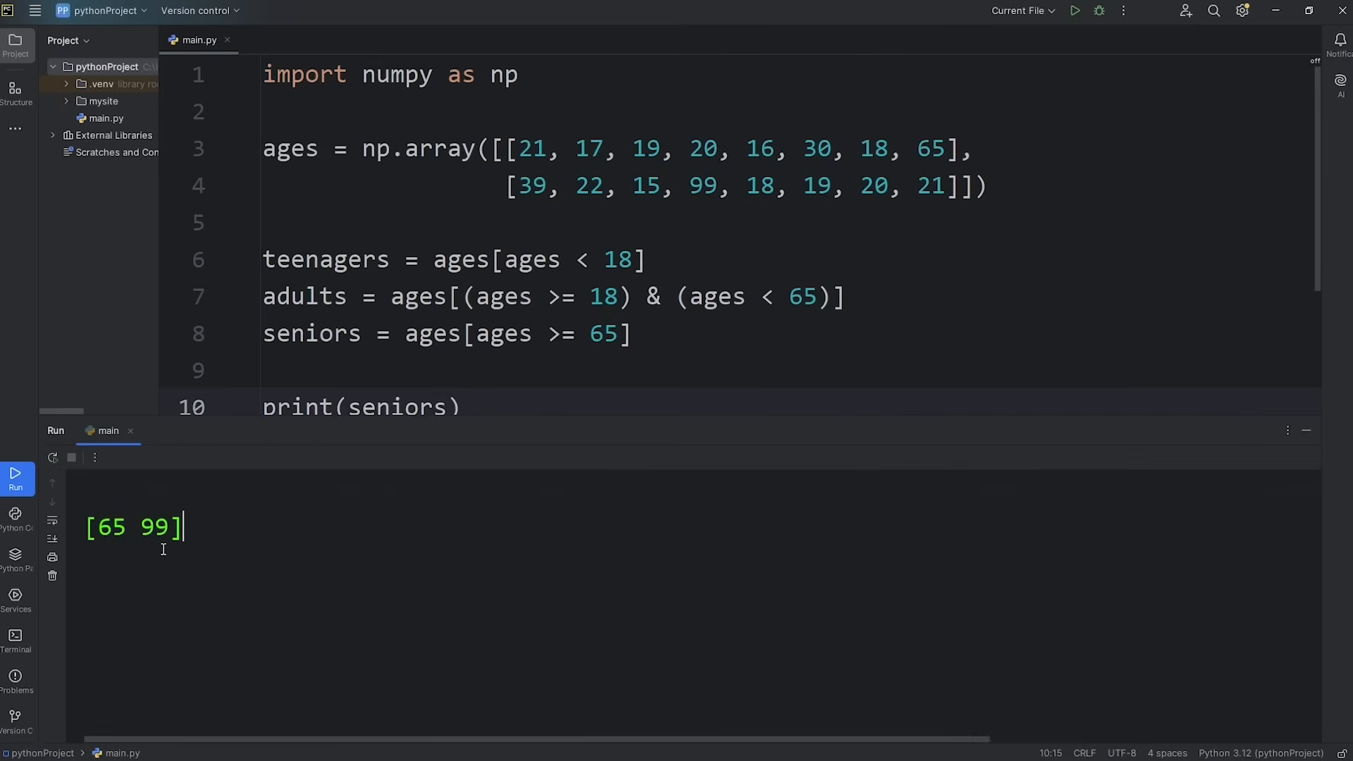
pyautogui.doubleClick(930, 147)
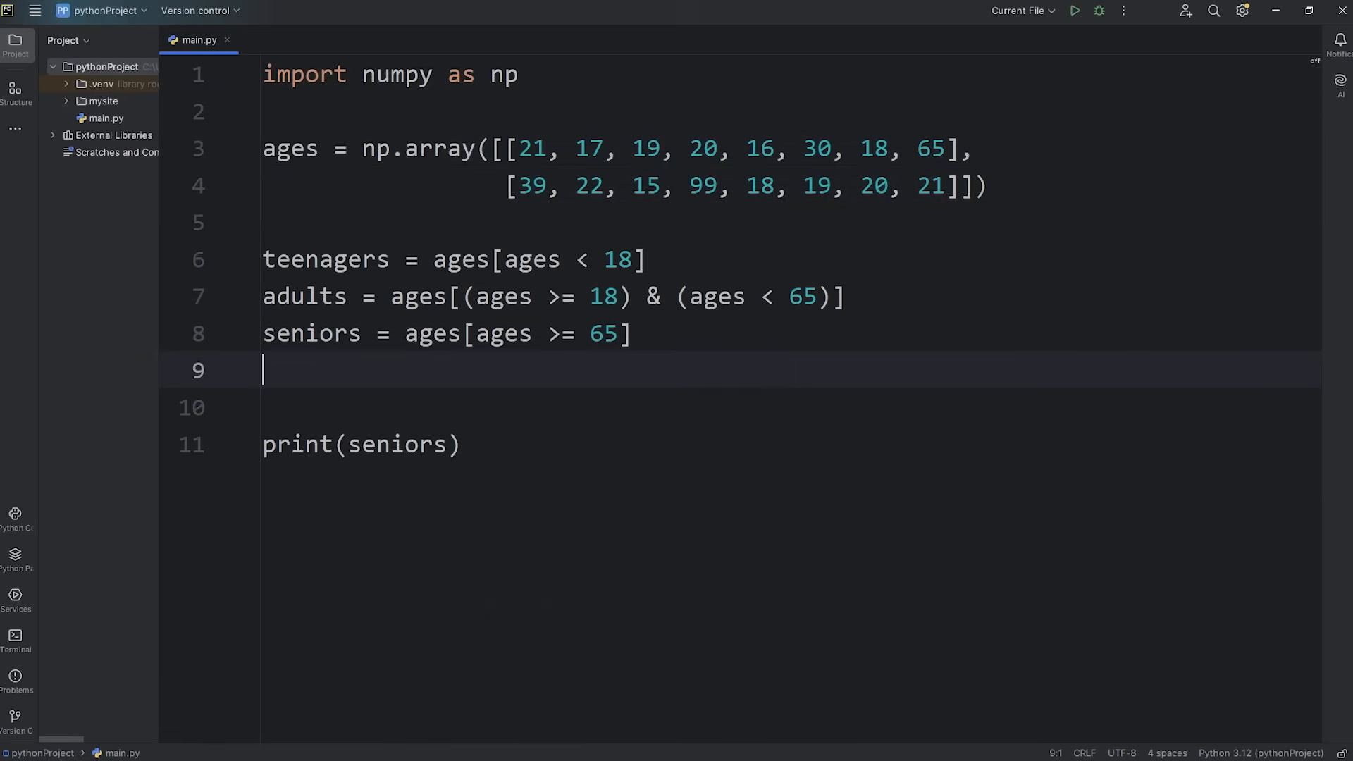
# Add evens = ages[ages % 2 == 0], swap seniors for evens in print, and run
pyautogui.write('evens =')
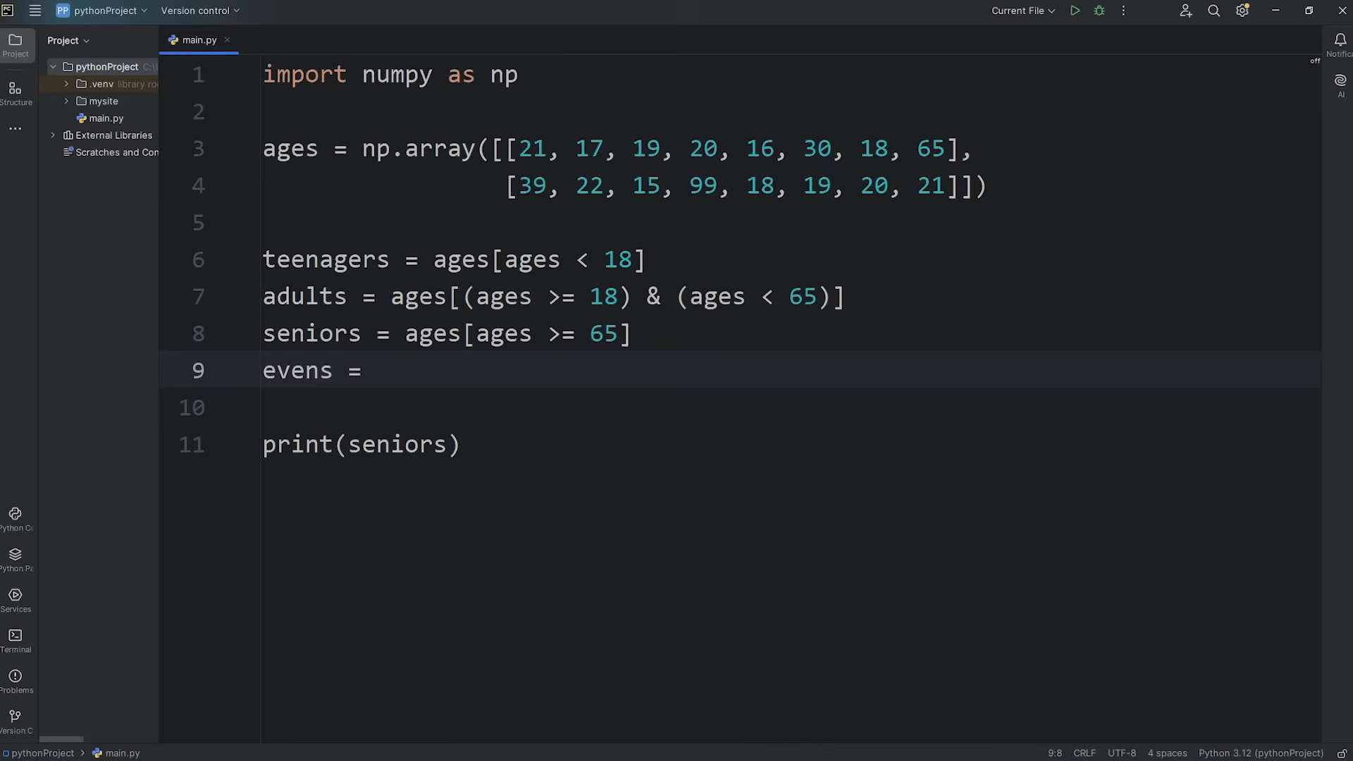
pyautogui.write('ages')
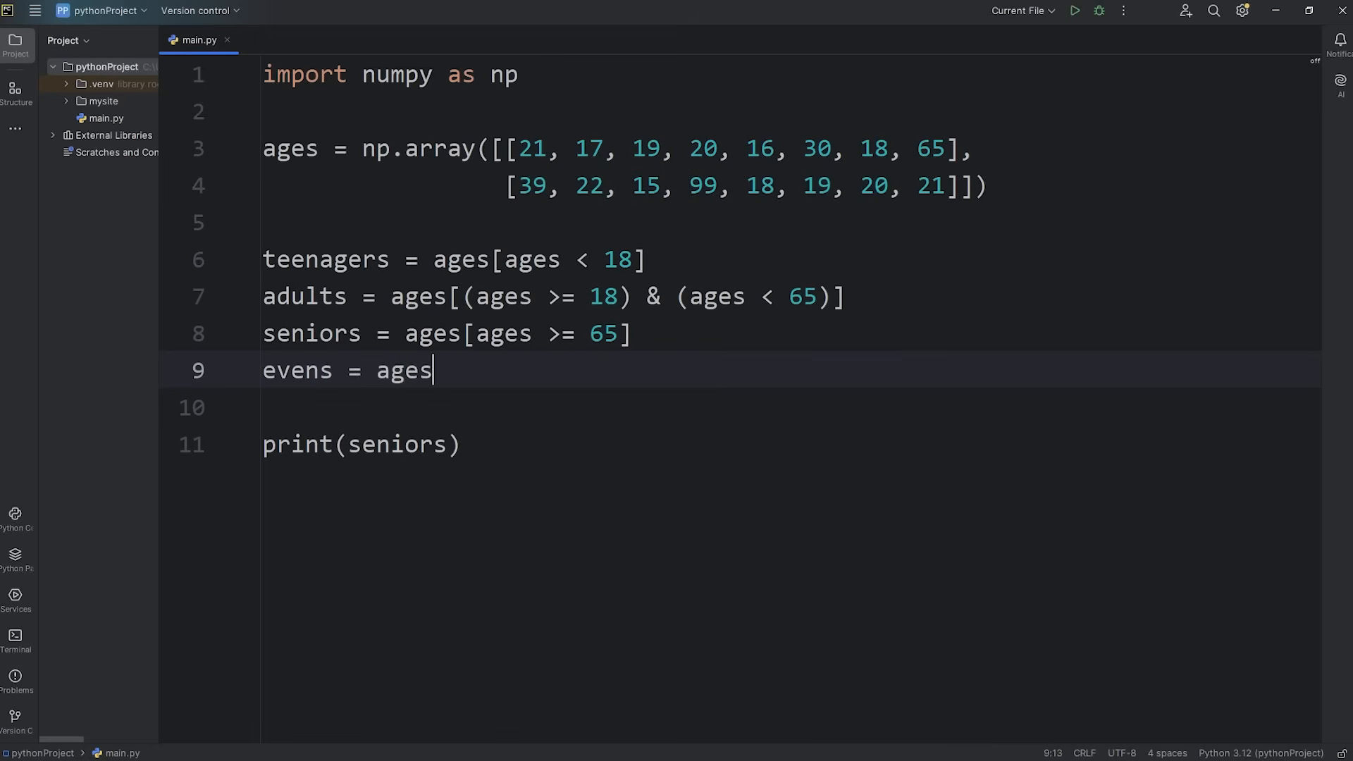
pyautogui.write('[ages')
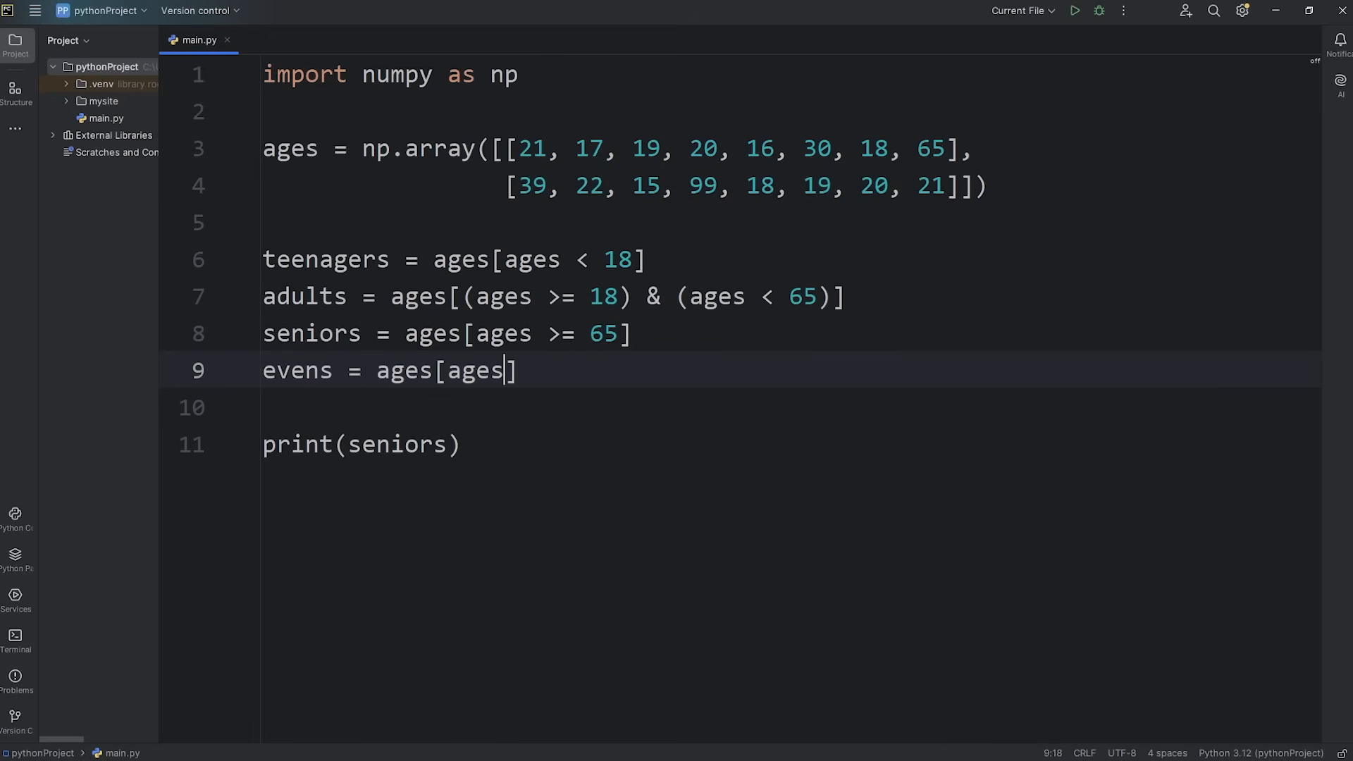
pyautogui.write('%')
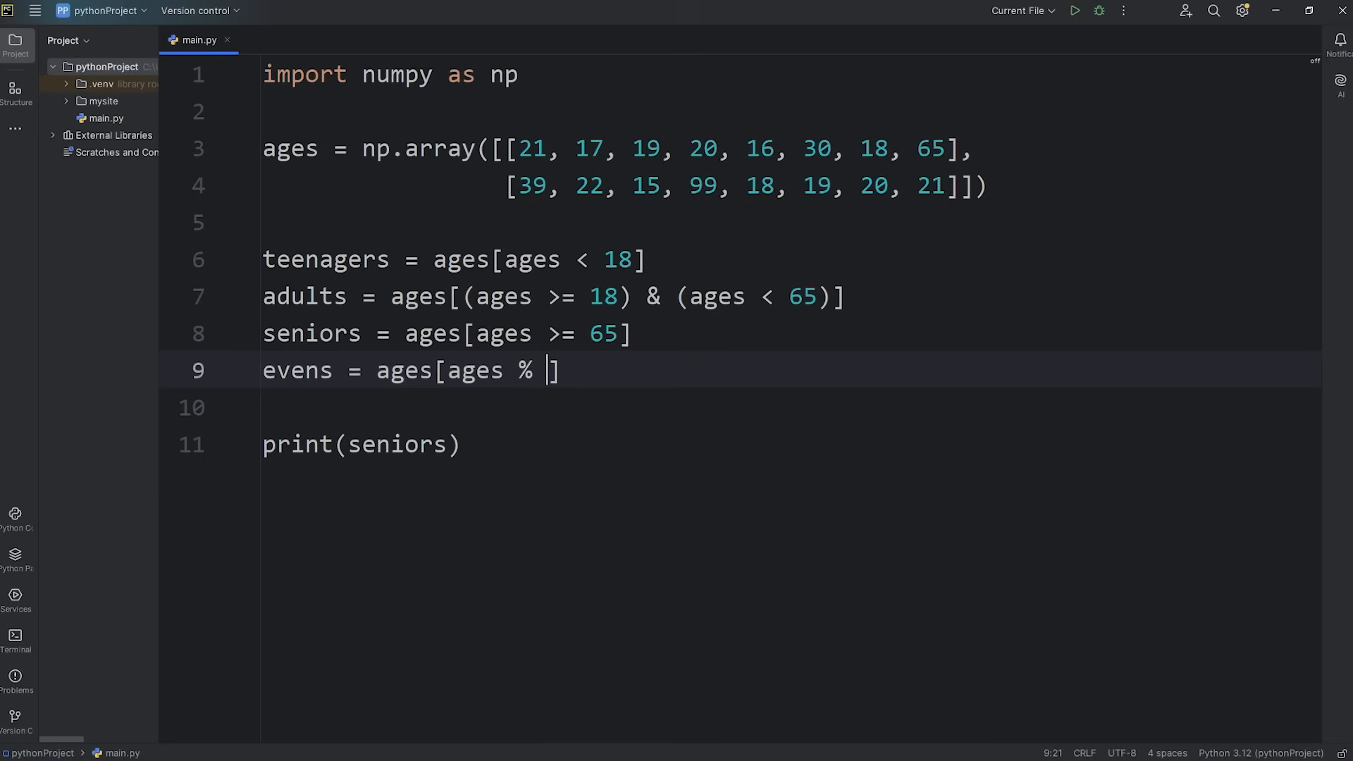
pyautogui.write('2')
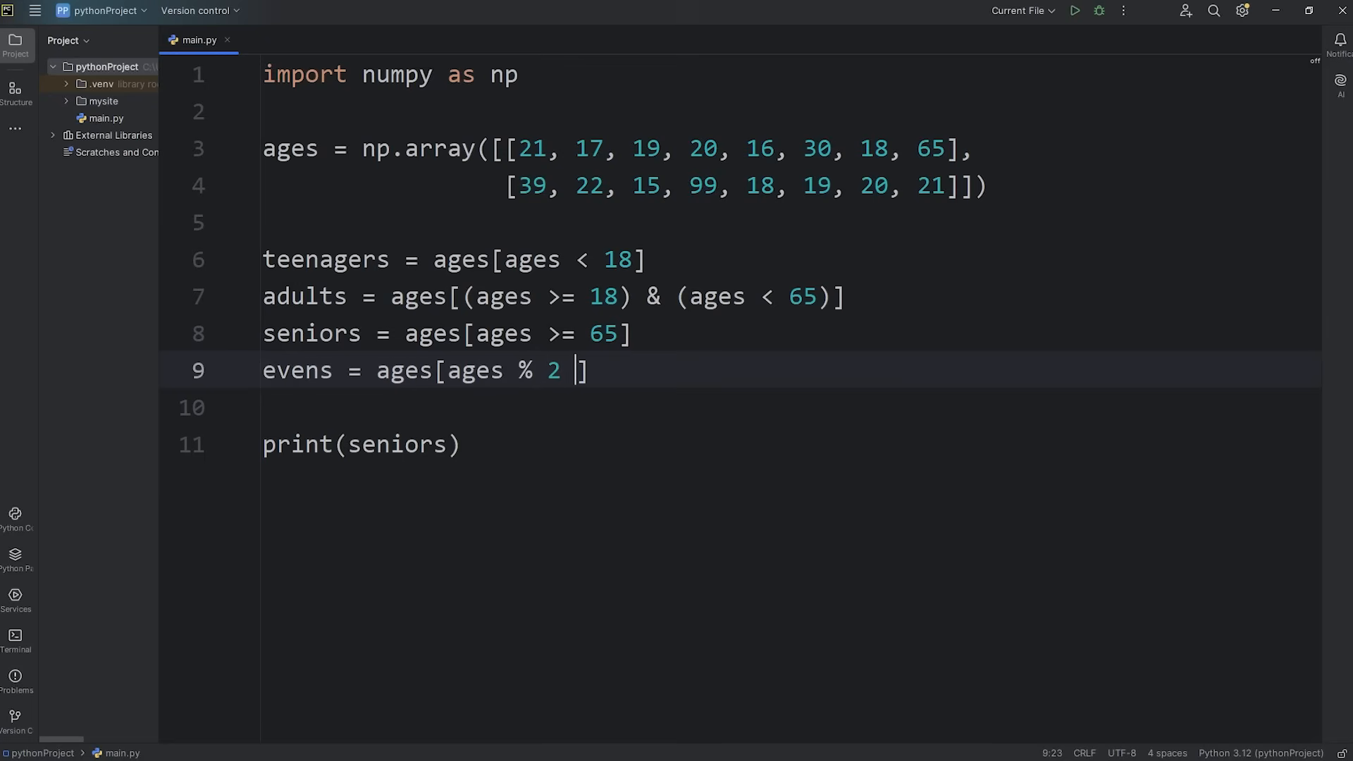
pyautogui.write('==')
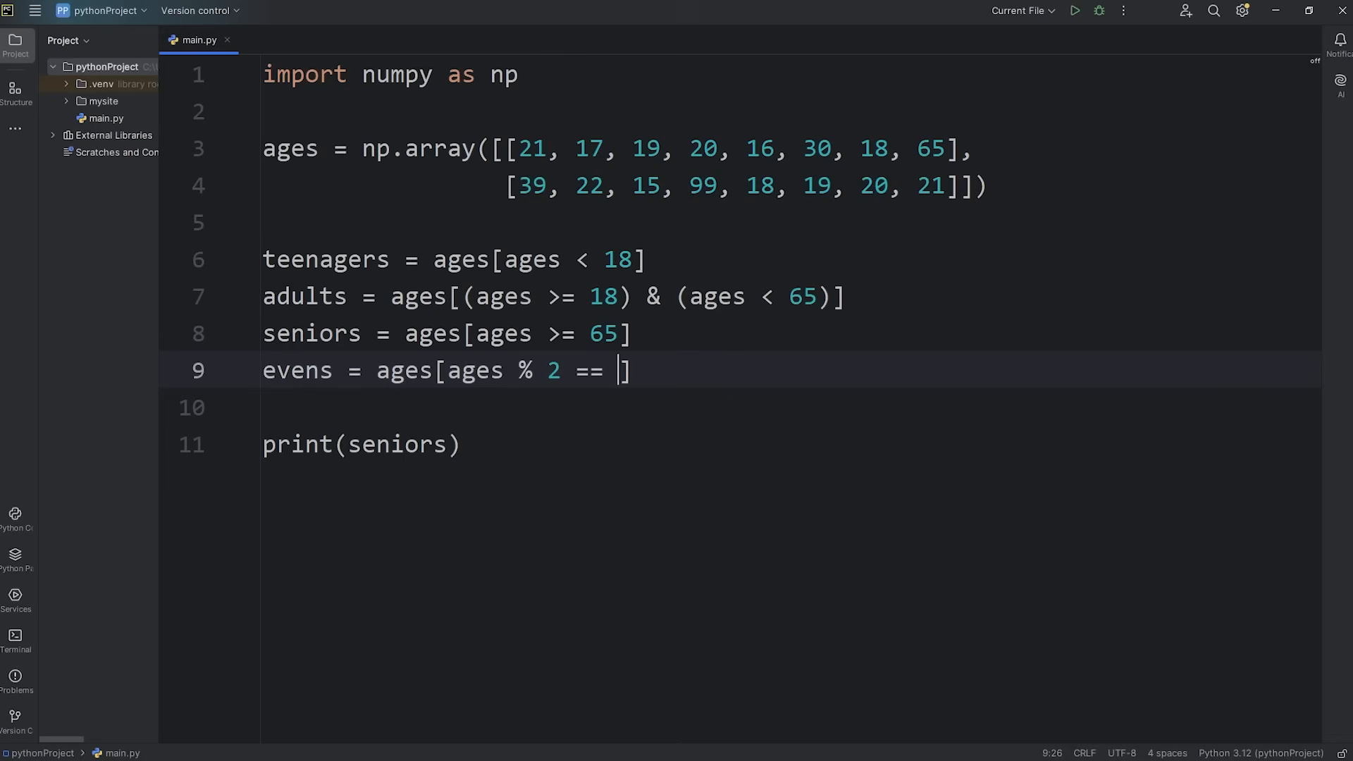
pyautogui.write('0')
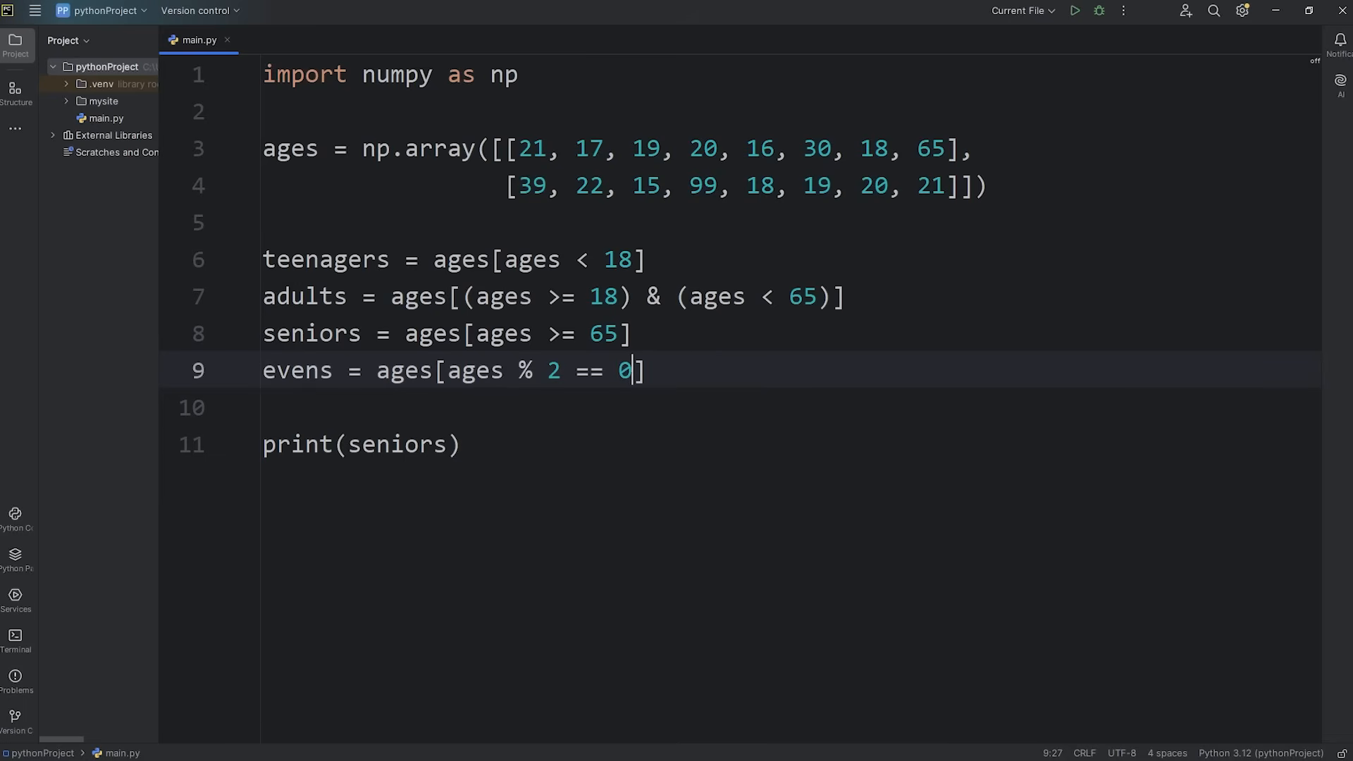
pyautogui.doubleClick(297, 370)
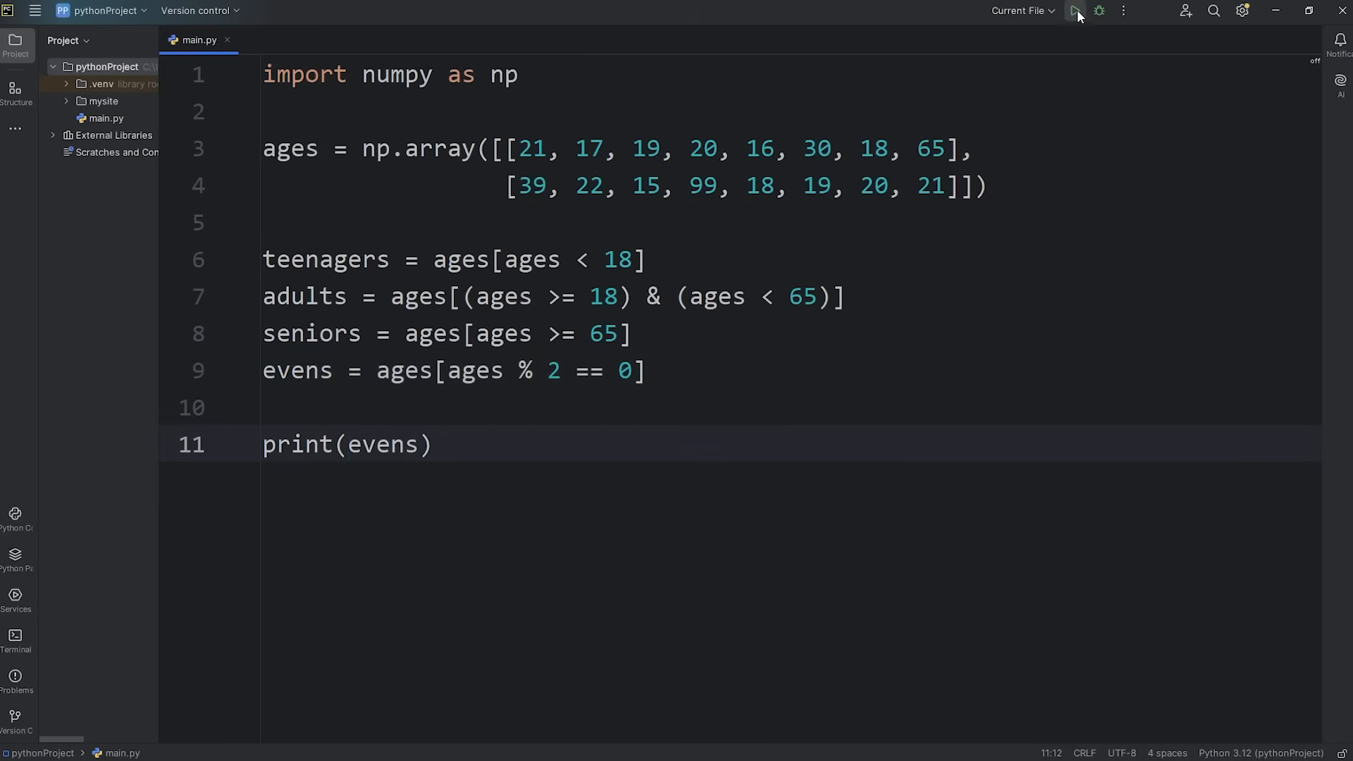
pyautogui.click(1074, 10)
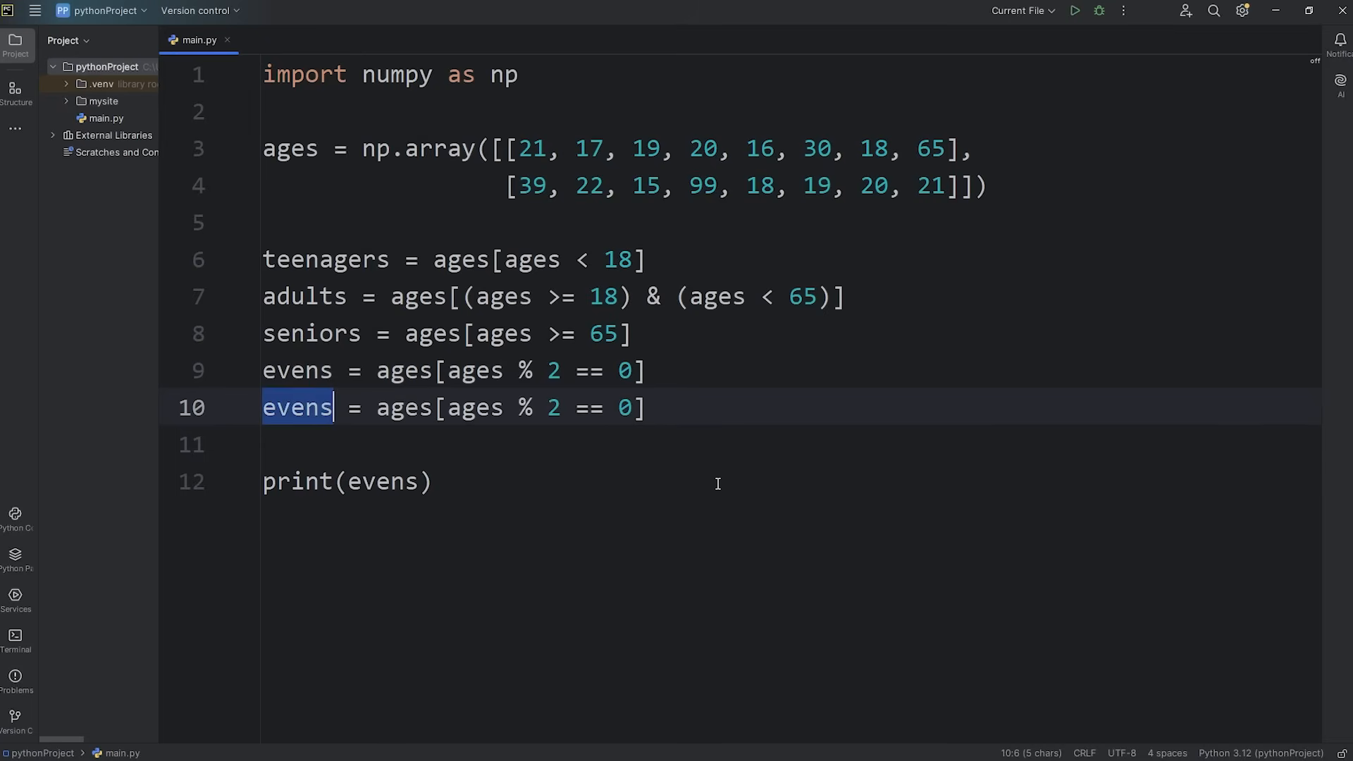
# Turn the duplicated line into an odds filter using != 0 and run the script
pyautogui.write('odds')
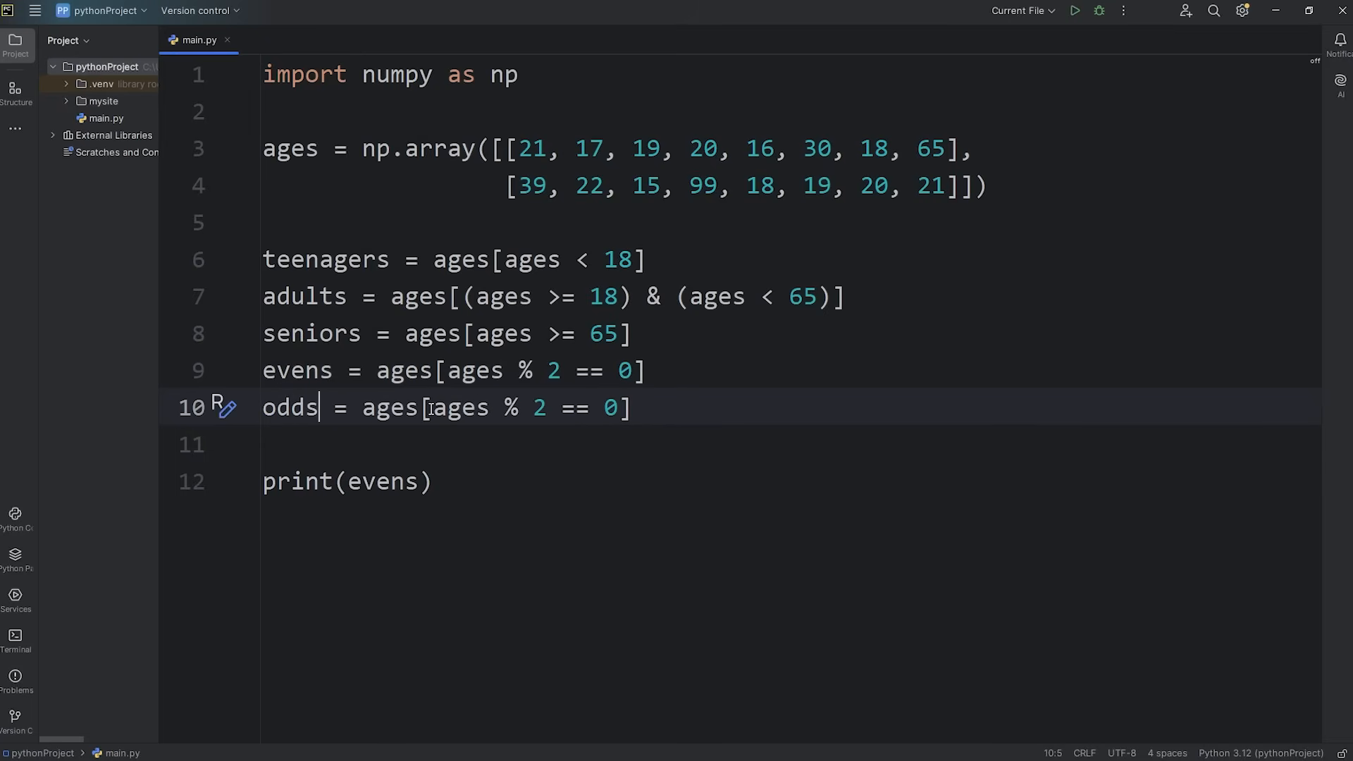
pyautogui.doubleClick(570, 407)
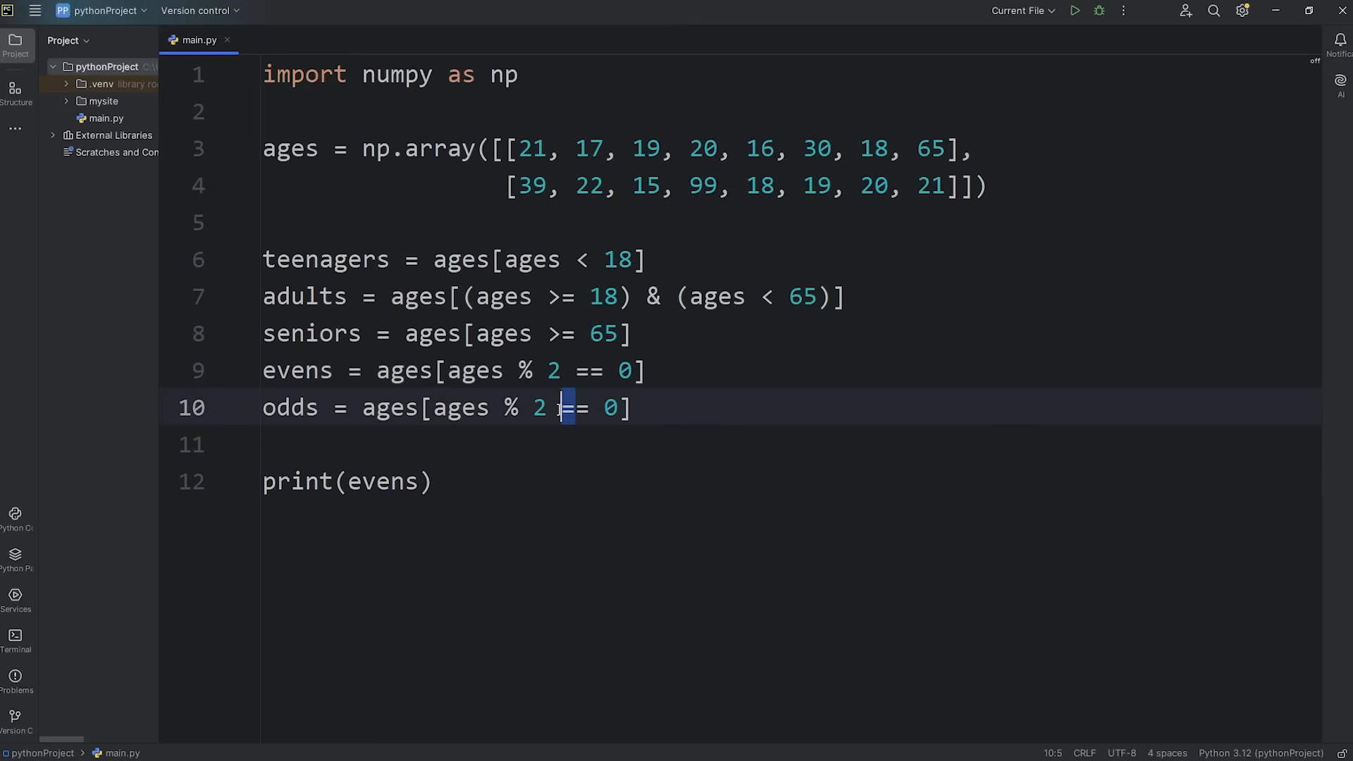
pyautogui.write('!')
pyautogui.click(791, 482)
pyautogui.write('odd')
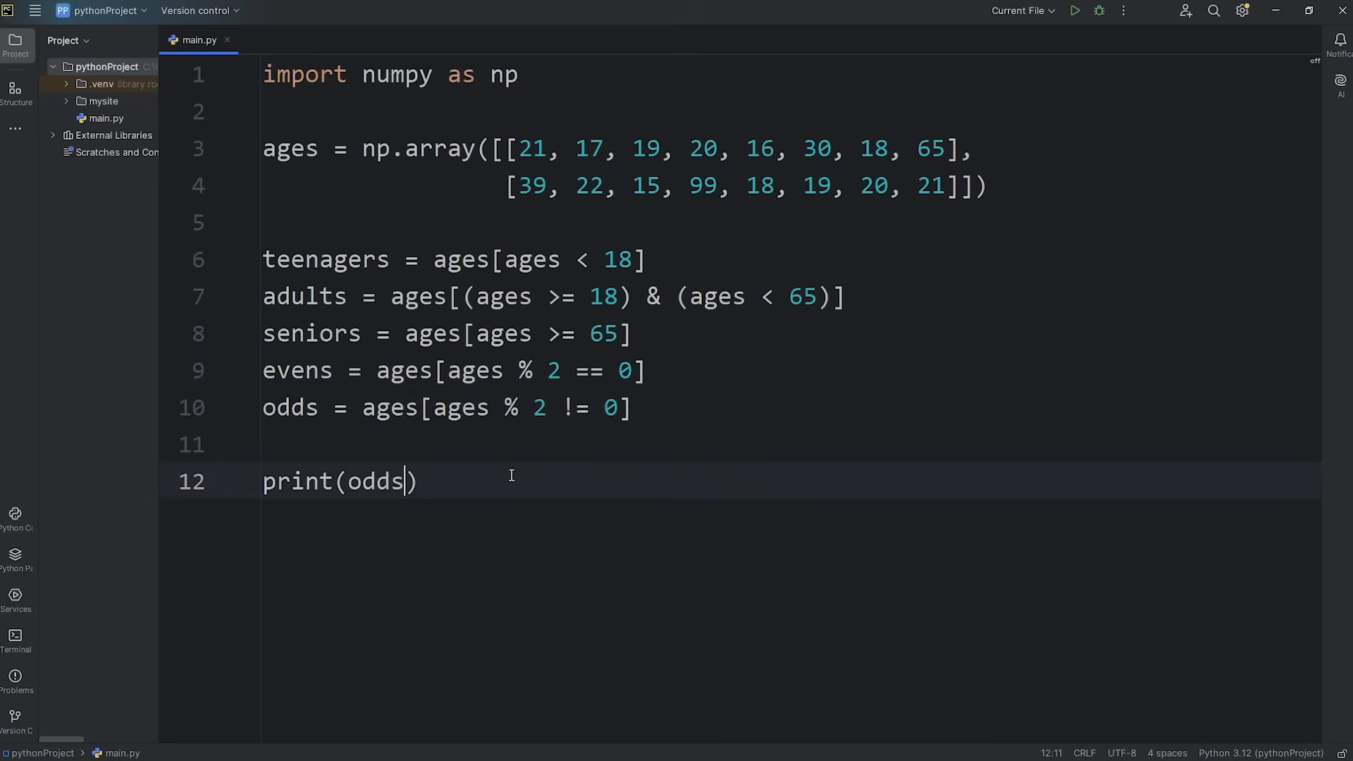
pyautogui.click(1074, 11)
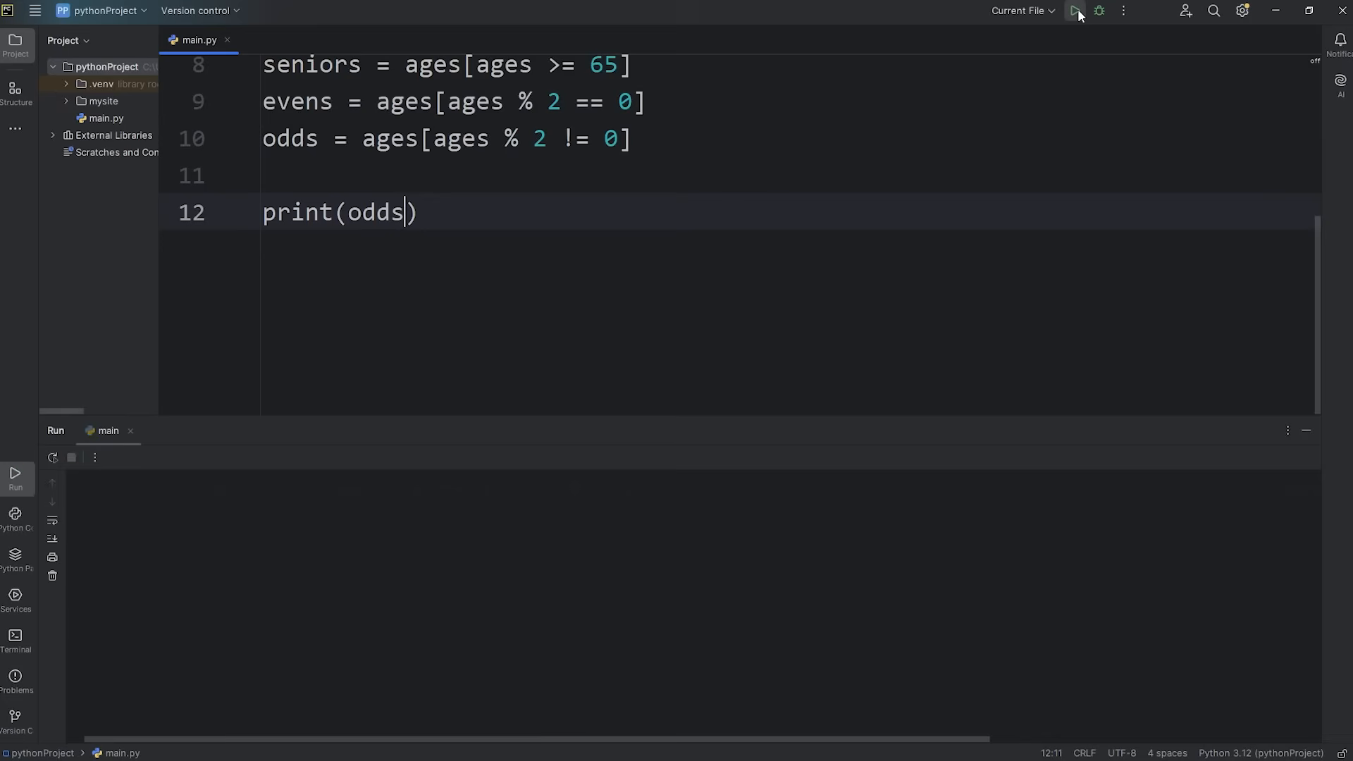
pyautogui.click(1073, 11)
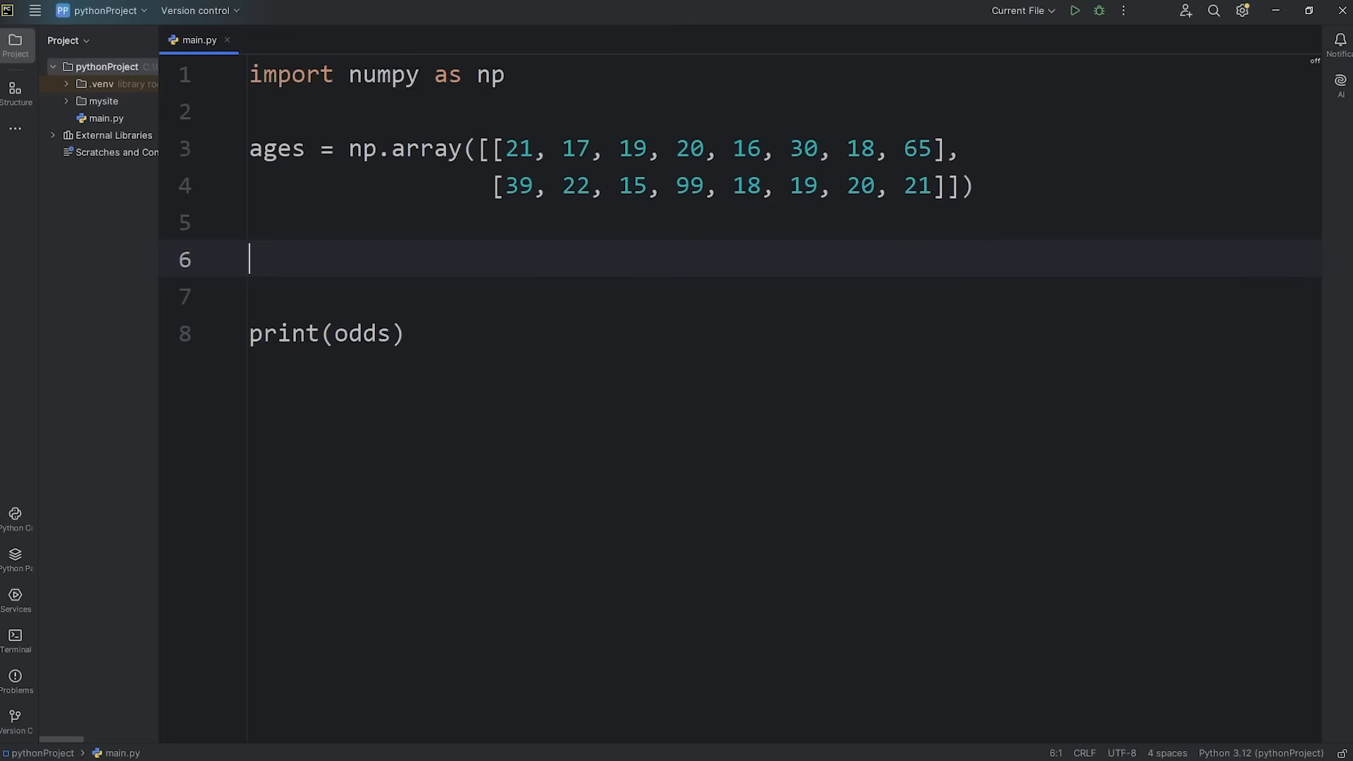
# Replace the old lines below the array with adults = np.where()
pyautogui.moveTo(251, 259); pyautogui.dragTo(404, 334)
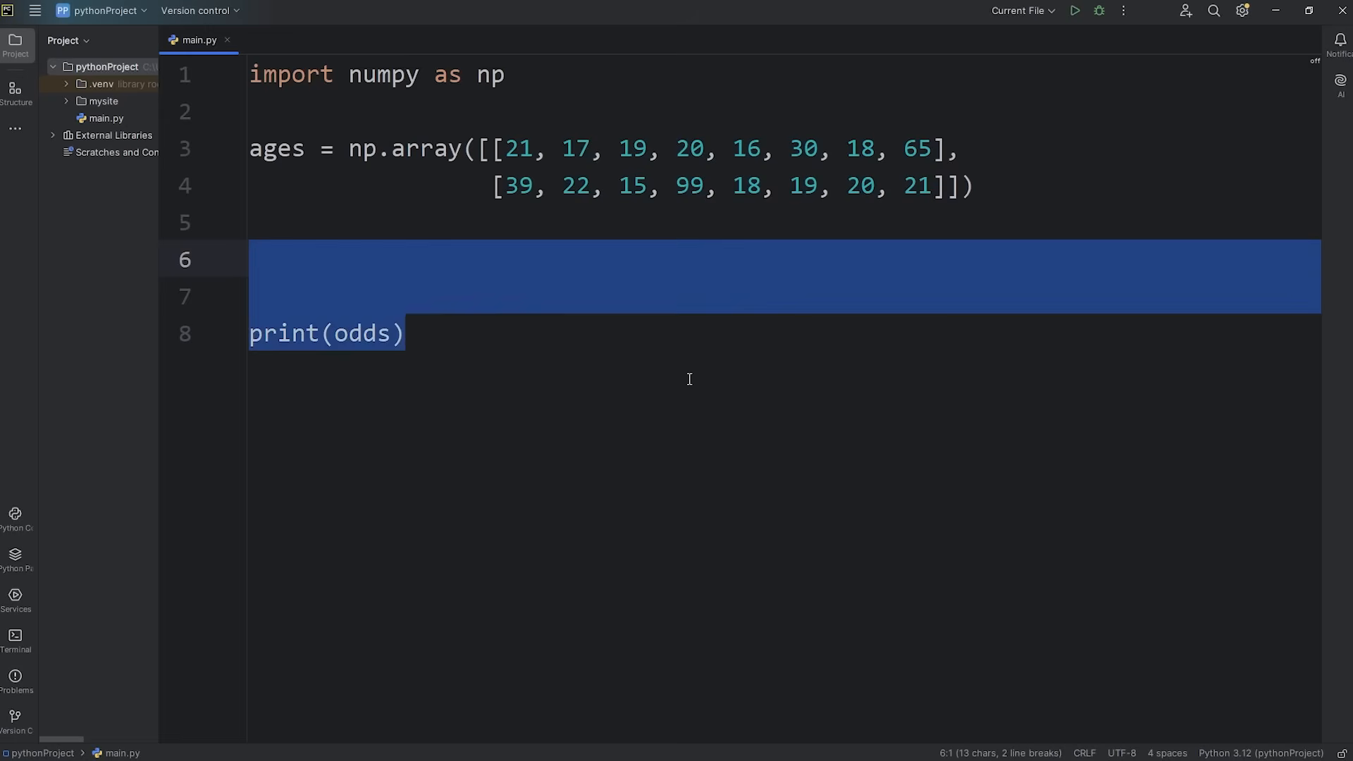
pyautogui.write('adu')
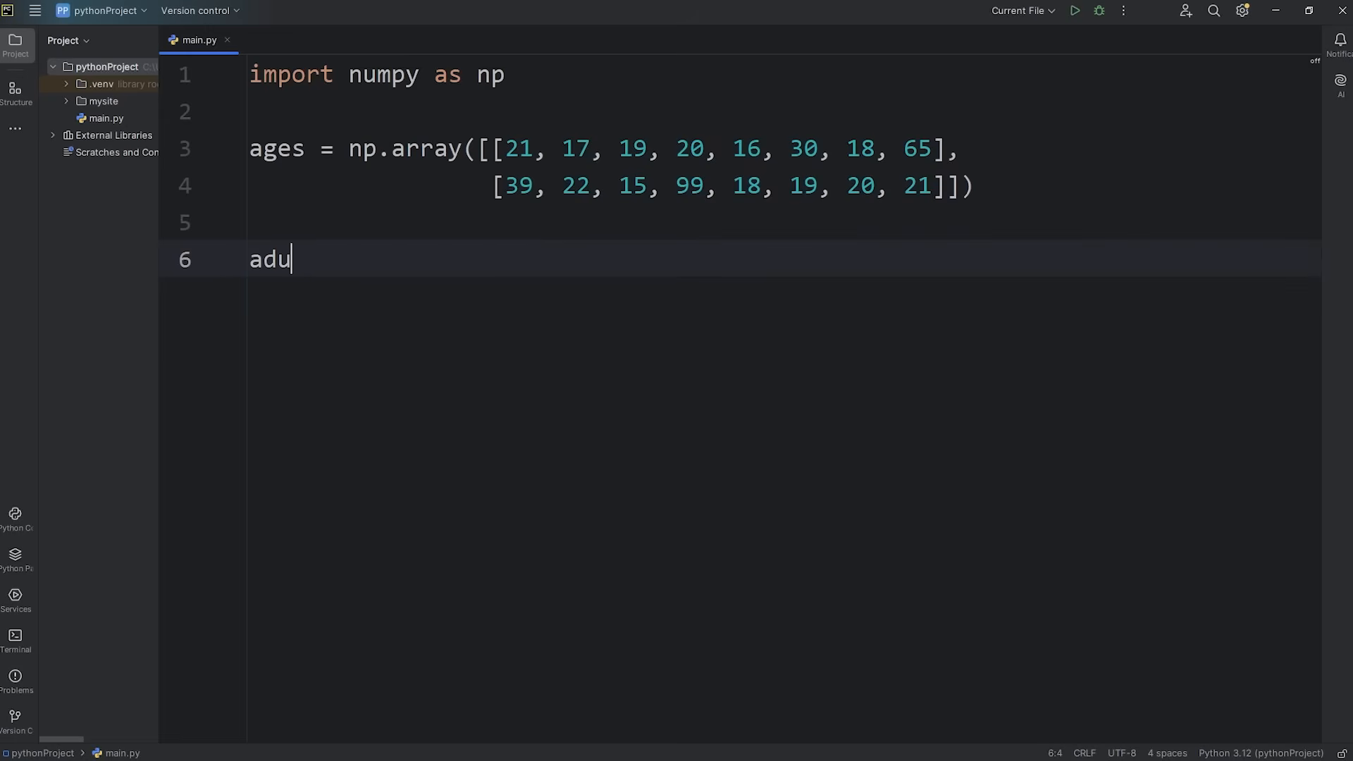
pyautogui.write('lts =')
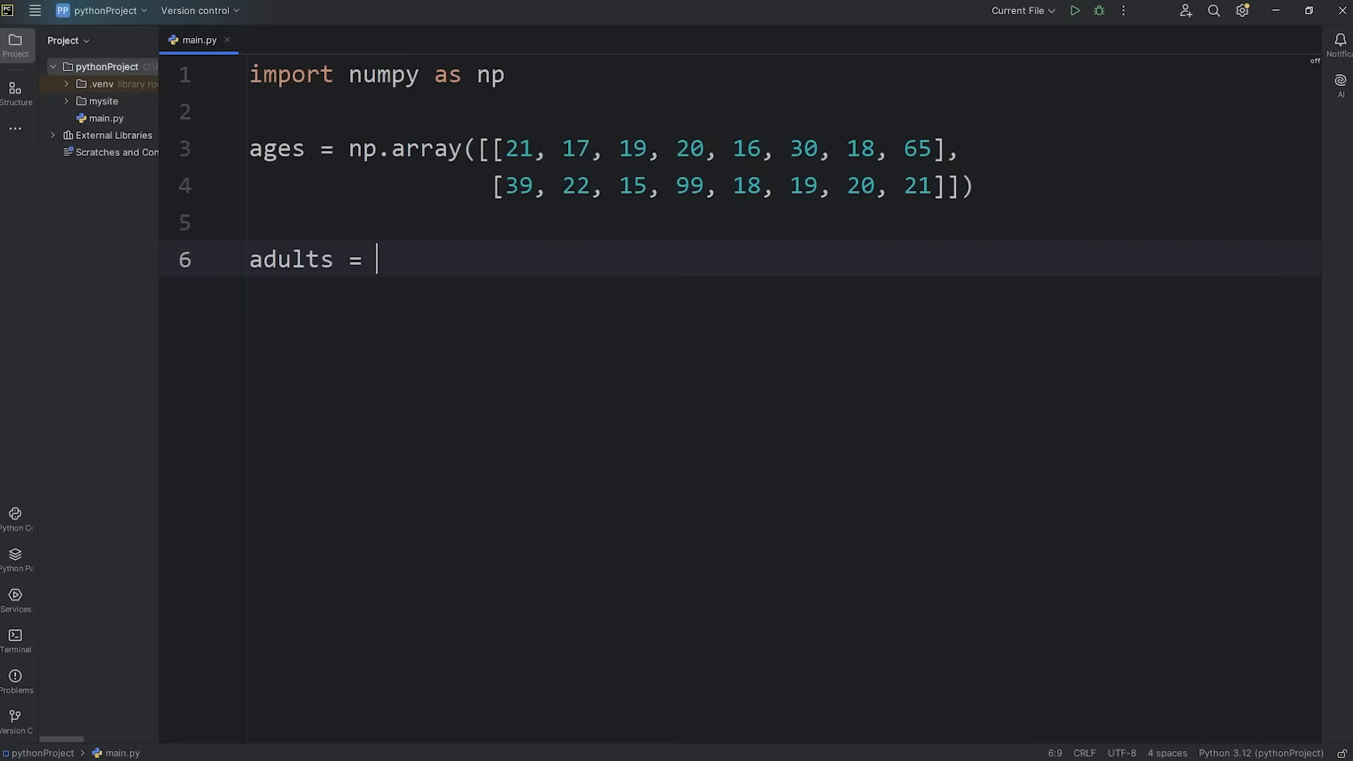
pyautogui.write('np.')
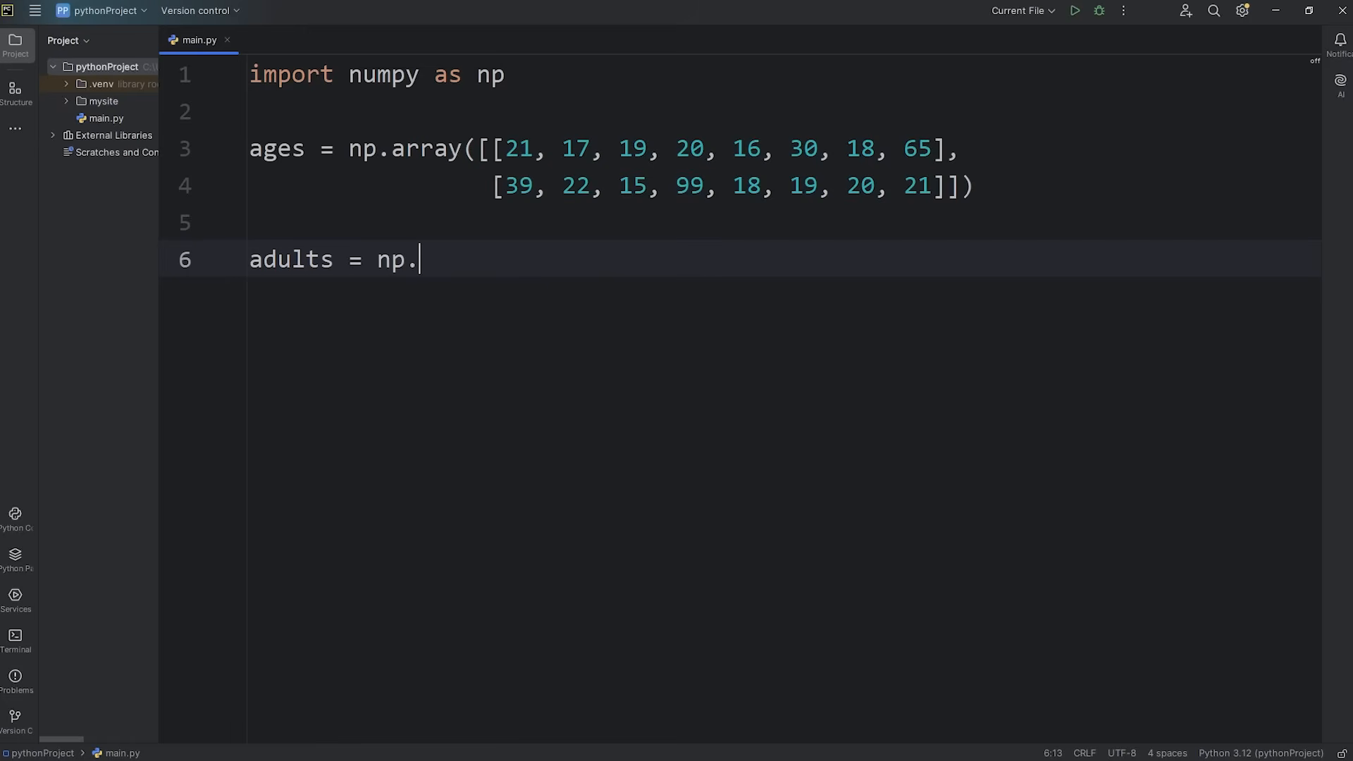
pyautogui.write('where()')
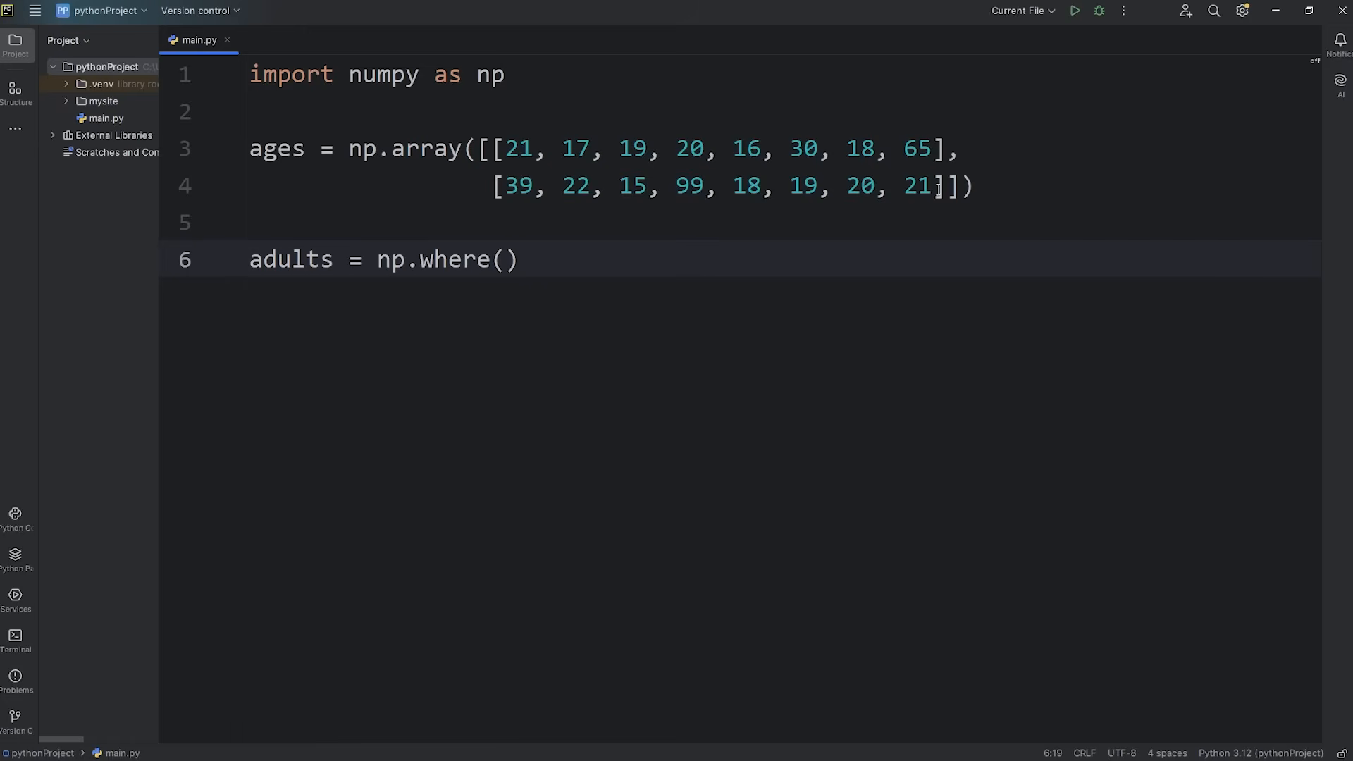
# Fill in np.where's first two arguments: ages >= 18 and ages
pyautogui.doubleClick(688, 186)
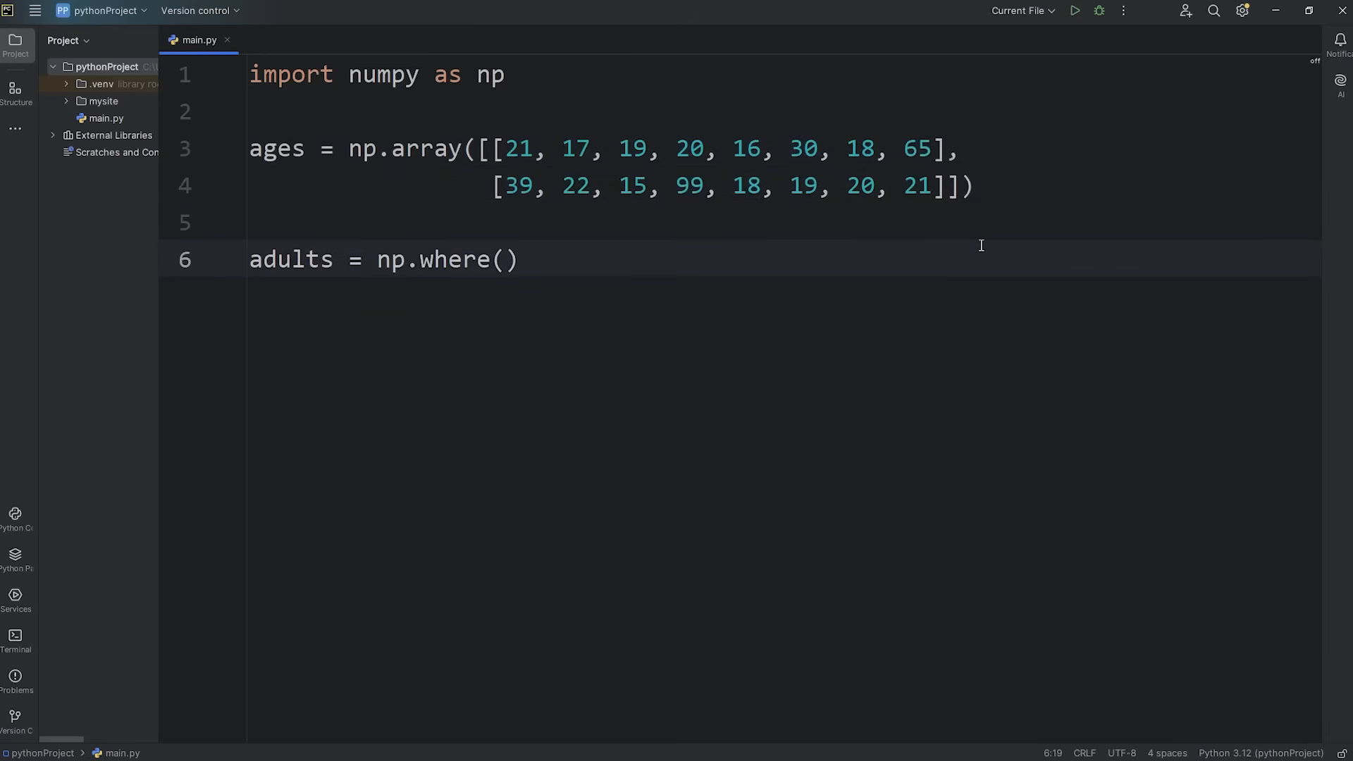
pyautogui.write('a')
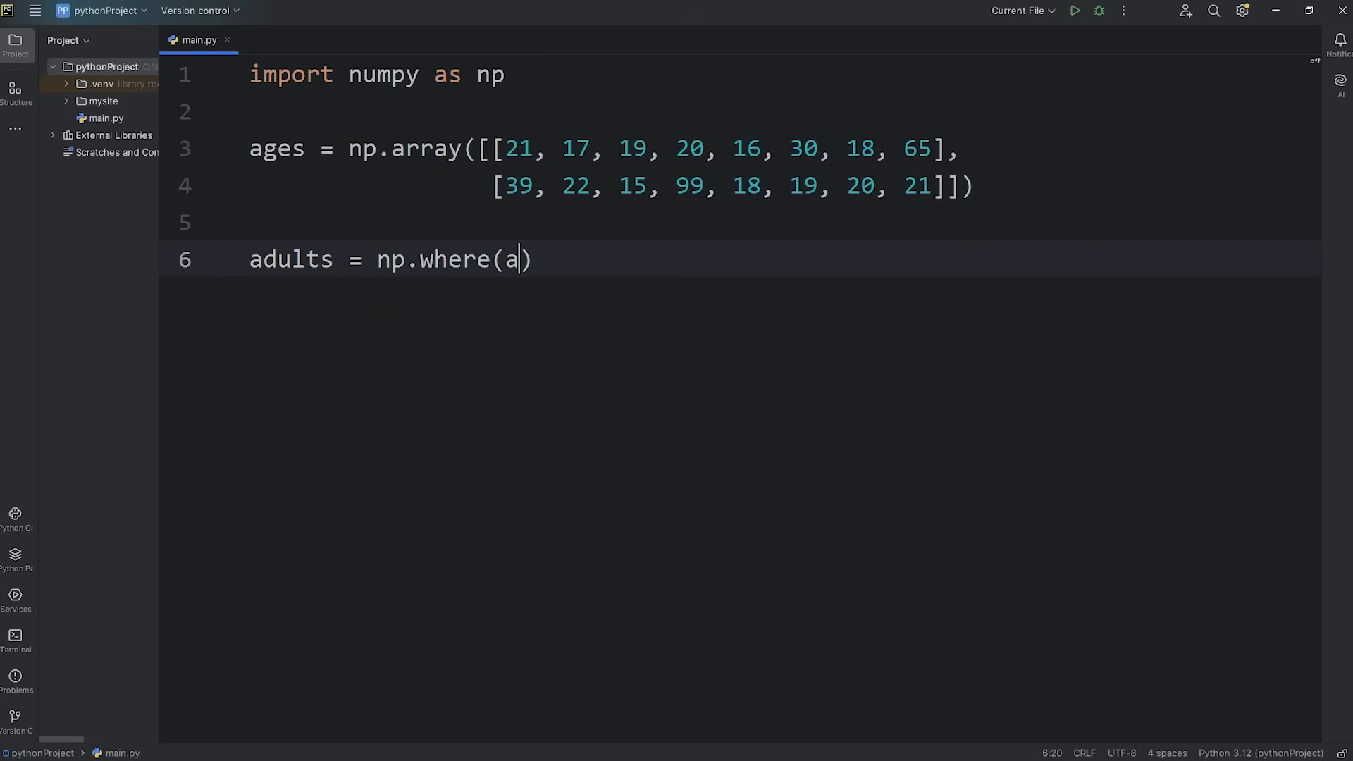
pyautogui.write('ges')
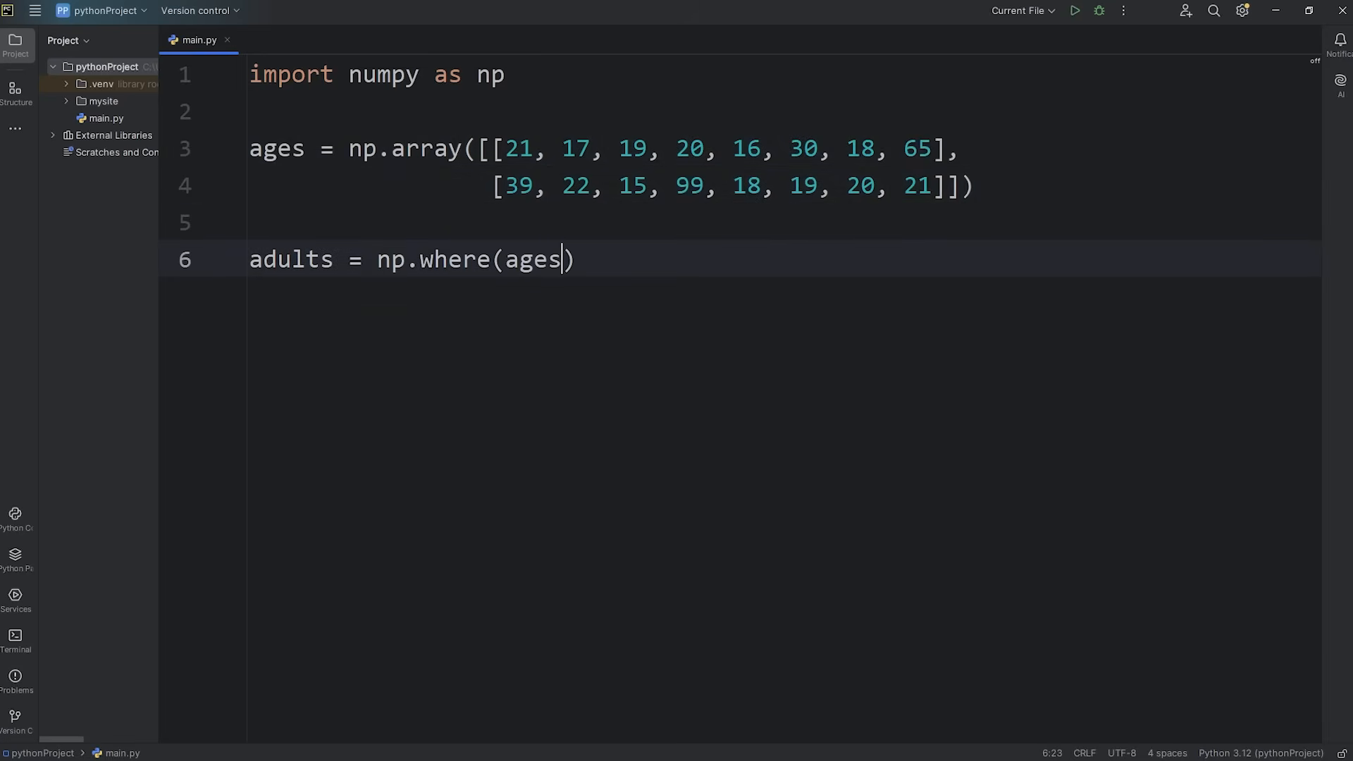
pyautogui.write('" "')
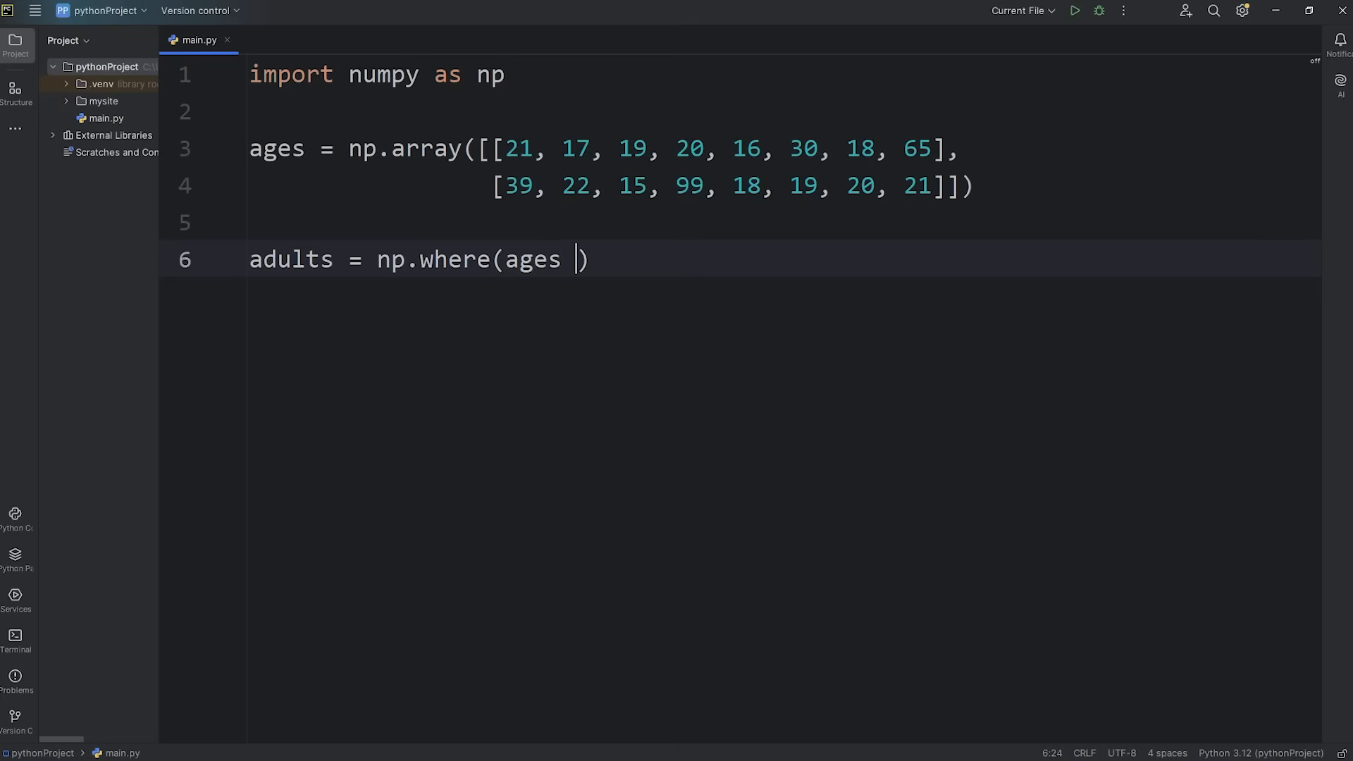
pyautogui.write('>=')
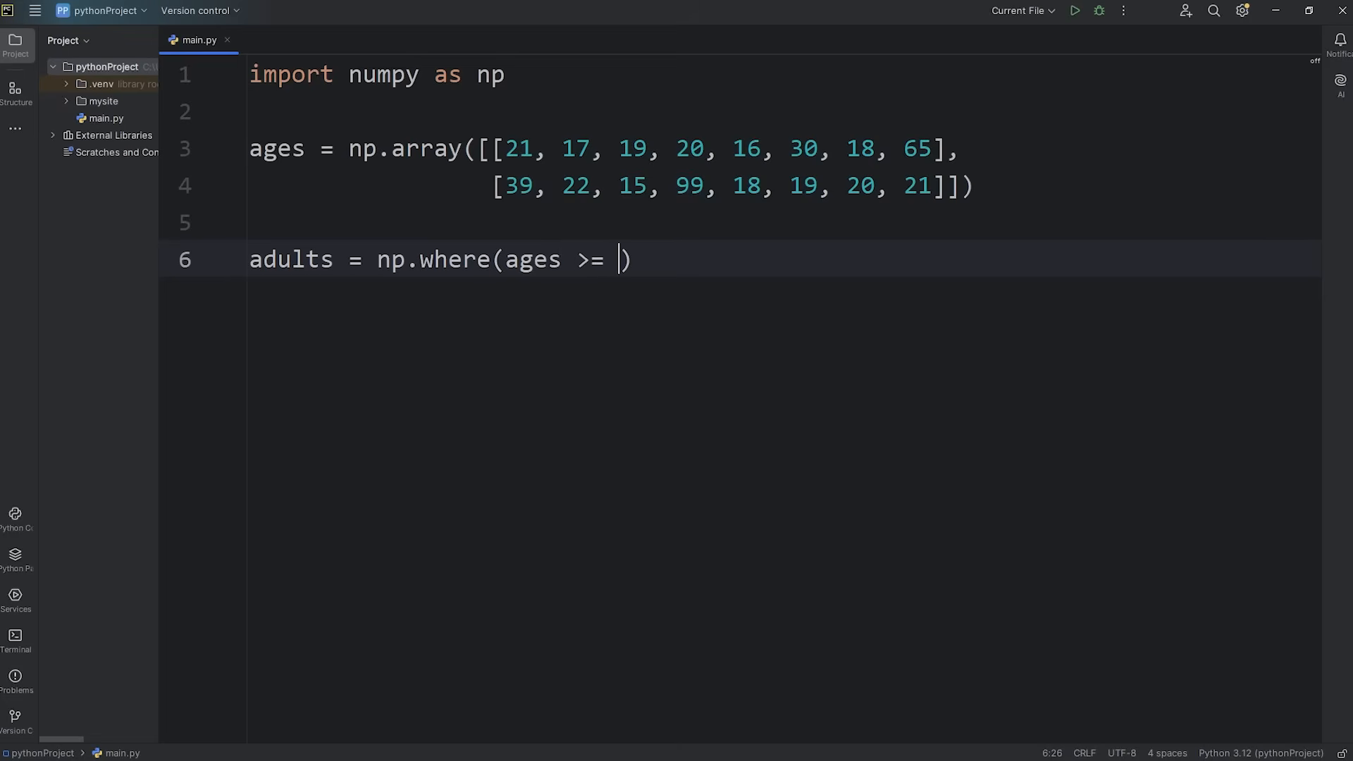
pyautogui.write('18,')
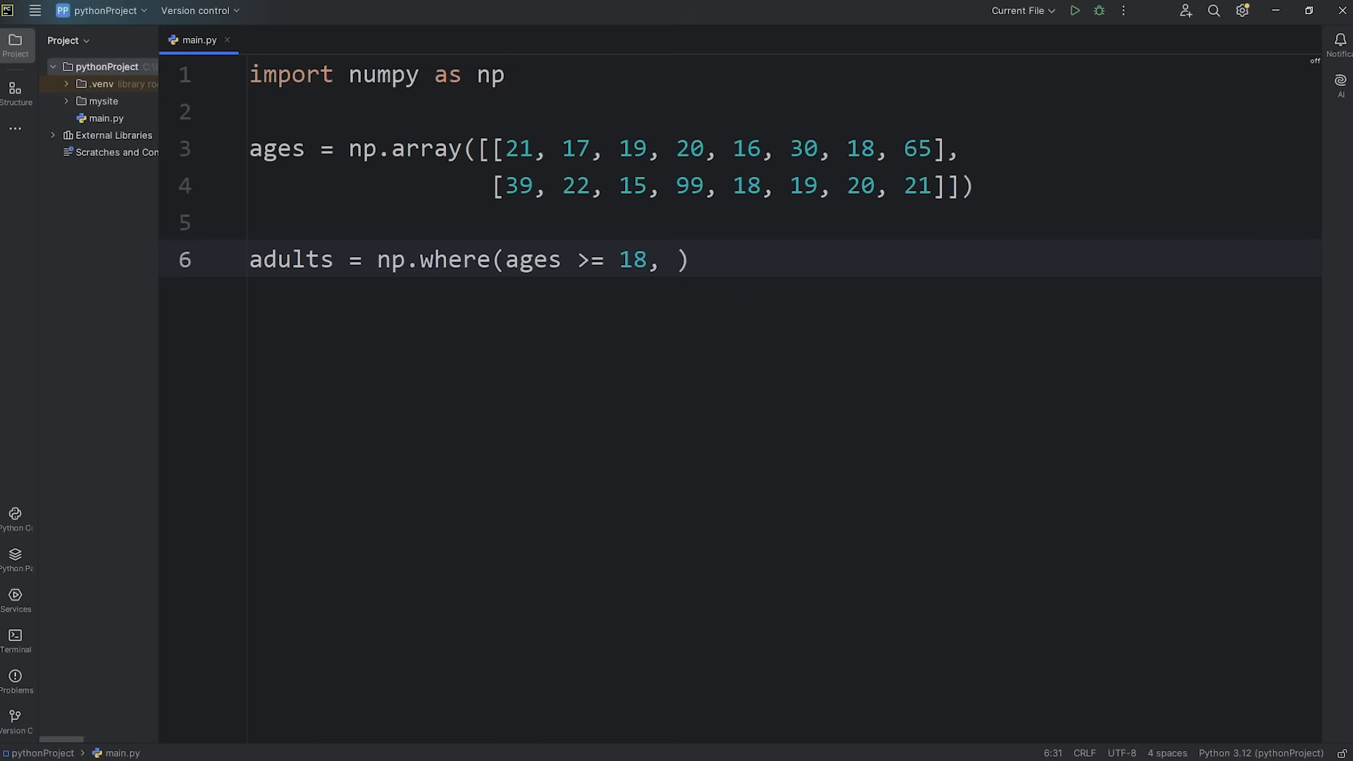
pyautogui.write('ages')
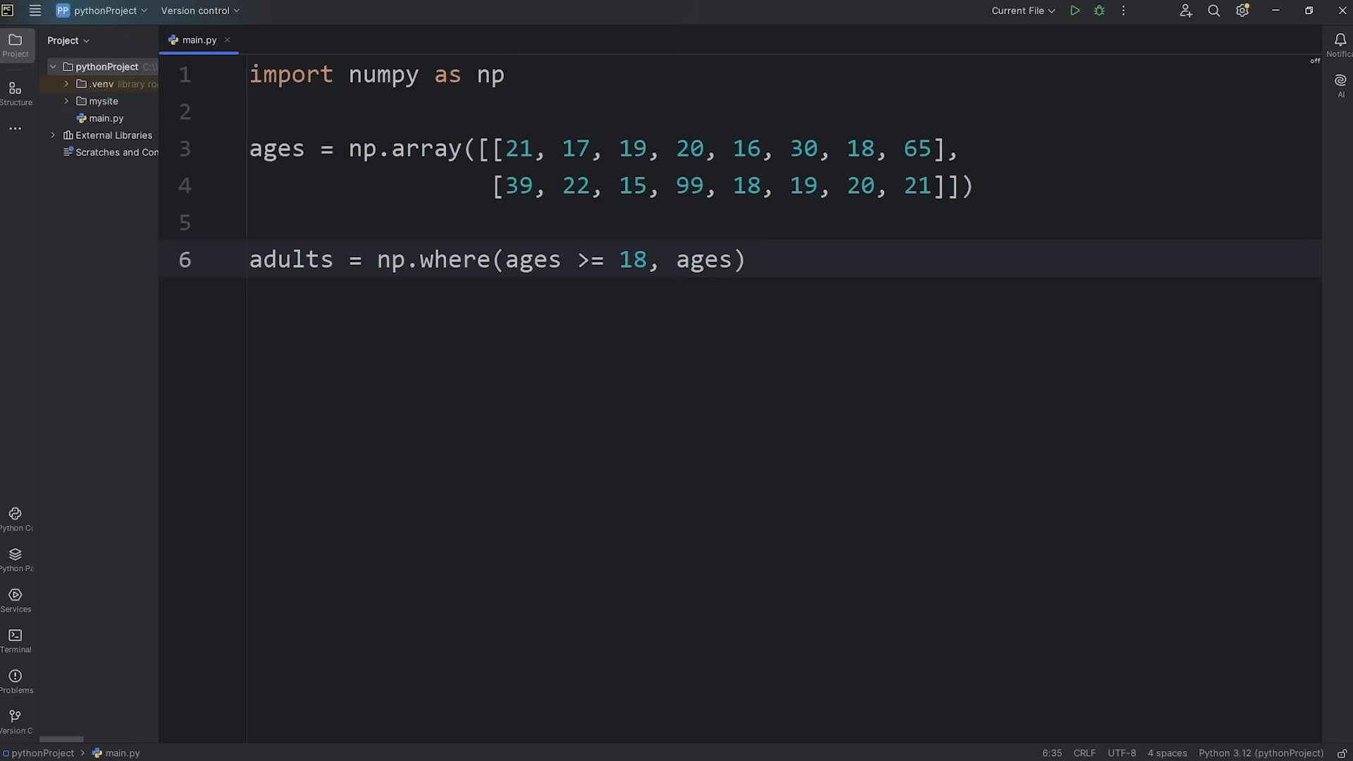
pyautogui.write(',')
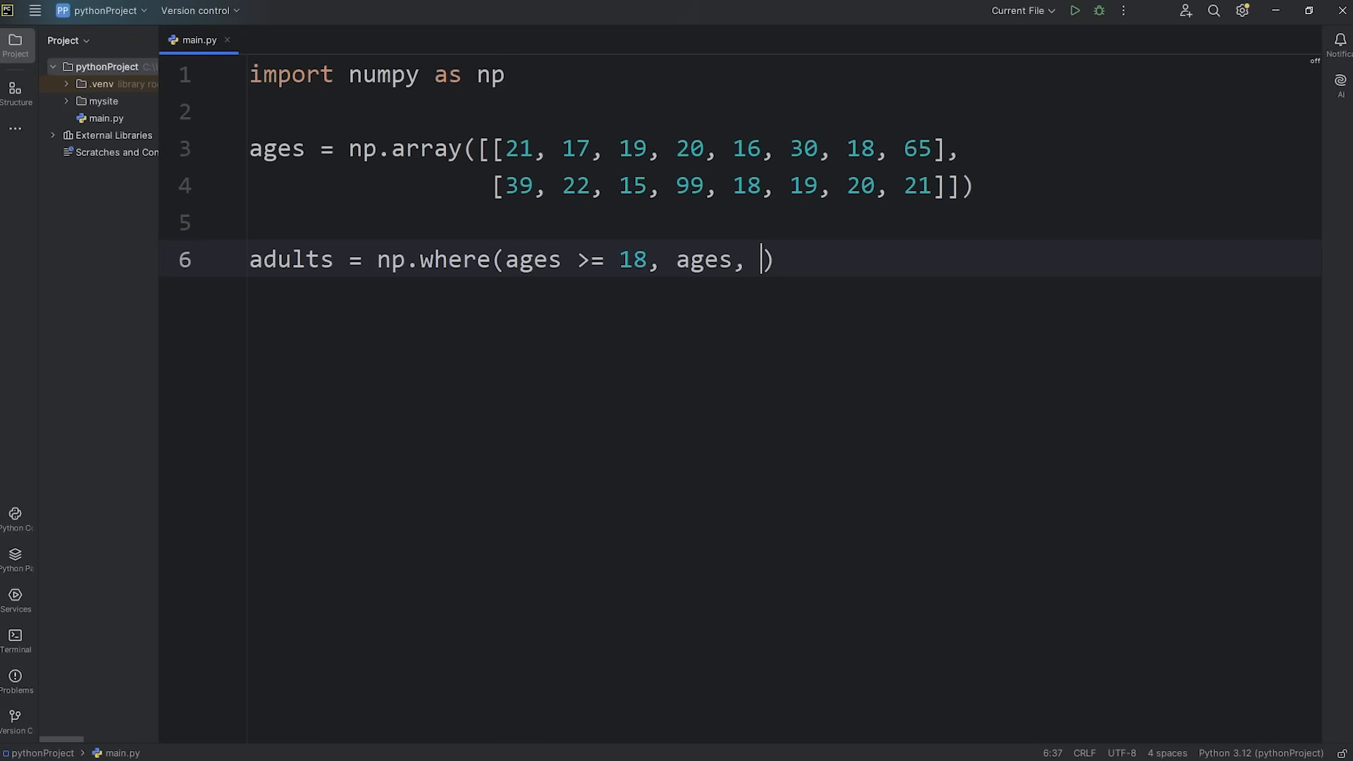
pyautogui.moveTo(844, 161)
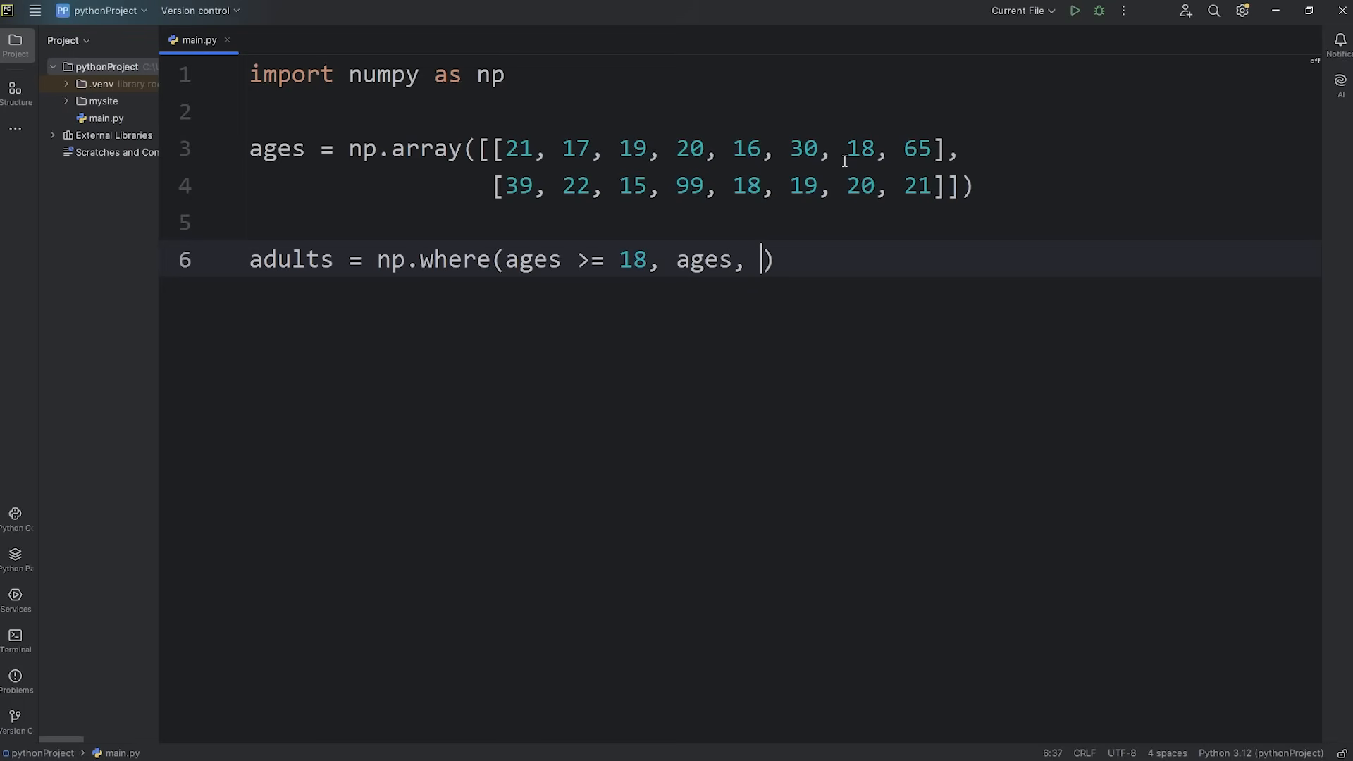
pyautogui.moveTo(868, 169)
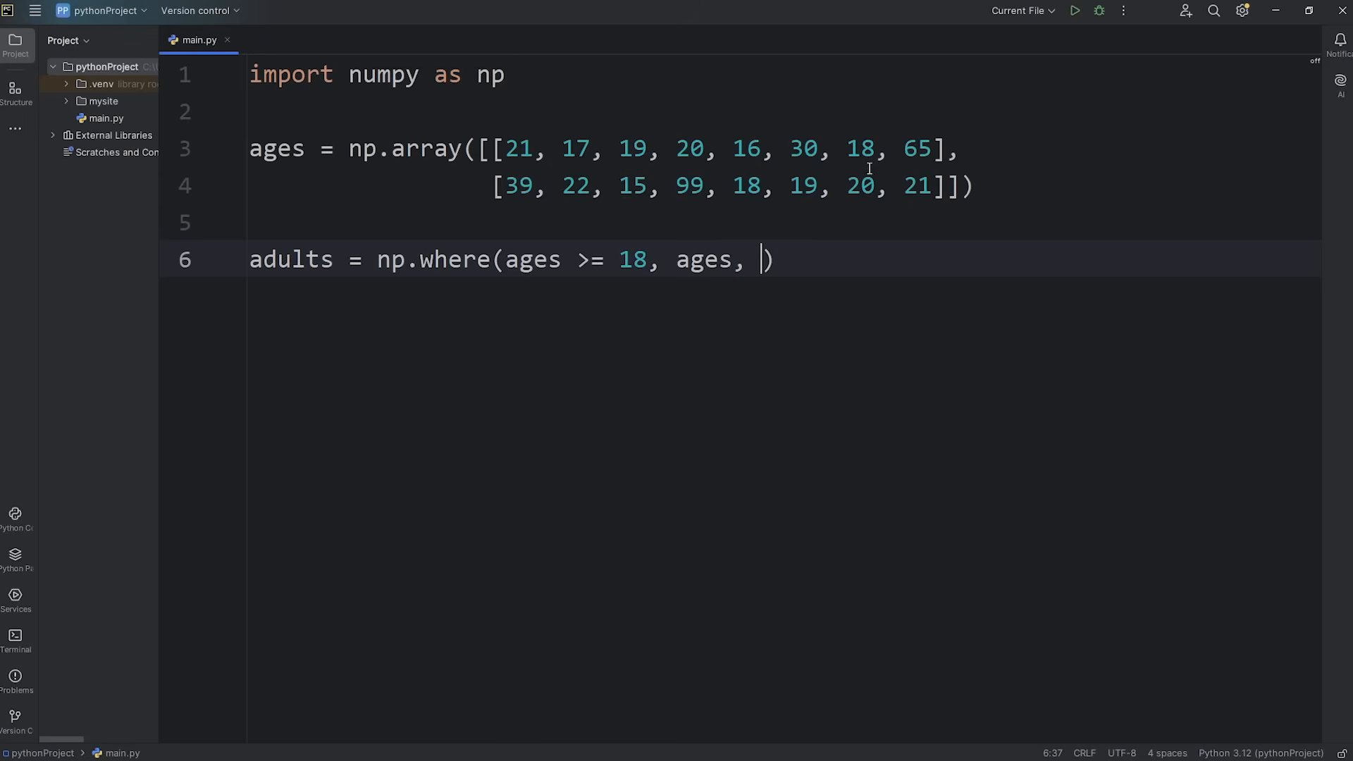
pyautogui.moveTo(762, 179)
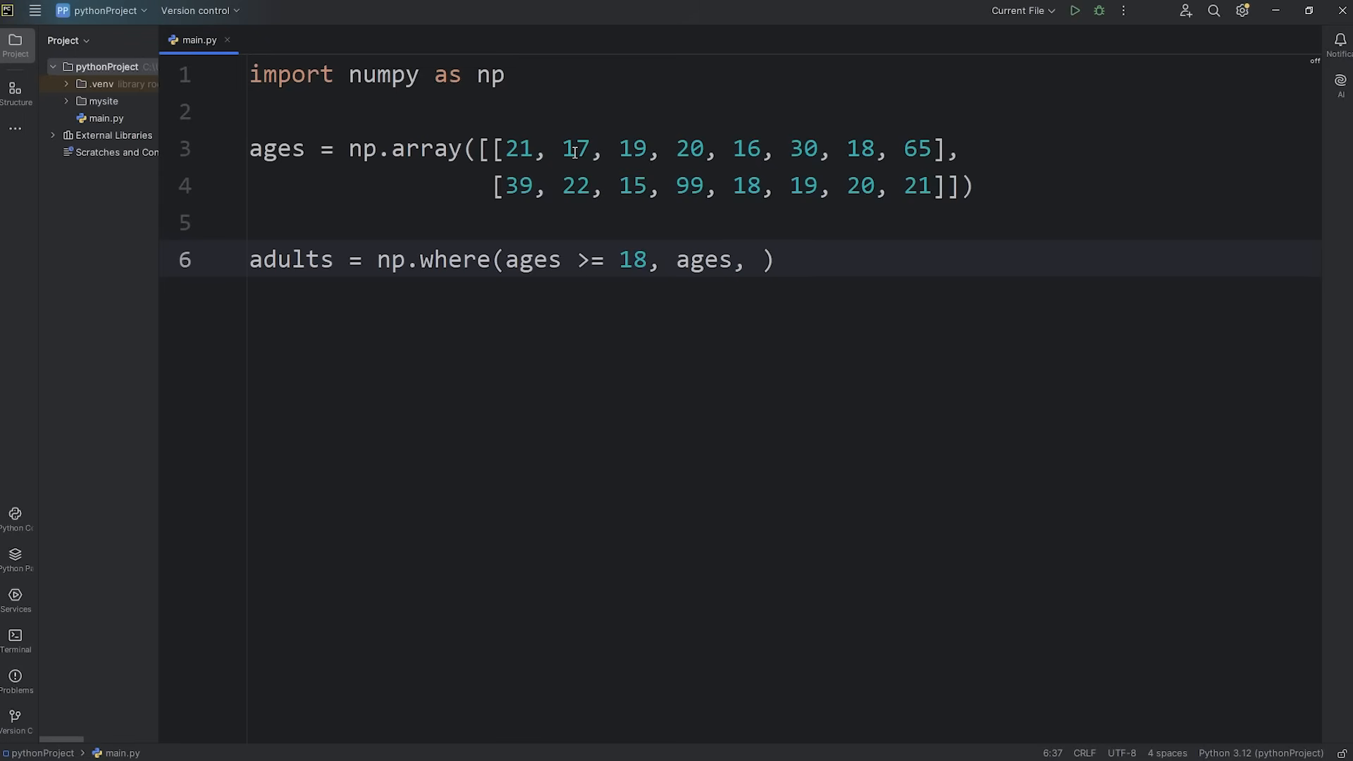
# Set np.where's third argument to 0 after briefly trying np.nan
pyautogui.doubleClick(746, 149)
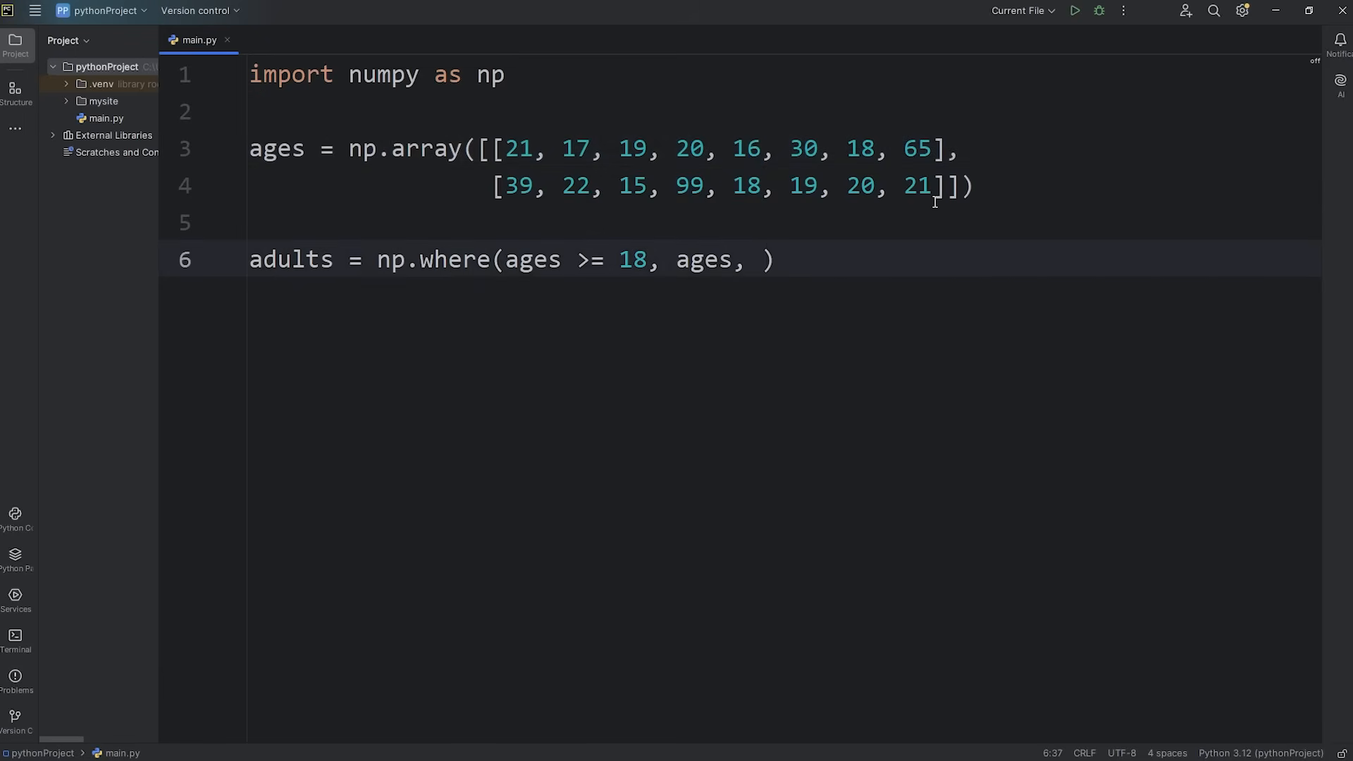
pyautogui.write('0')
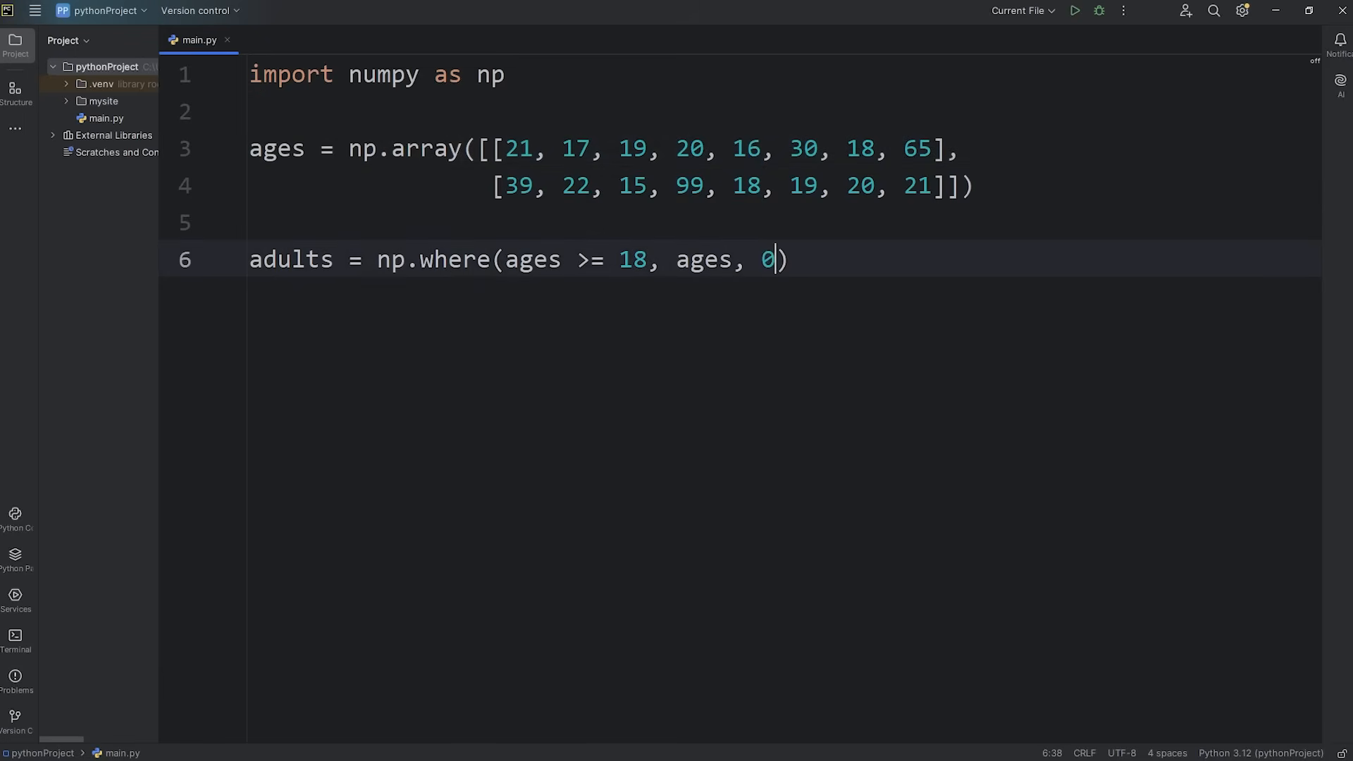
pyautogui.write('-')
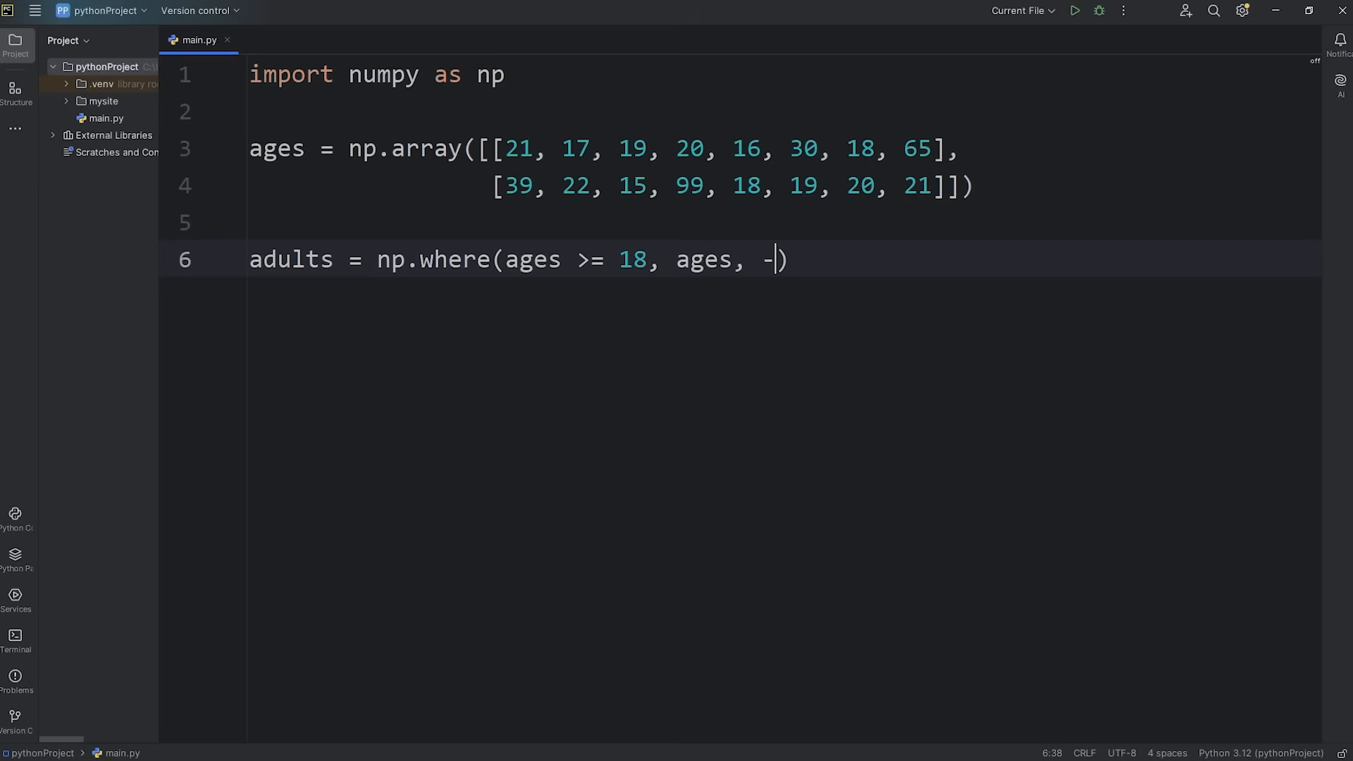
pyautogui.write('np.nan')
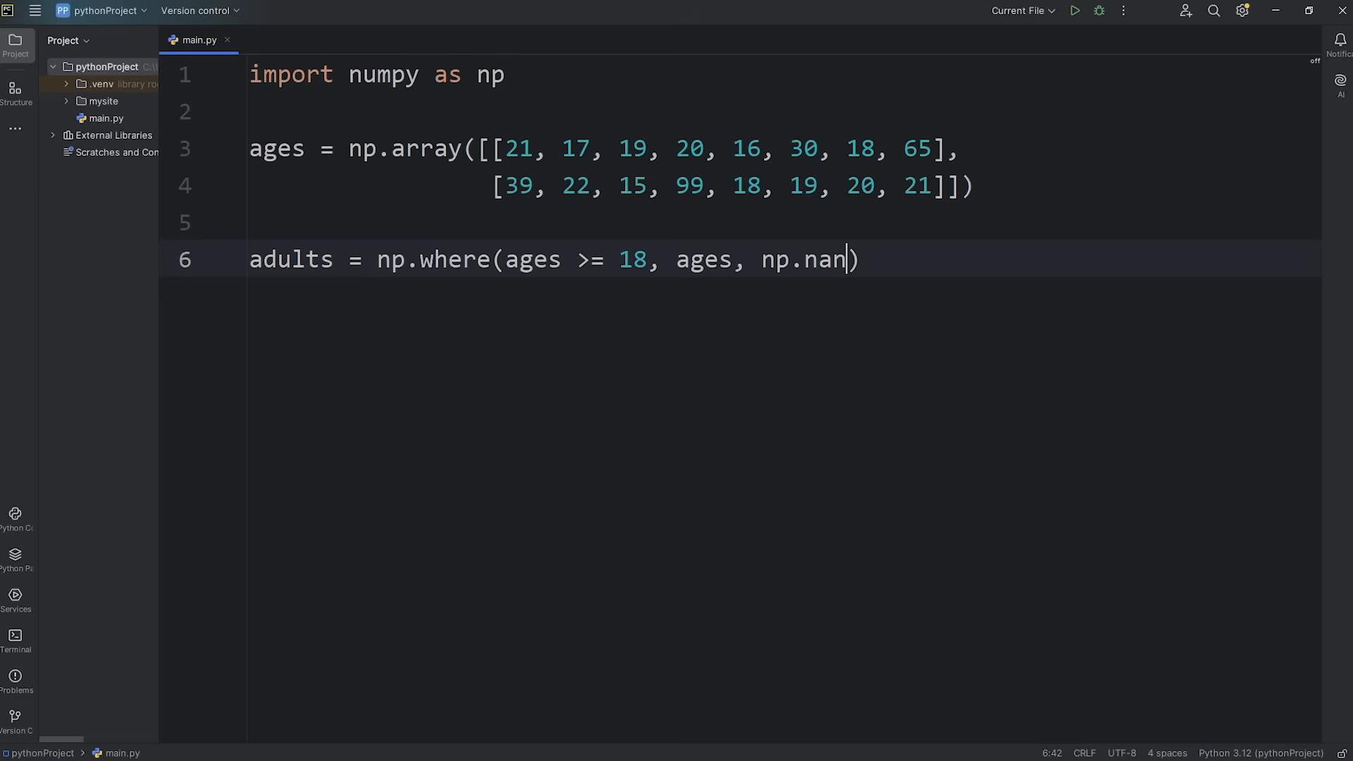
pyautogui.write('0')
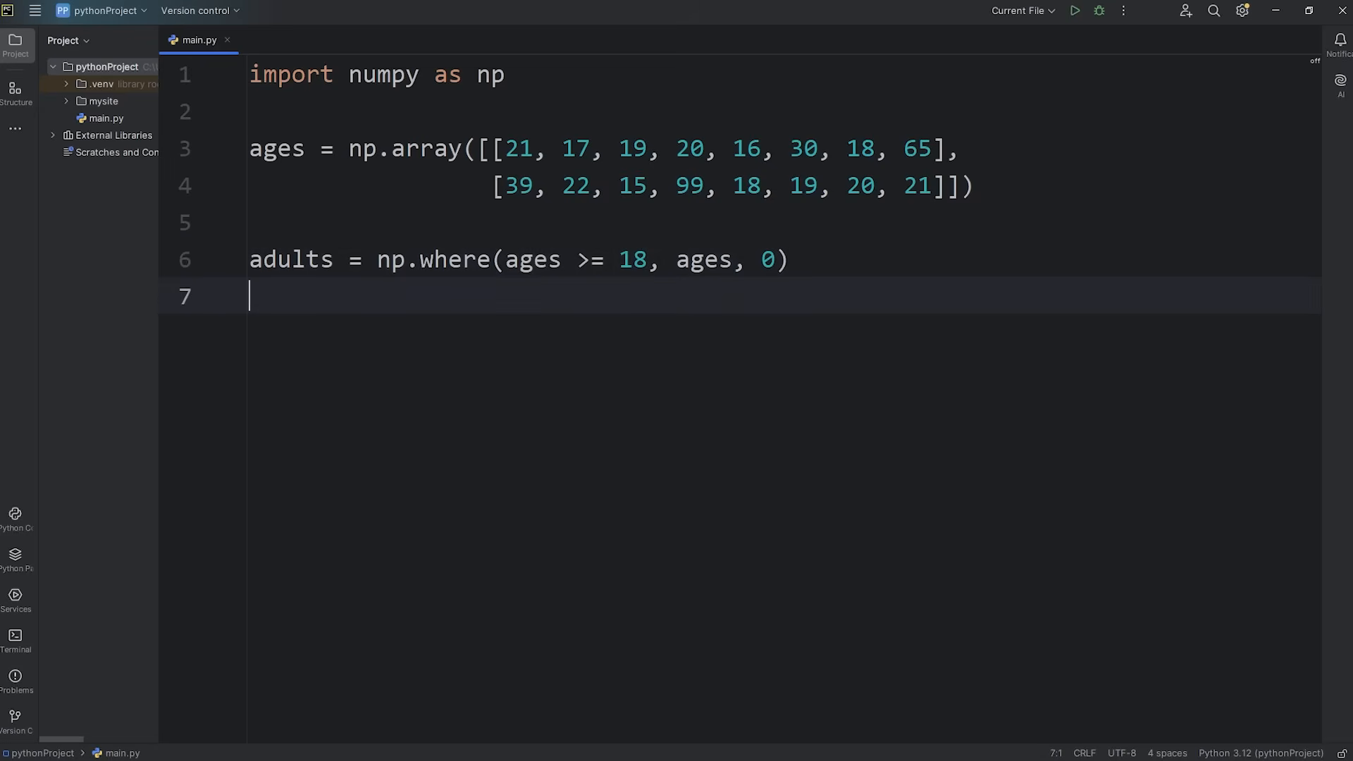
# Add print(adults), run the script, and select the 0 replacement value
pyautogui.write('print()')
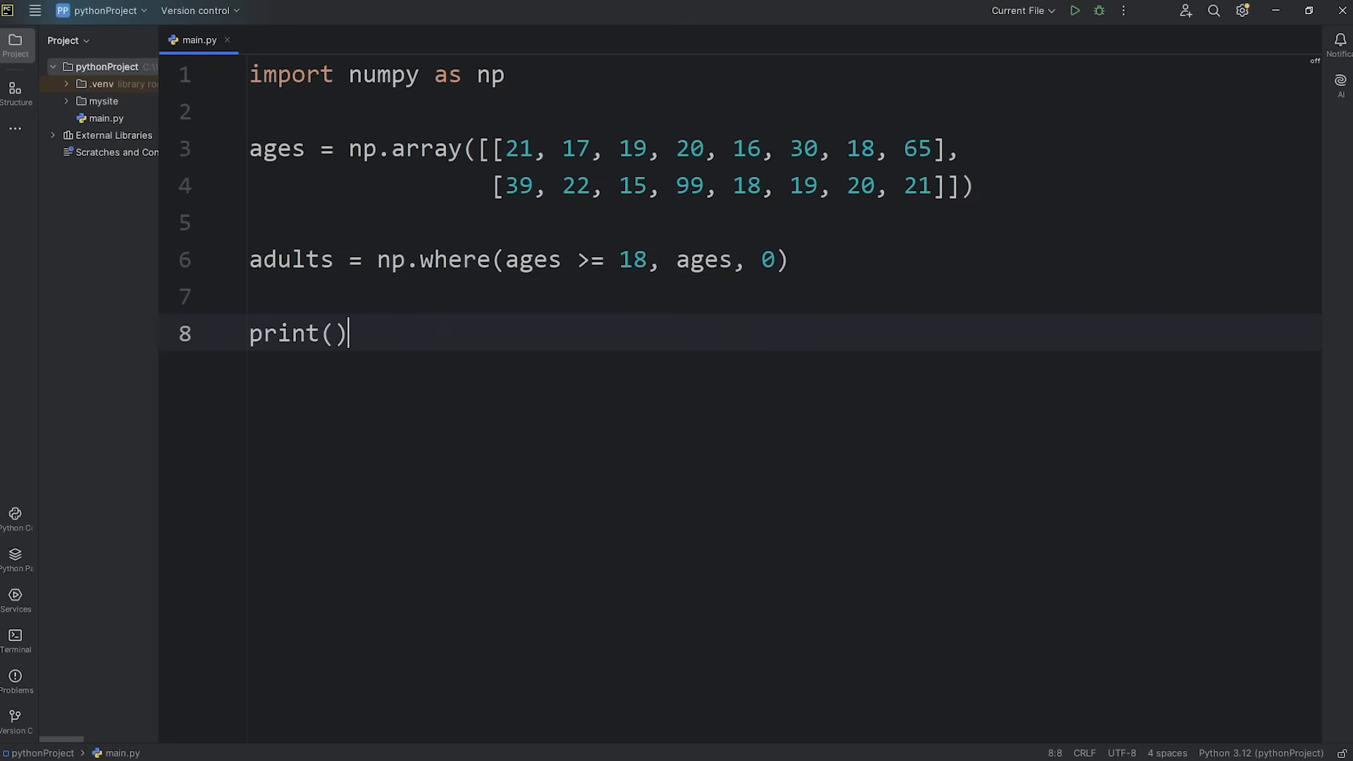
pyautogui.doubleClick(291, 260)
pyautogui.write('adults')
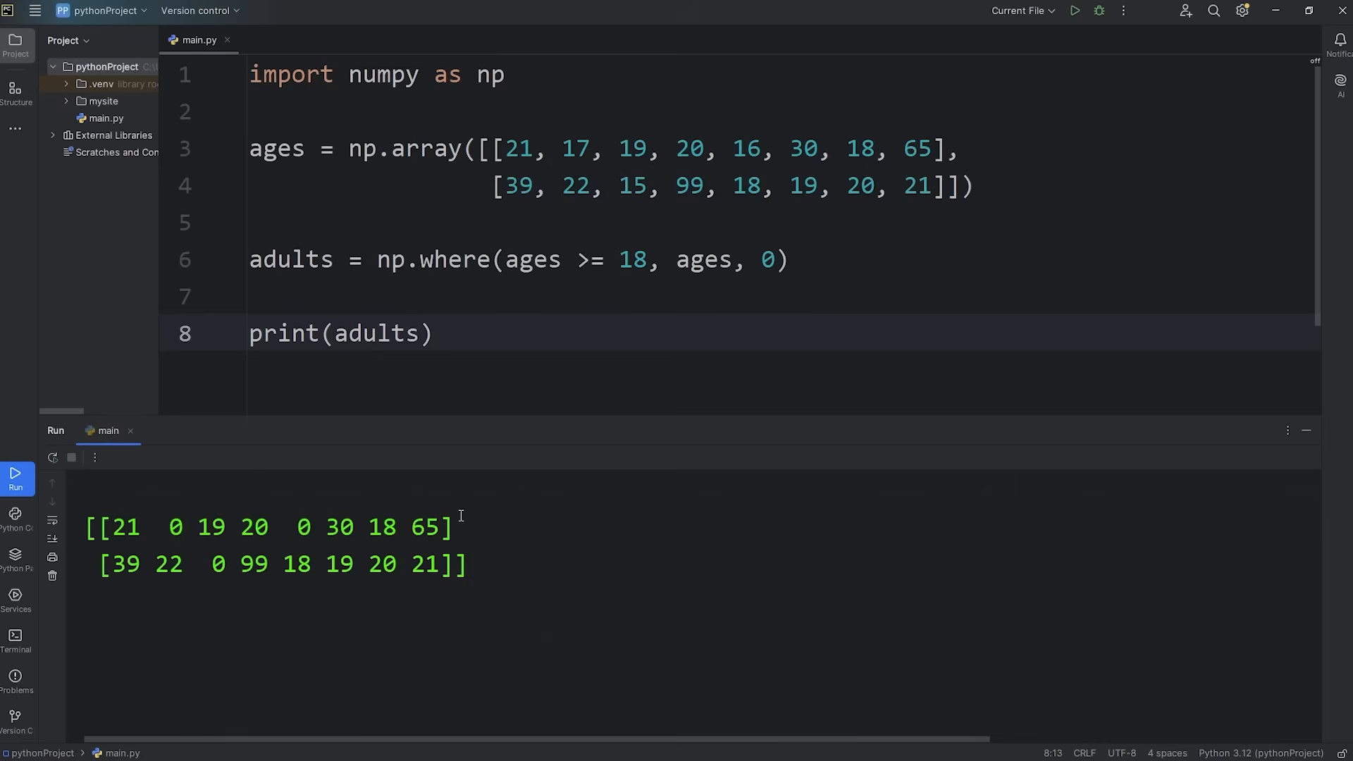
pyautogui.moveTo(181, 527)
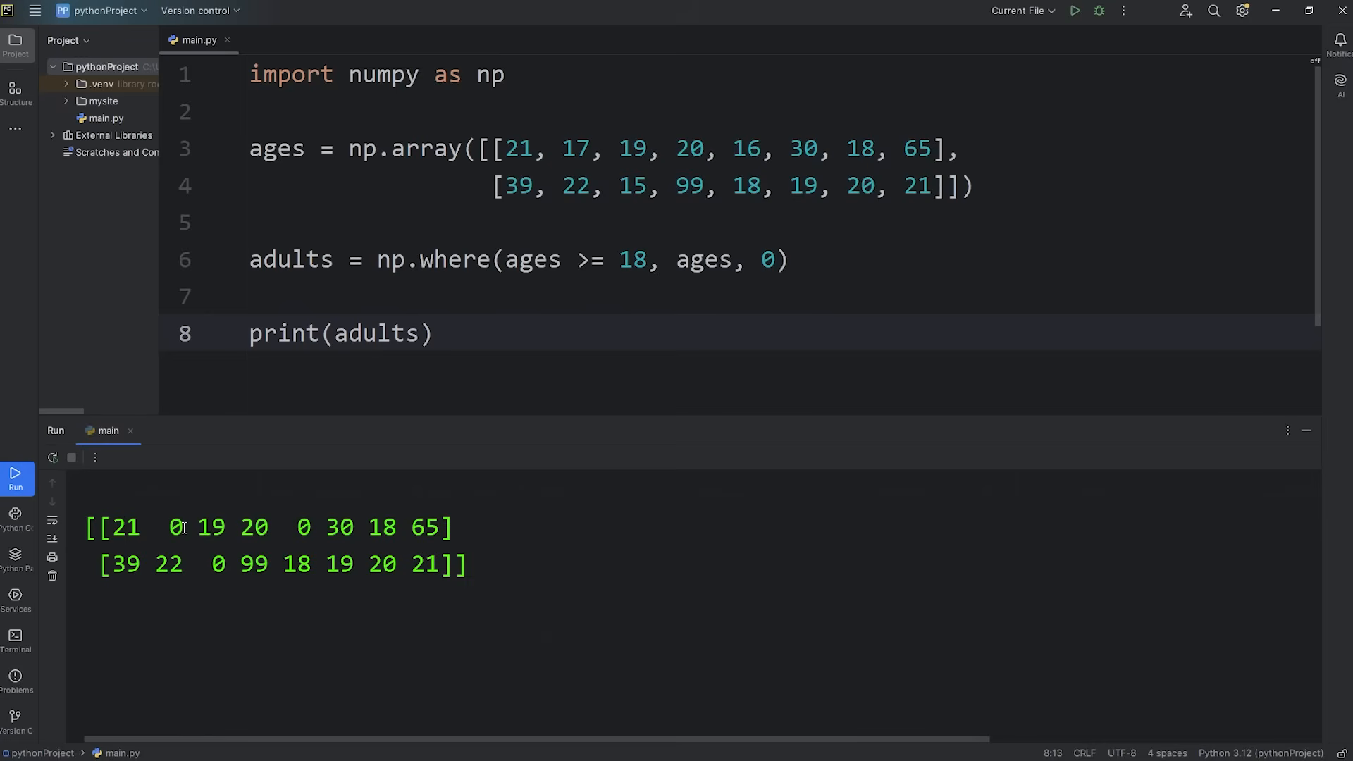
pyautogui.doubleClick(301, 527)
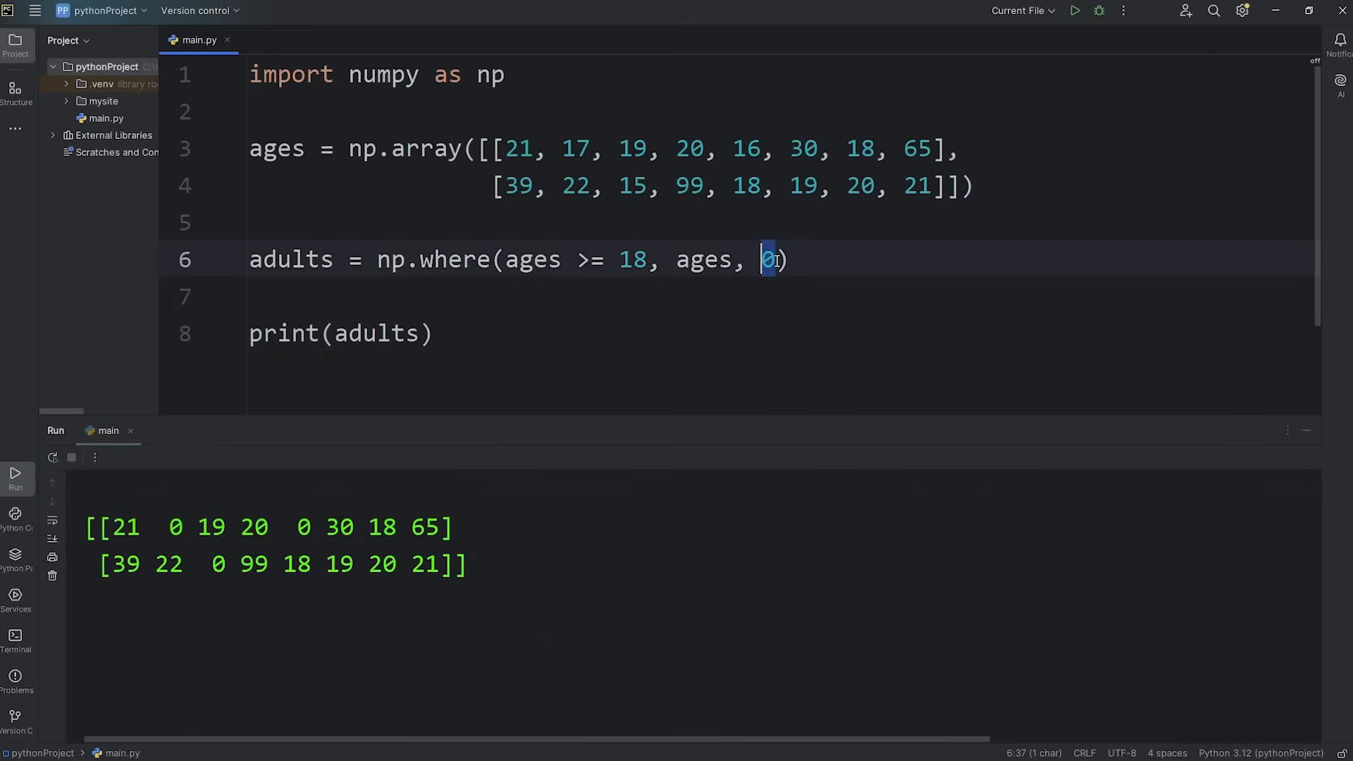
pyautogui.write('-1')
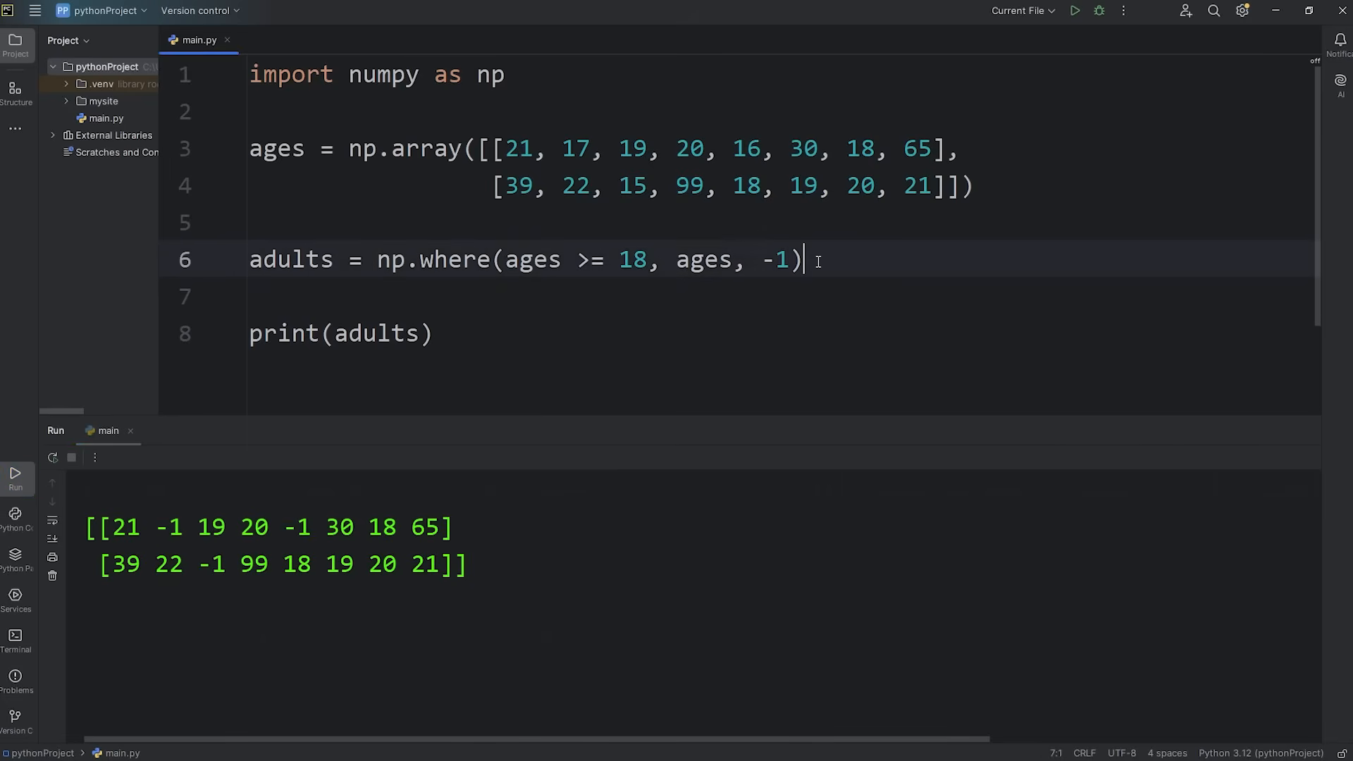
pyautogui.write('0')
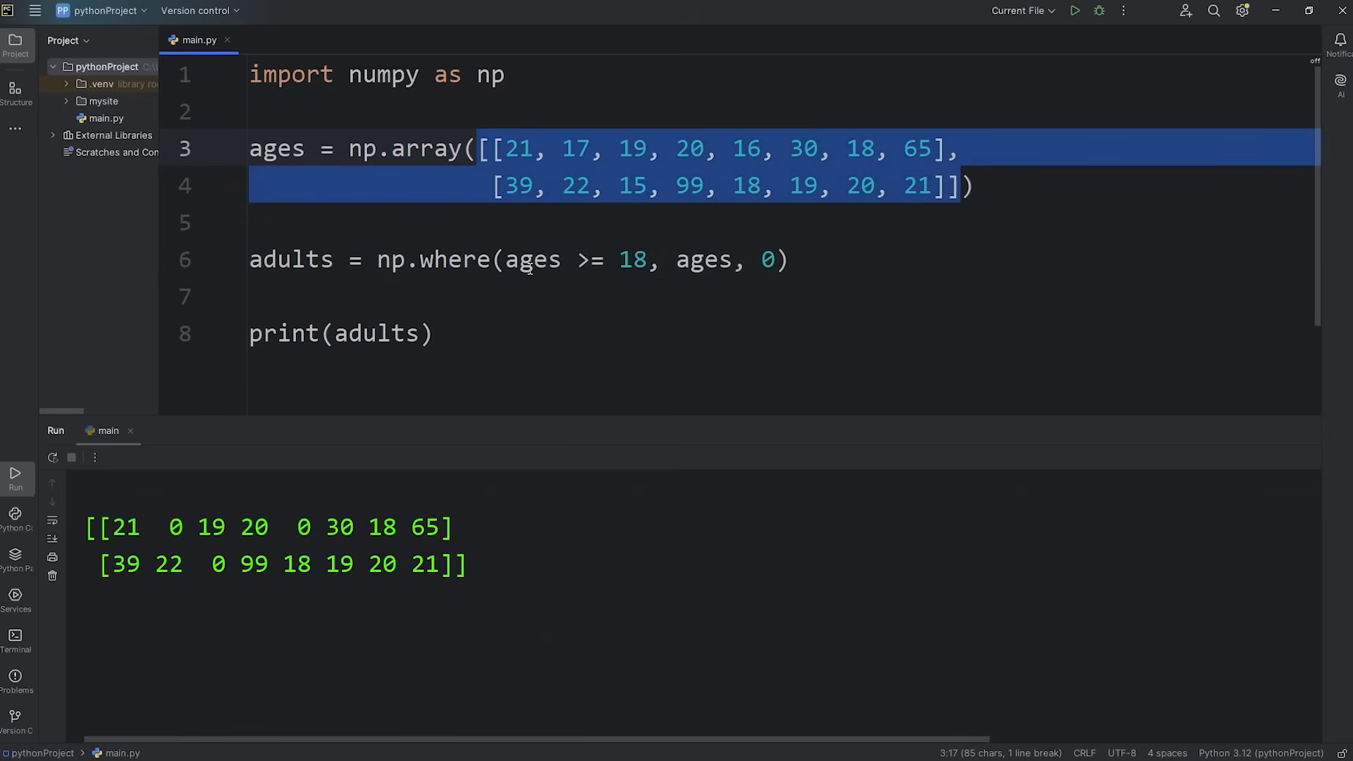
pyautogui.click(787, 260)
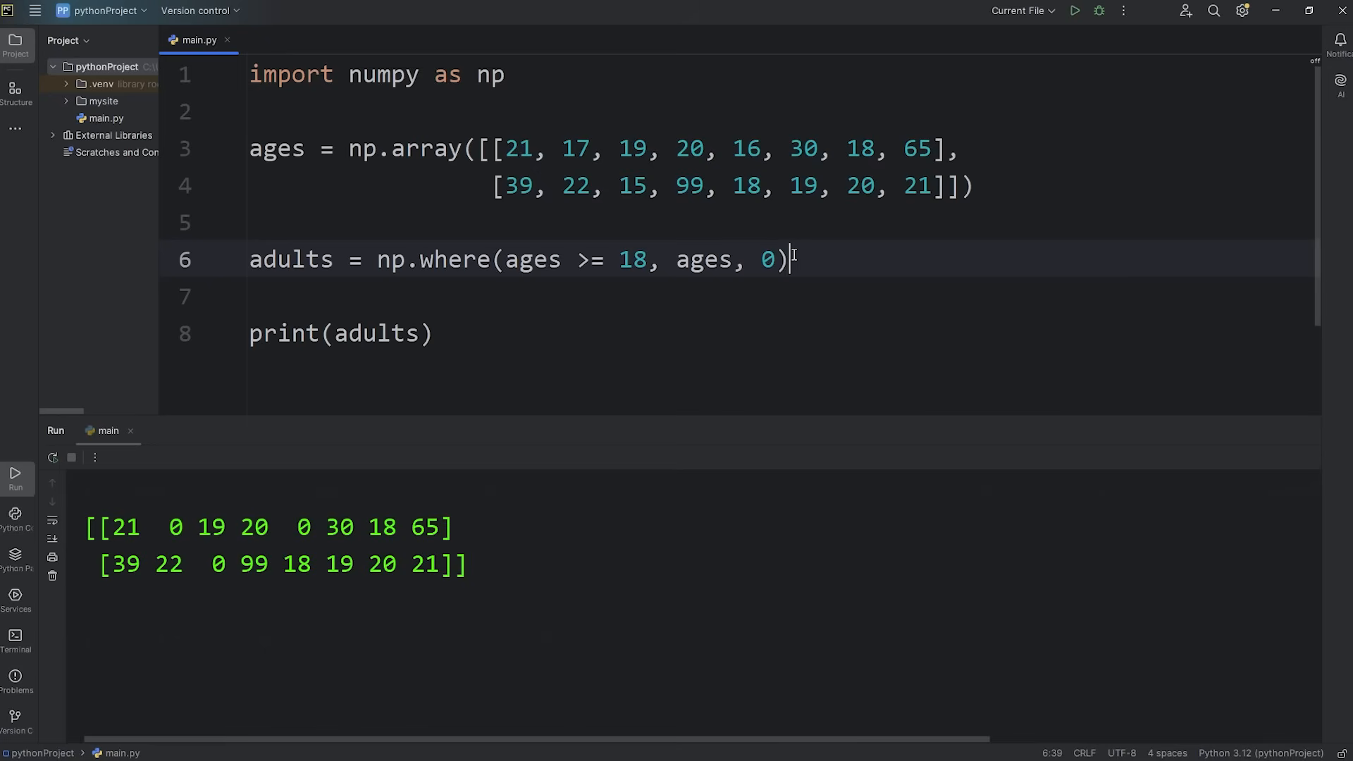
pyautogui.doubleClick(453, 258)
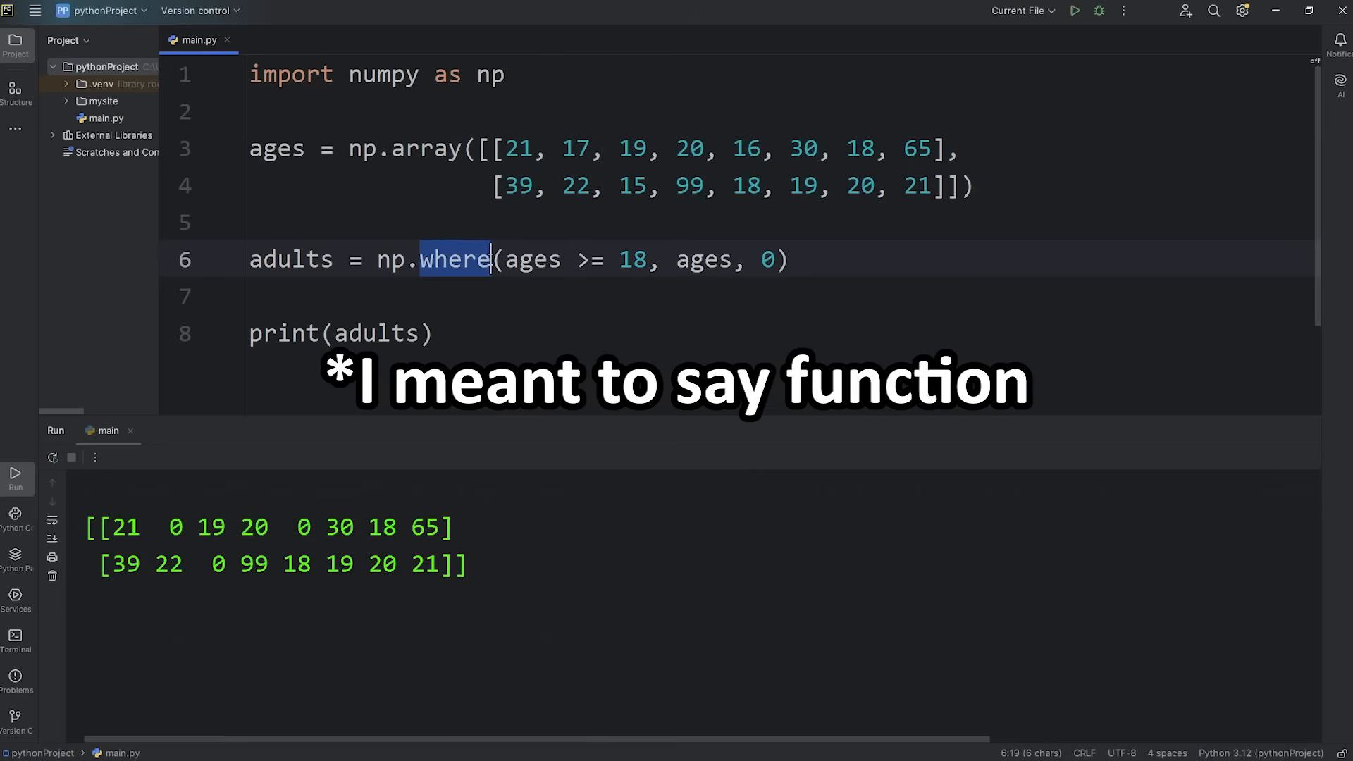